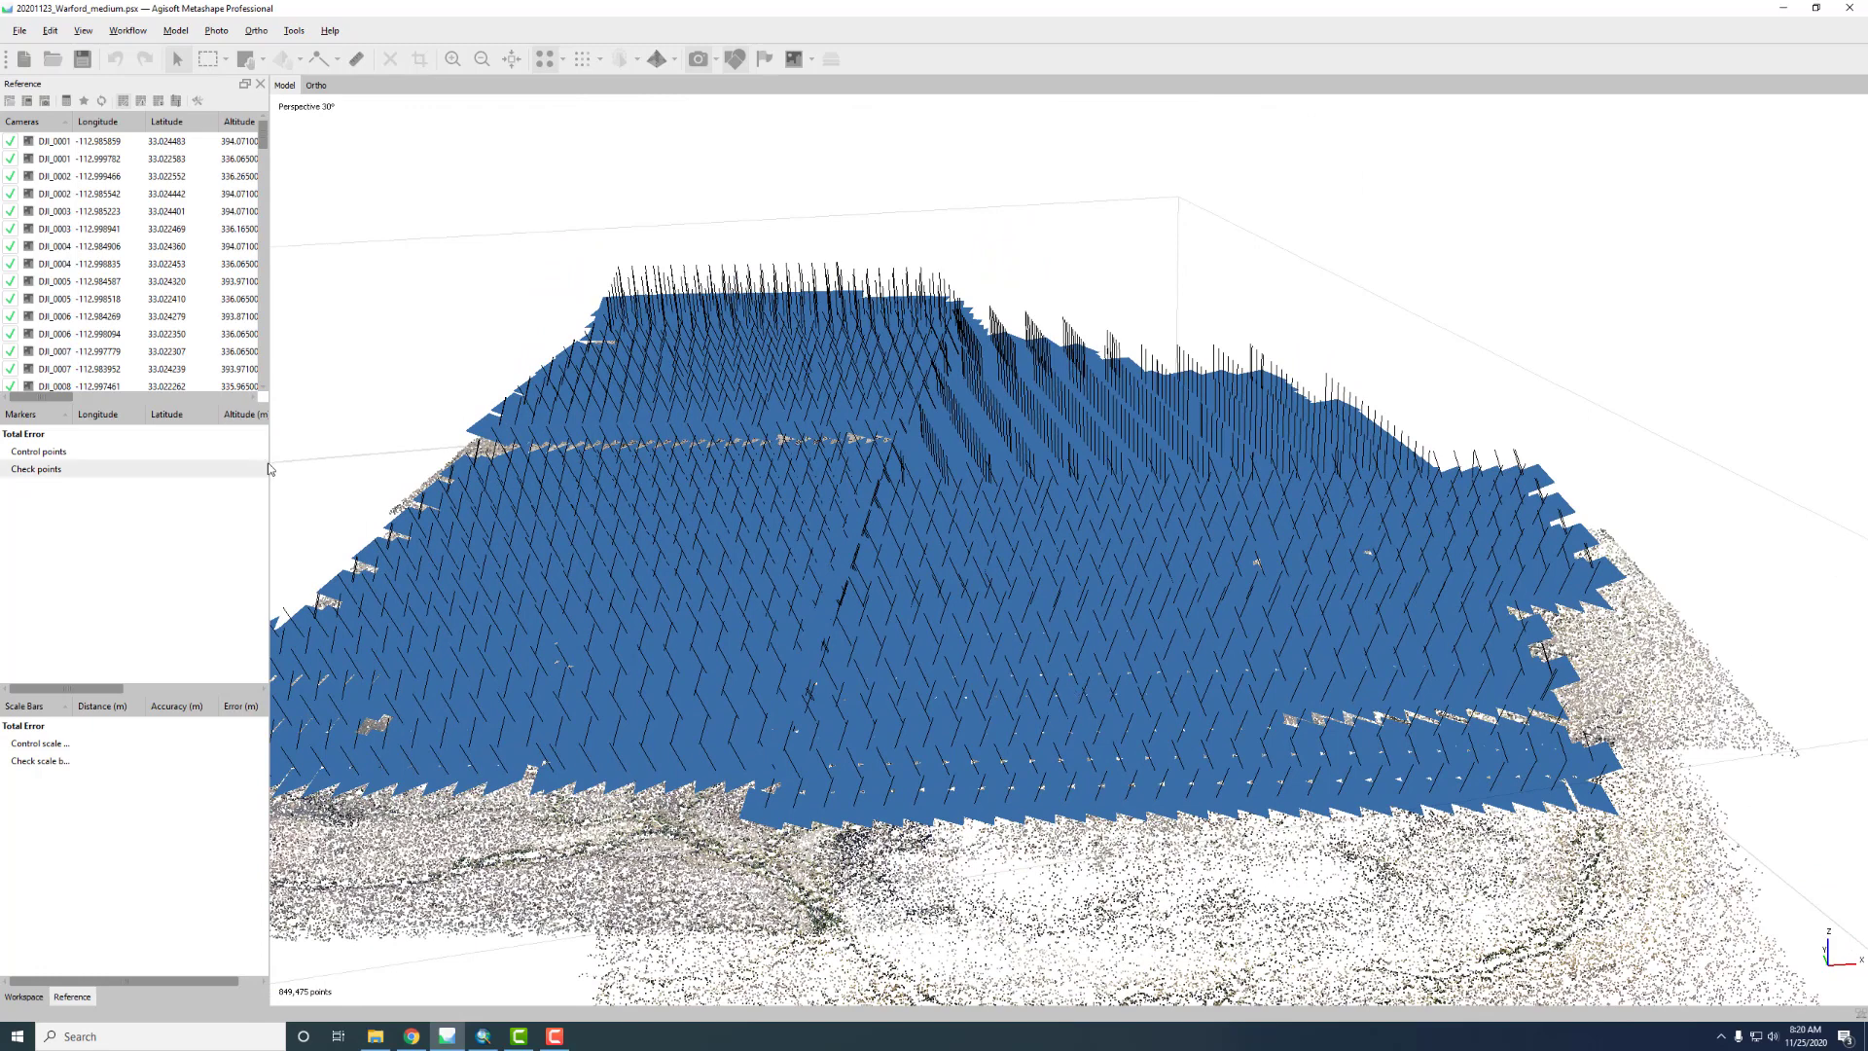
mouse_move(277, 413)
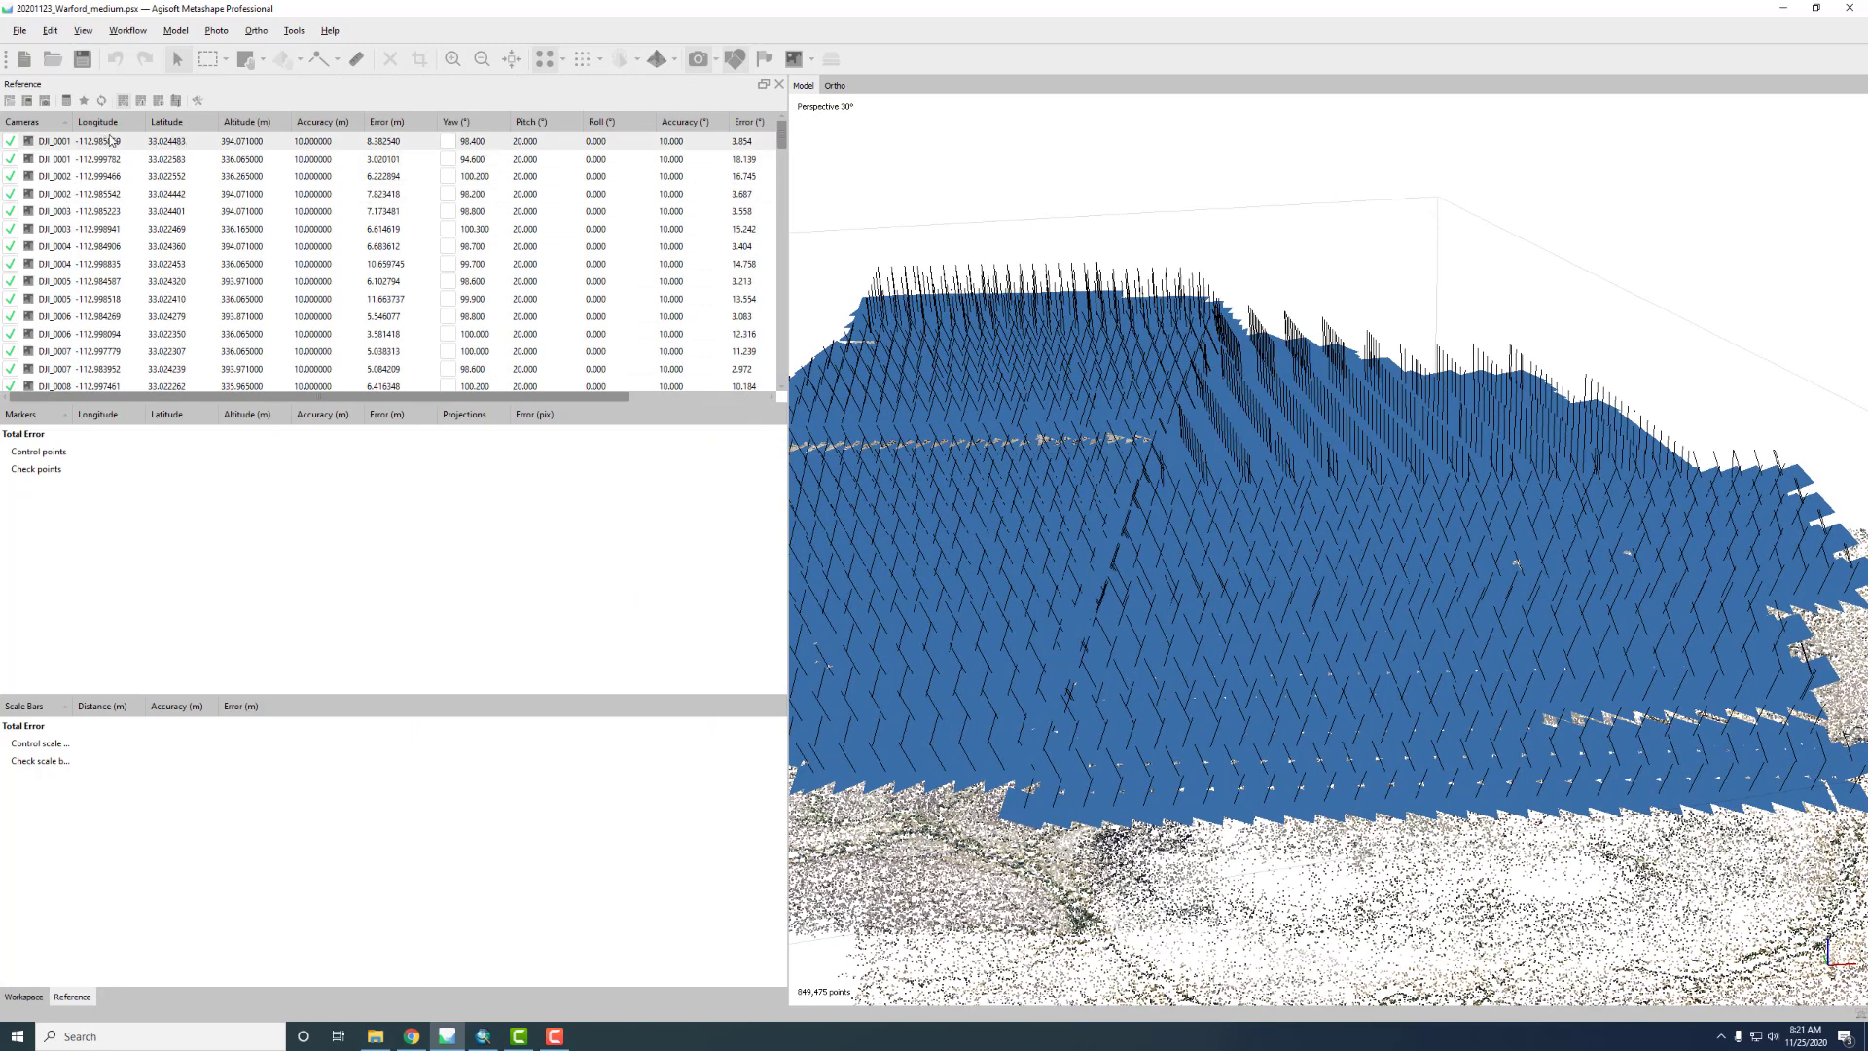
mouse_move(230, 141)
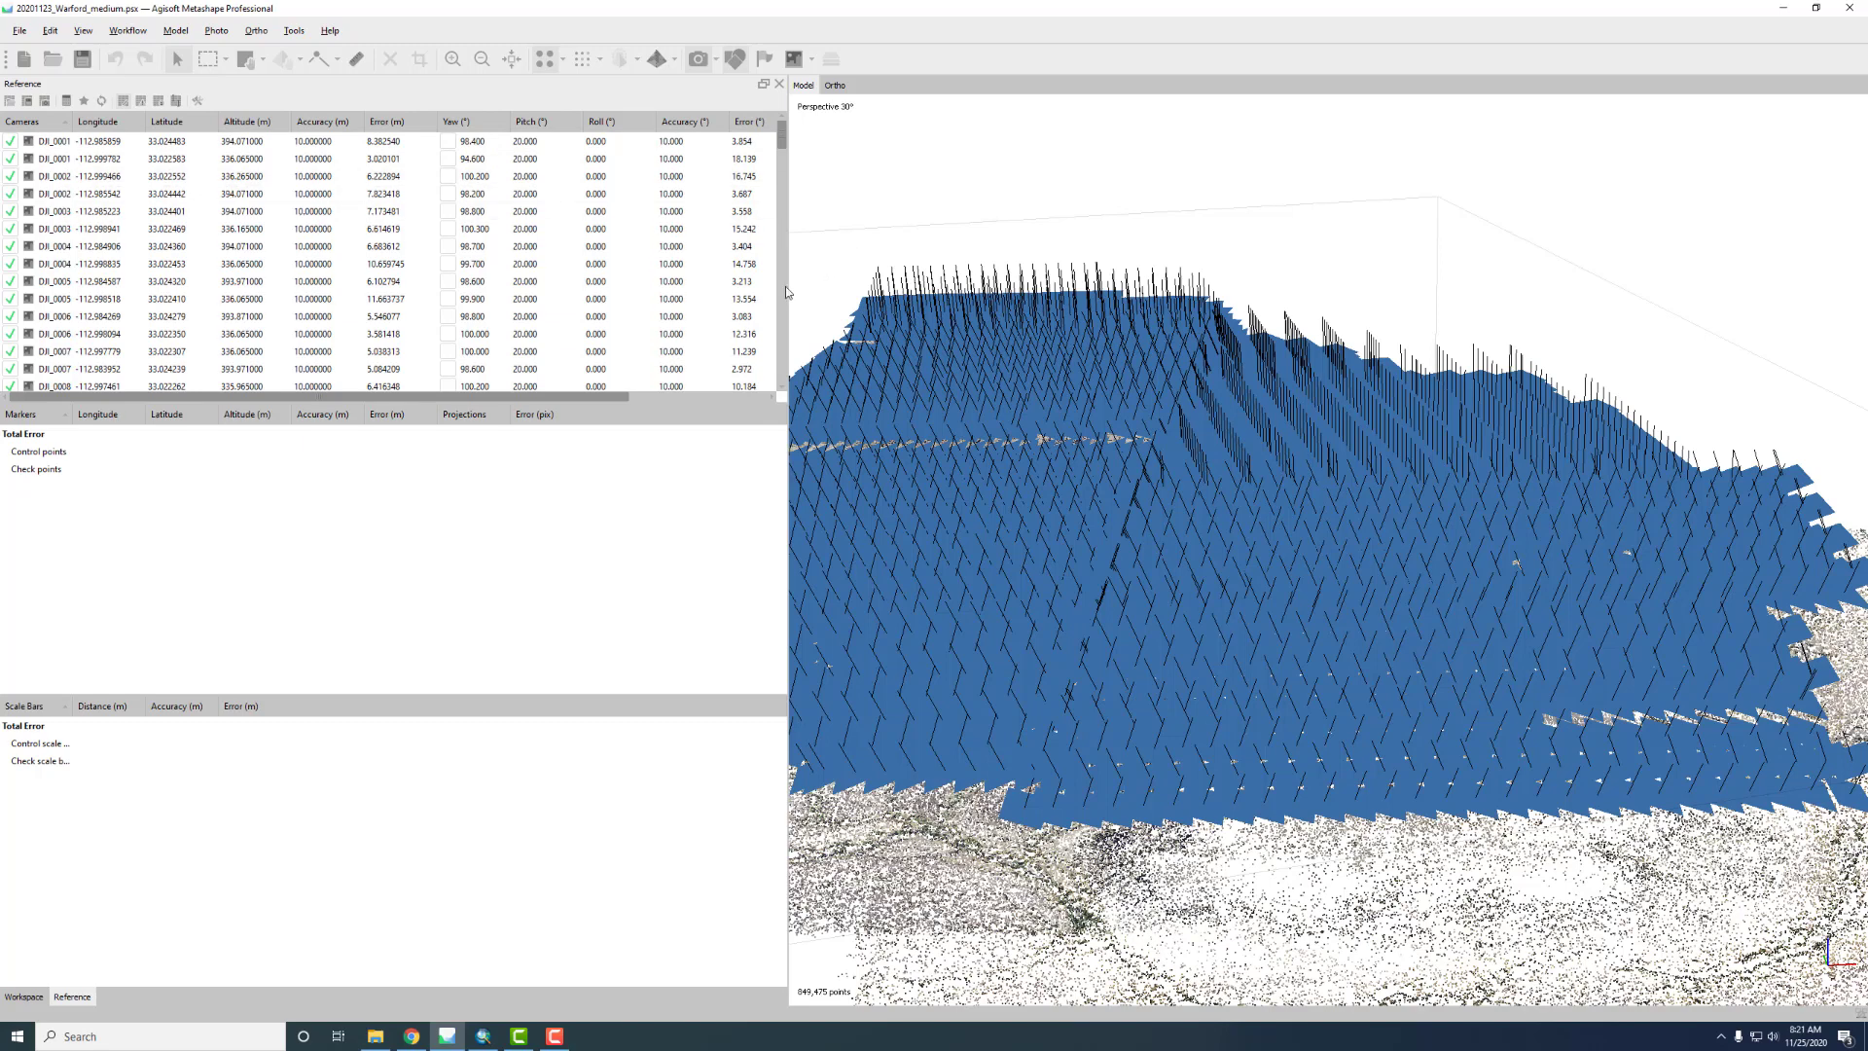
Narrow the Reference table to enlarge the 3D model view
left_click_drag(786, 477, 473, 476)
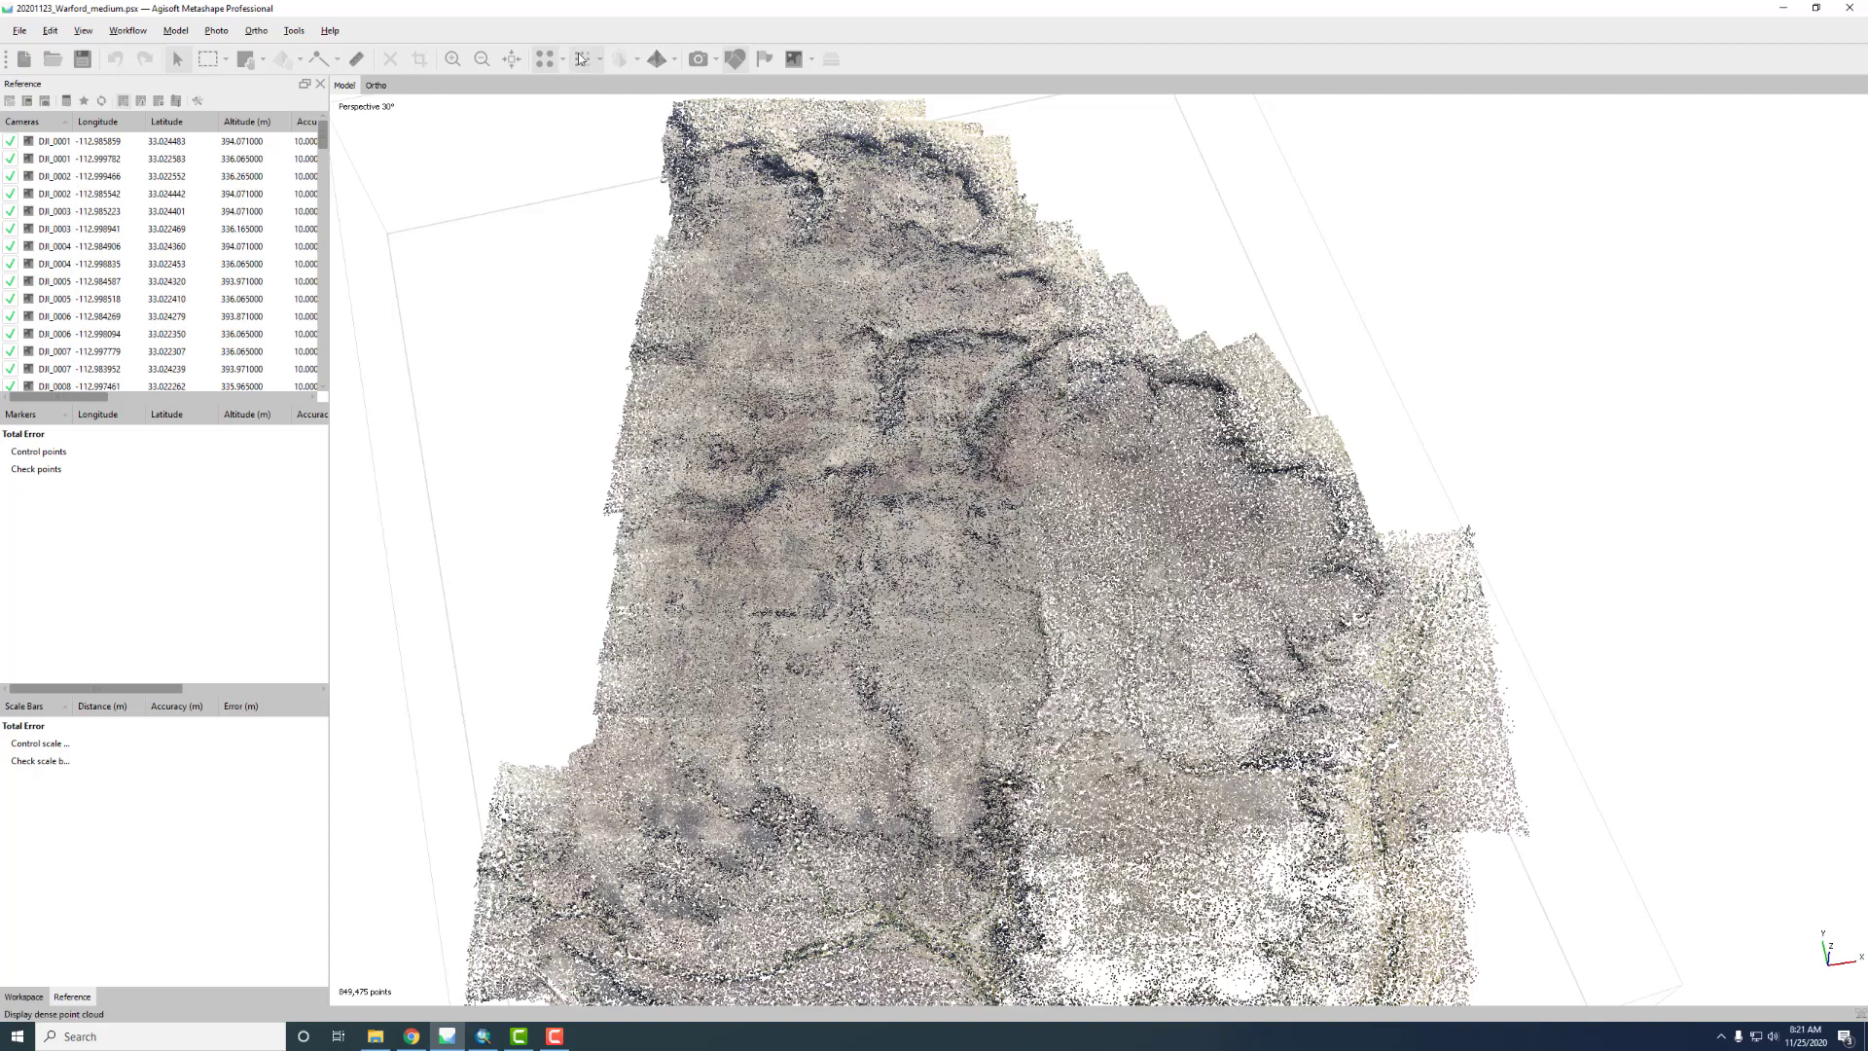
Show the survey site's photo-textured tiled model
left_click(580, 58)
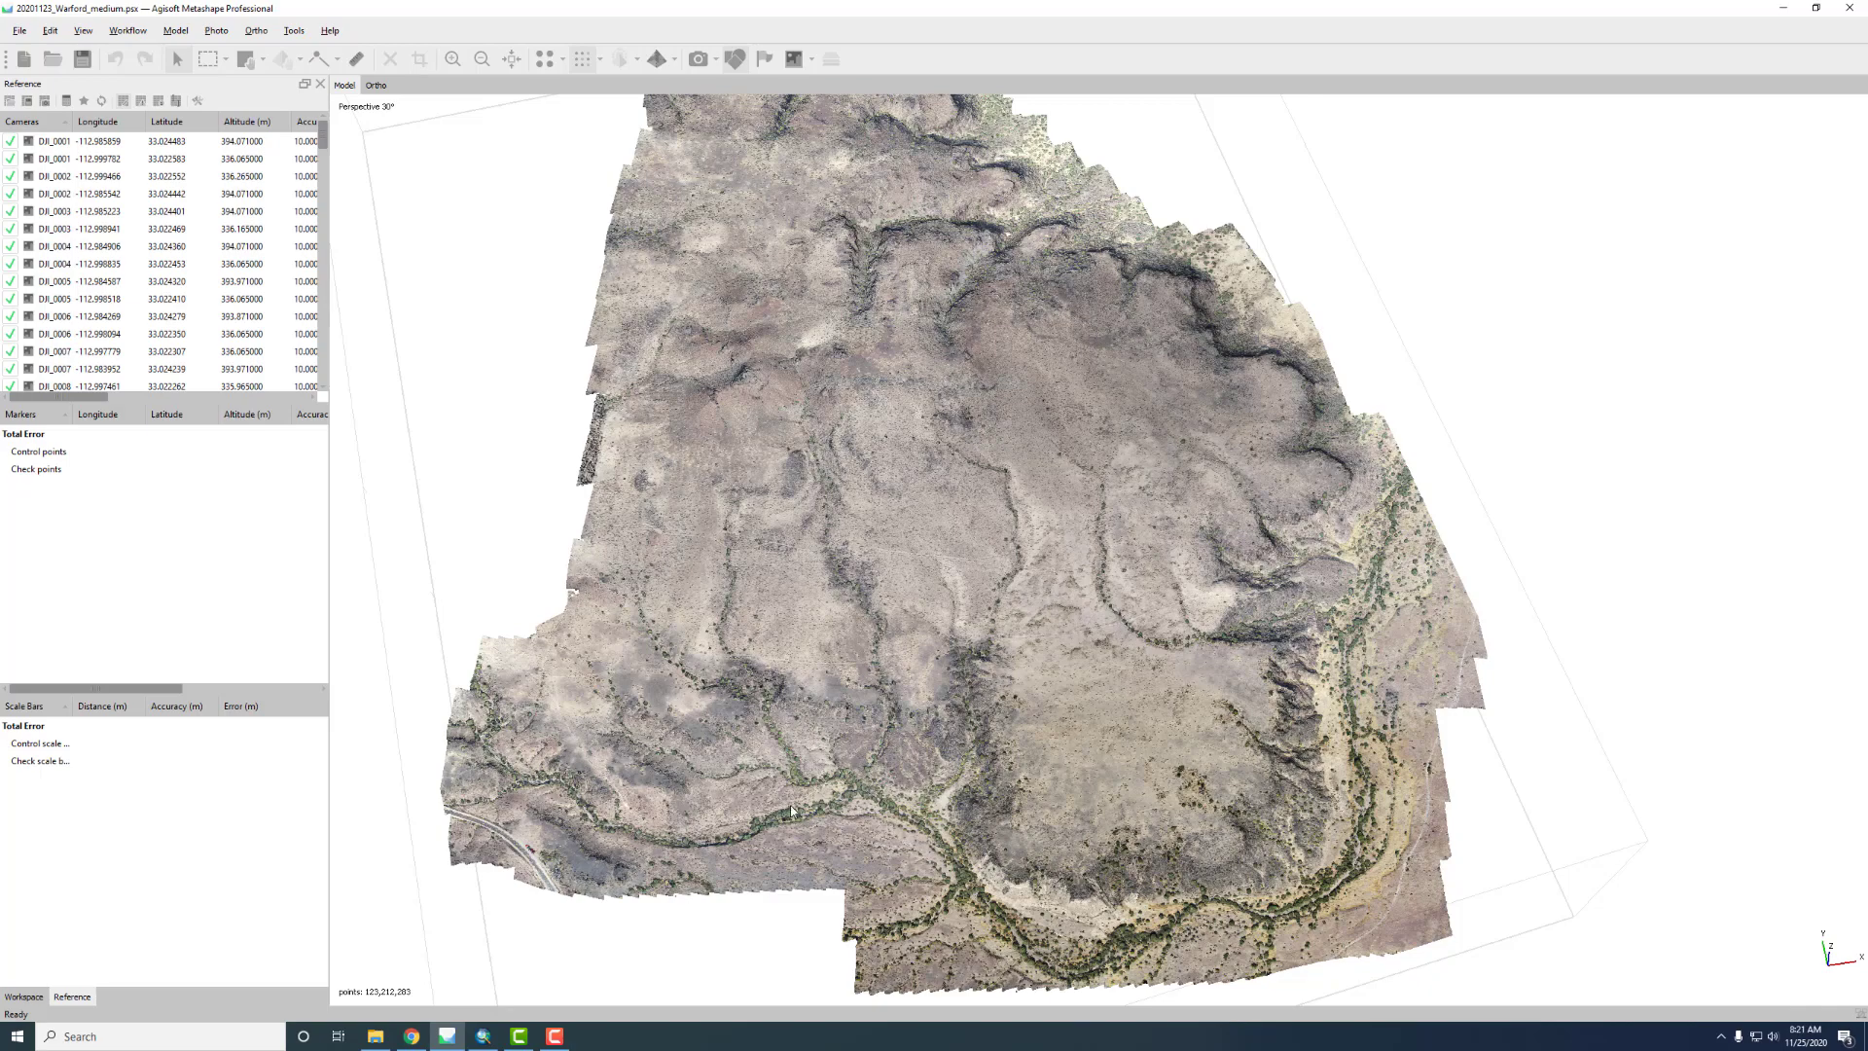
mouse_move(882, 596)
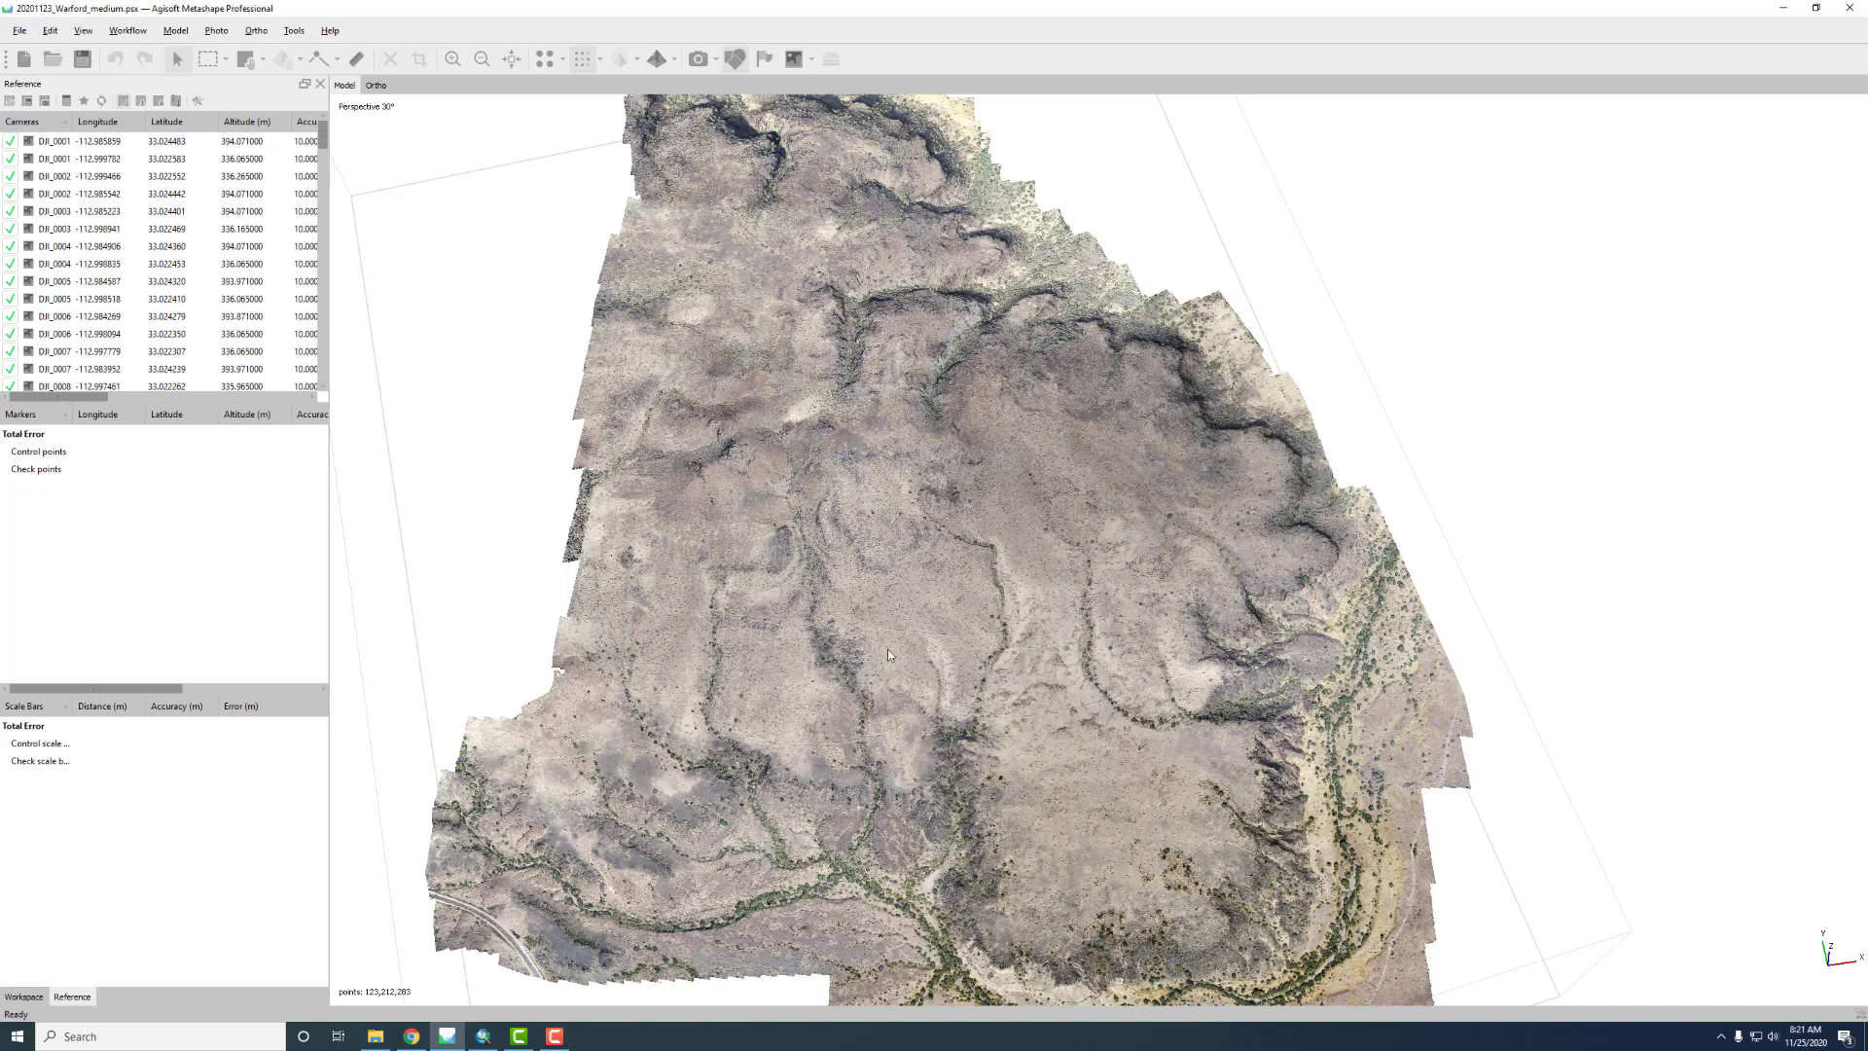
mouse_move(444, 984)
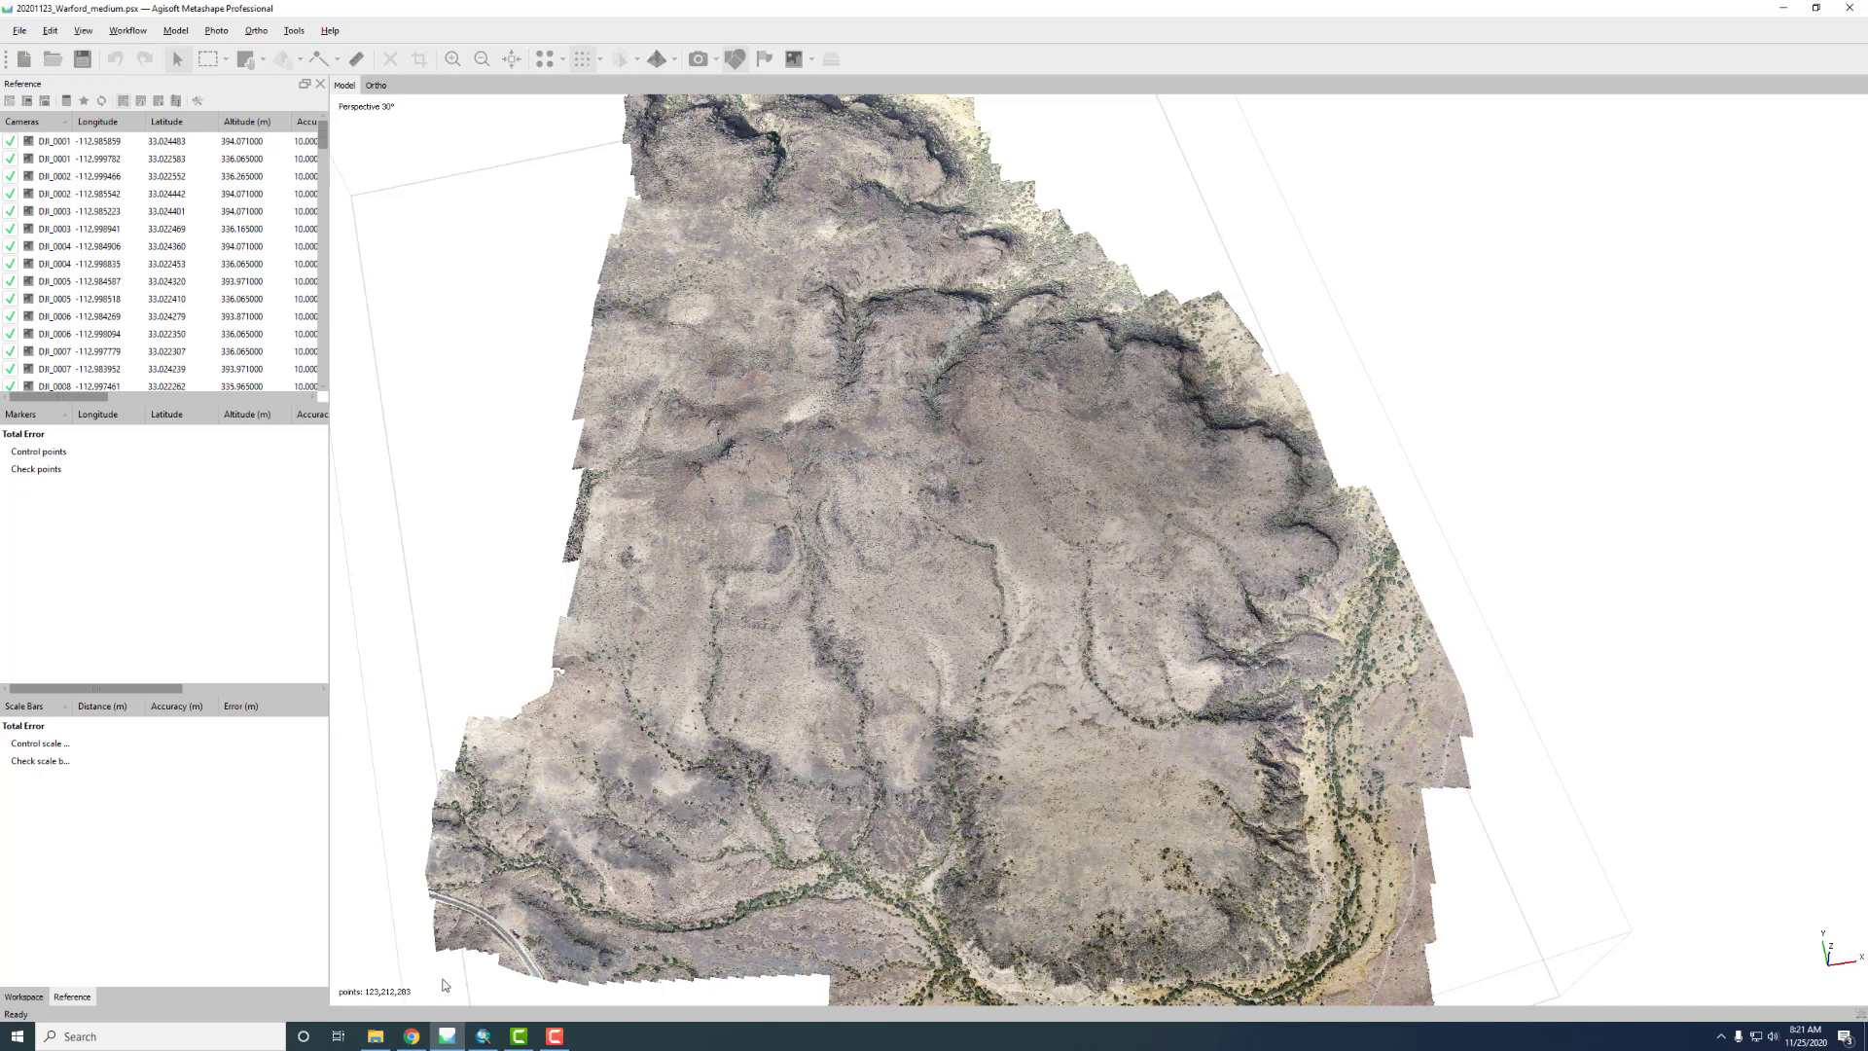
mouse_move(695, 743)
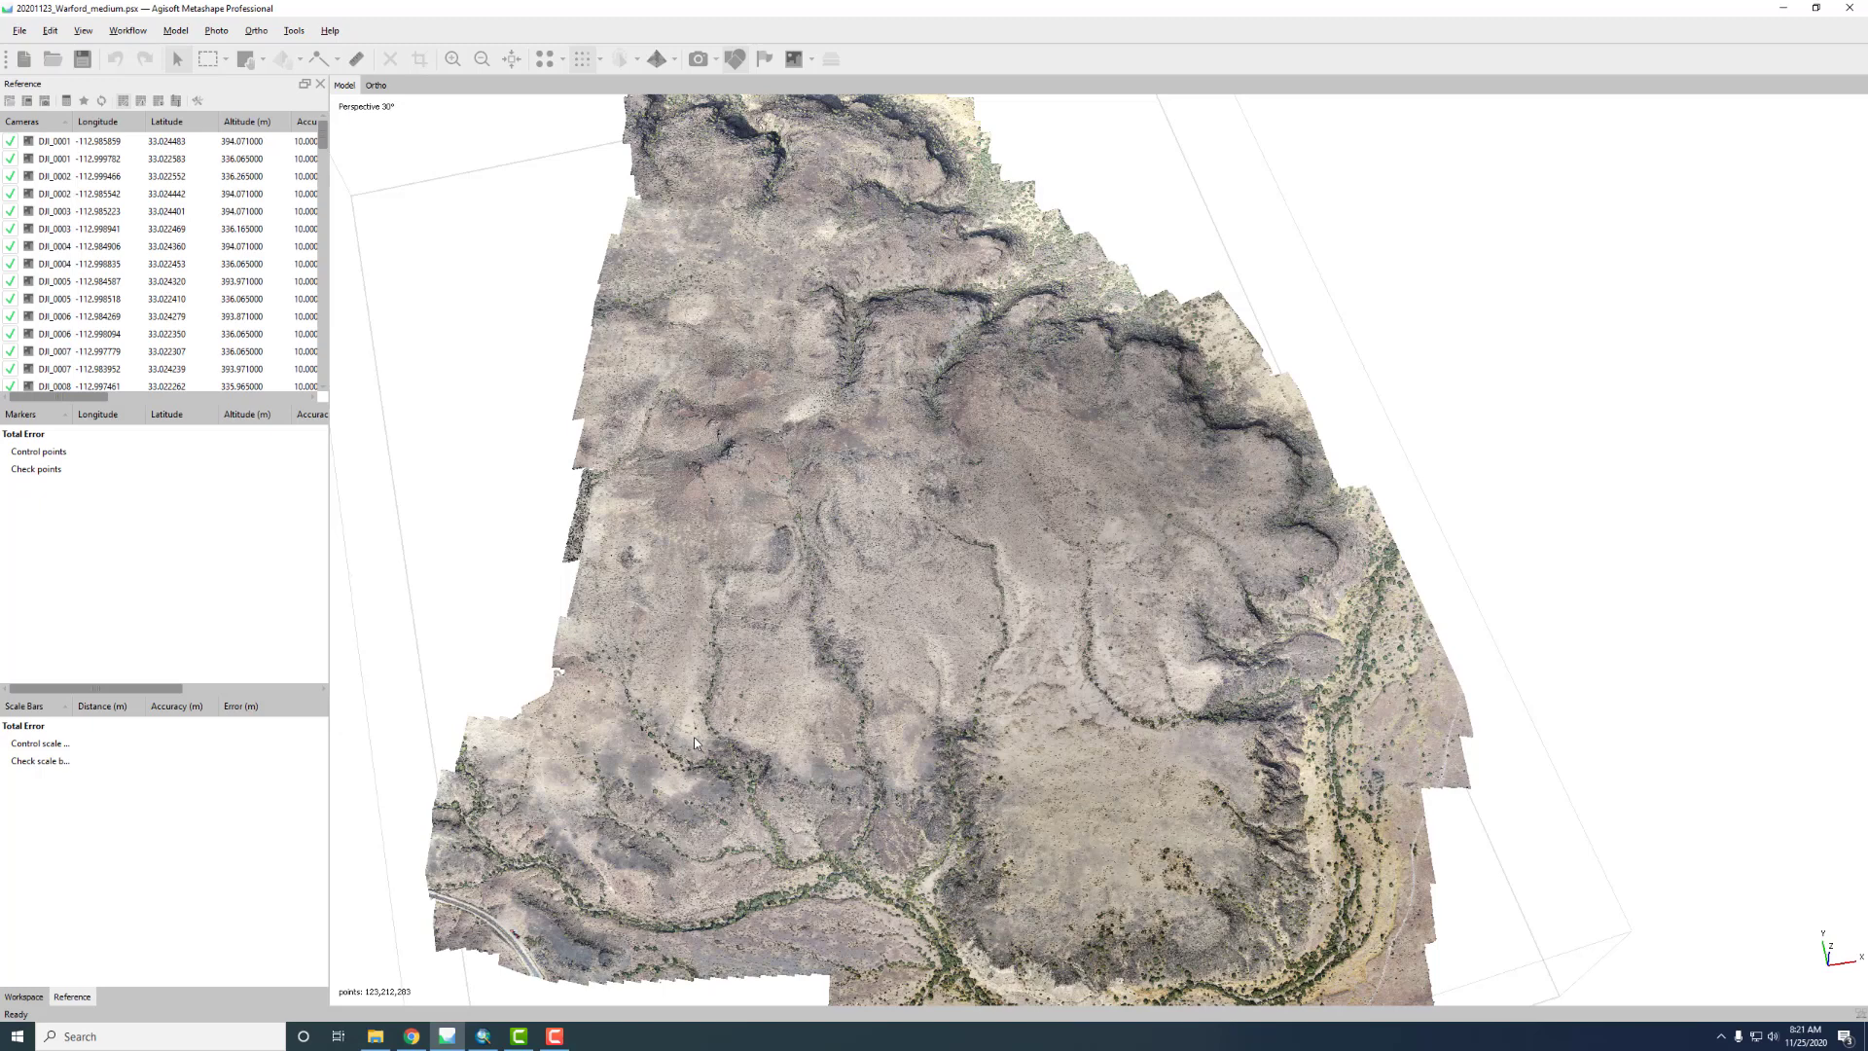
mouse_move(763, 532)
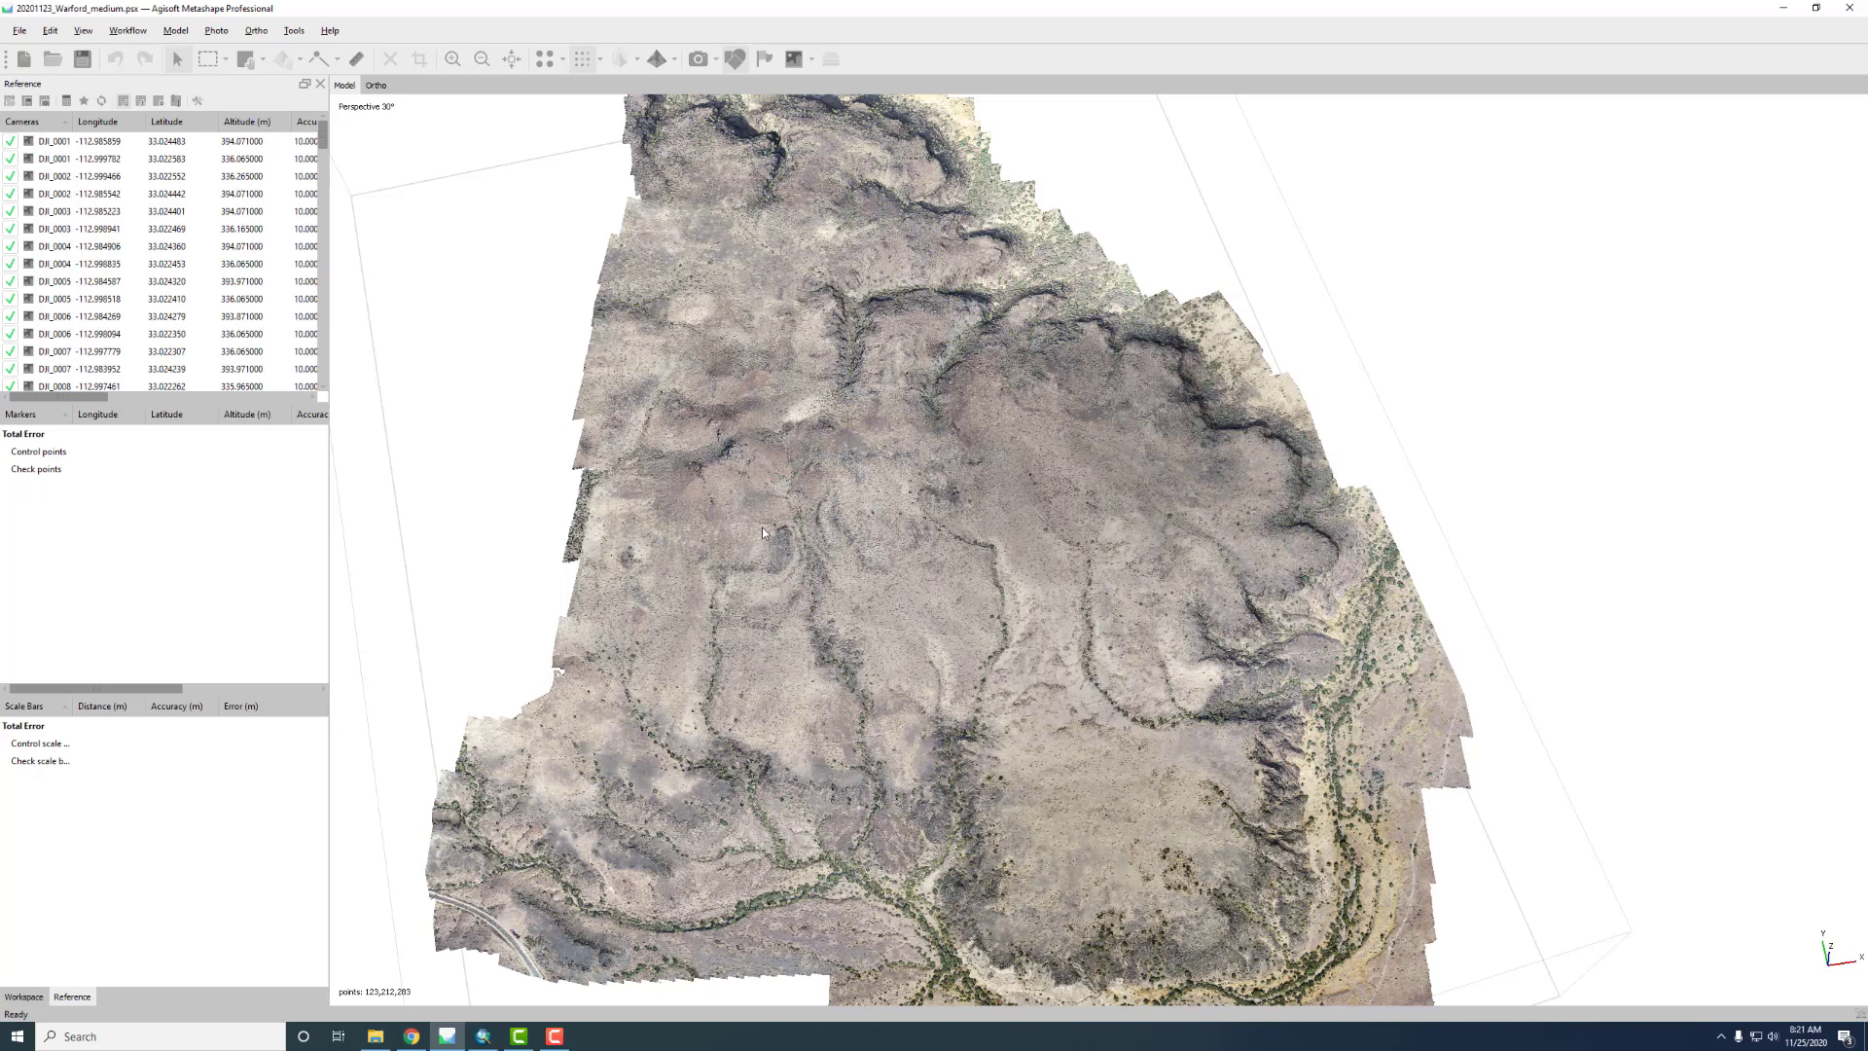
mouse_move(658, 59)
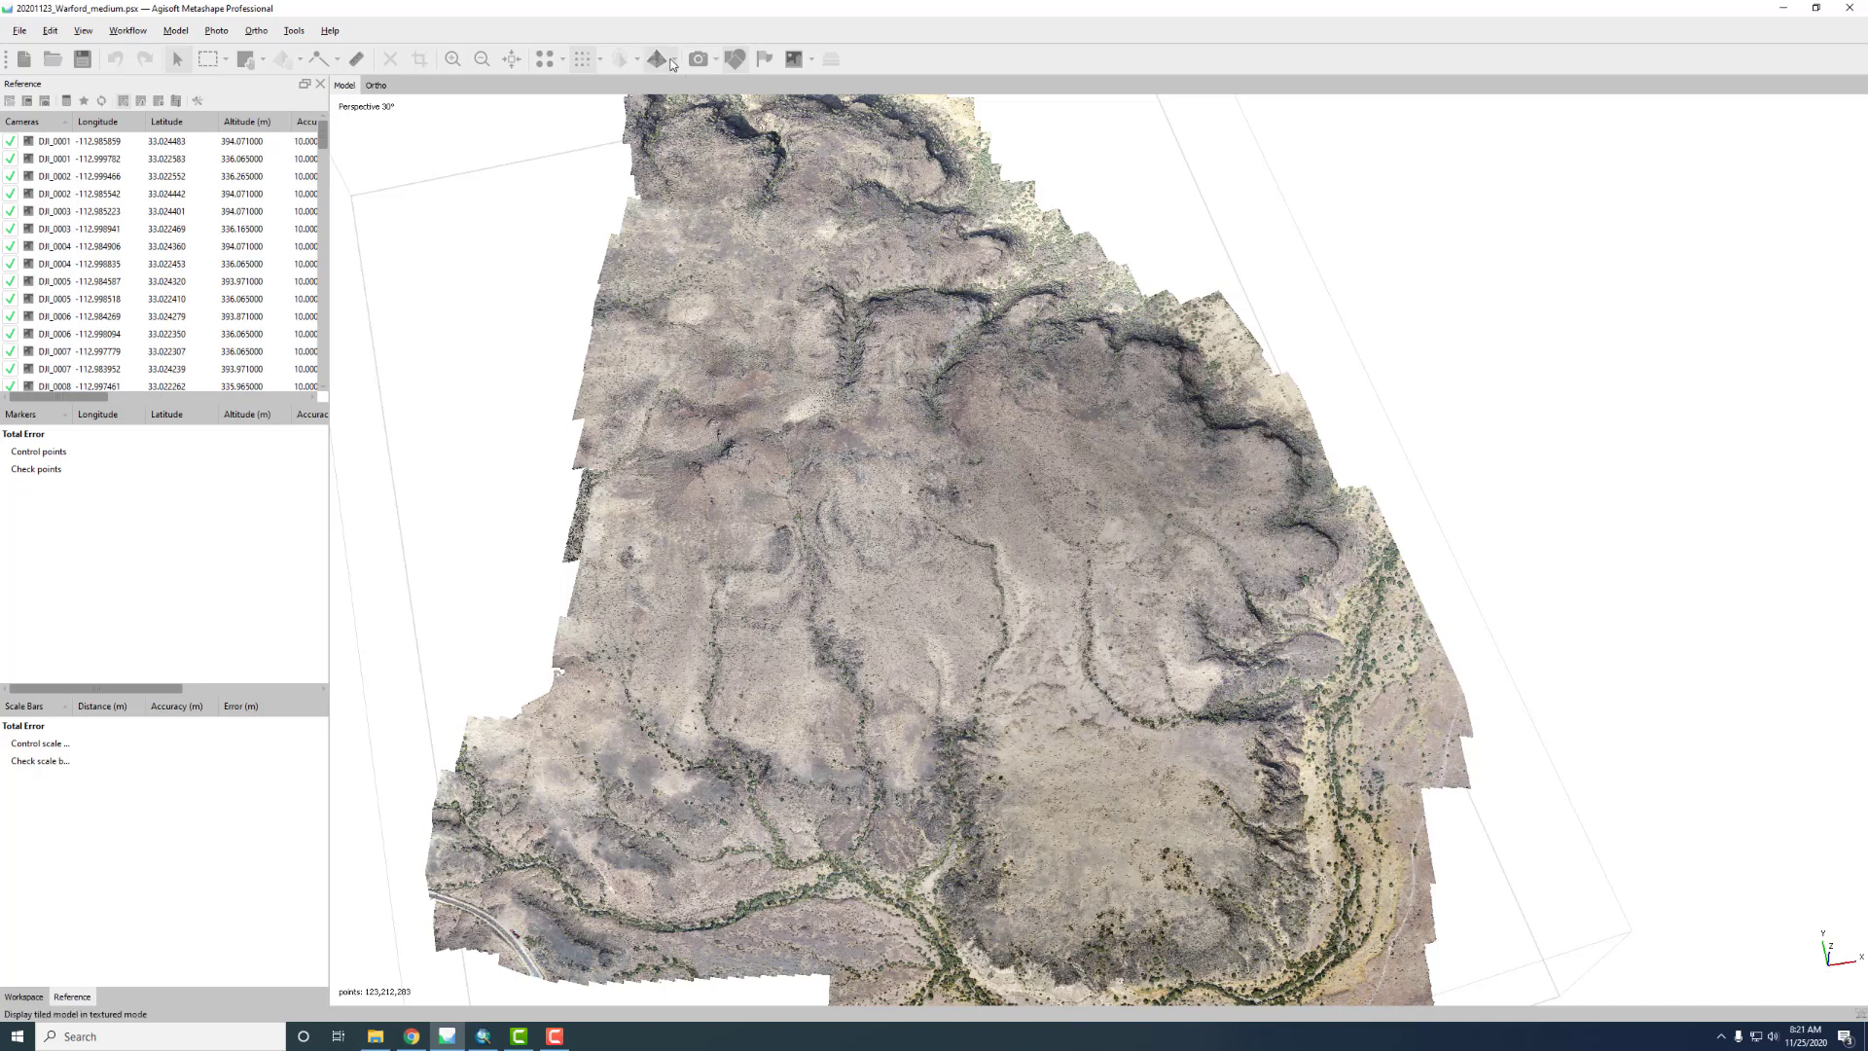
Switch the tiled model to Wireframe, then to Solid untextured display
left_click(658, 58)
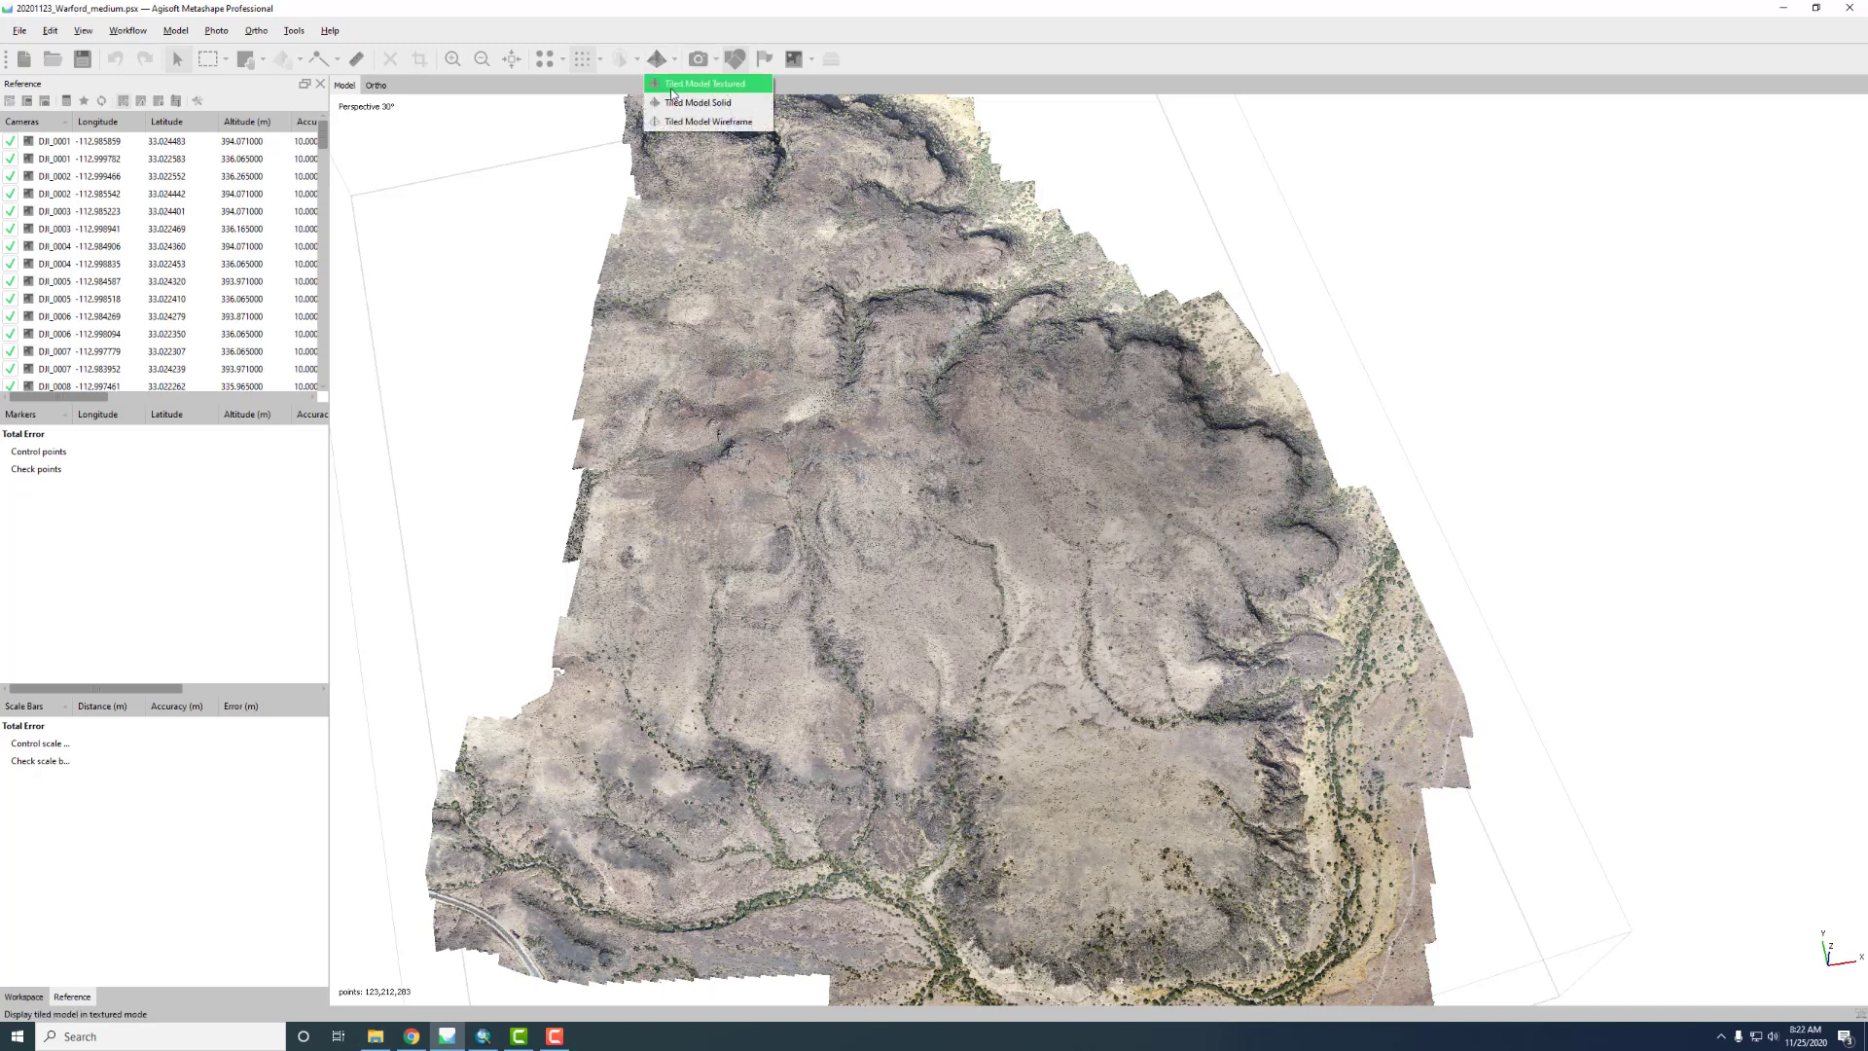
mouse_move(706, 121)
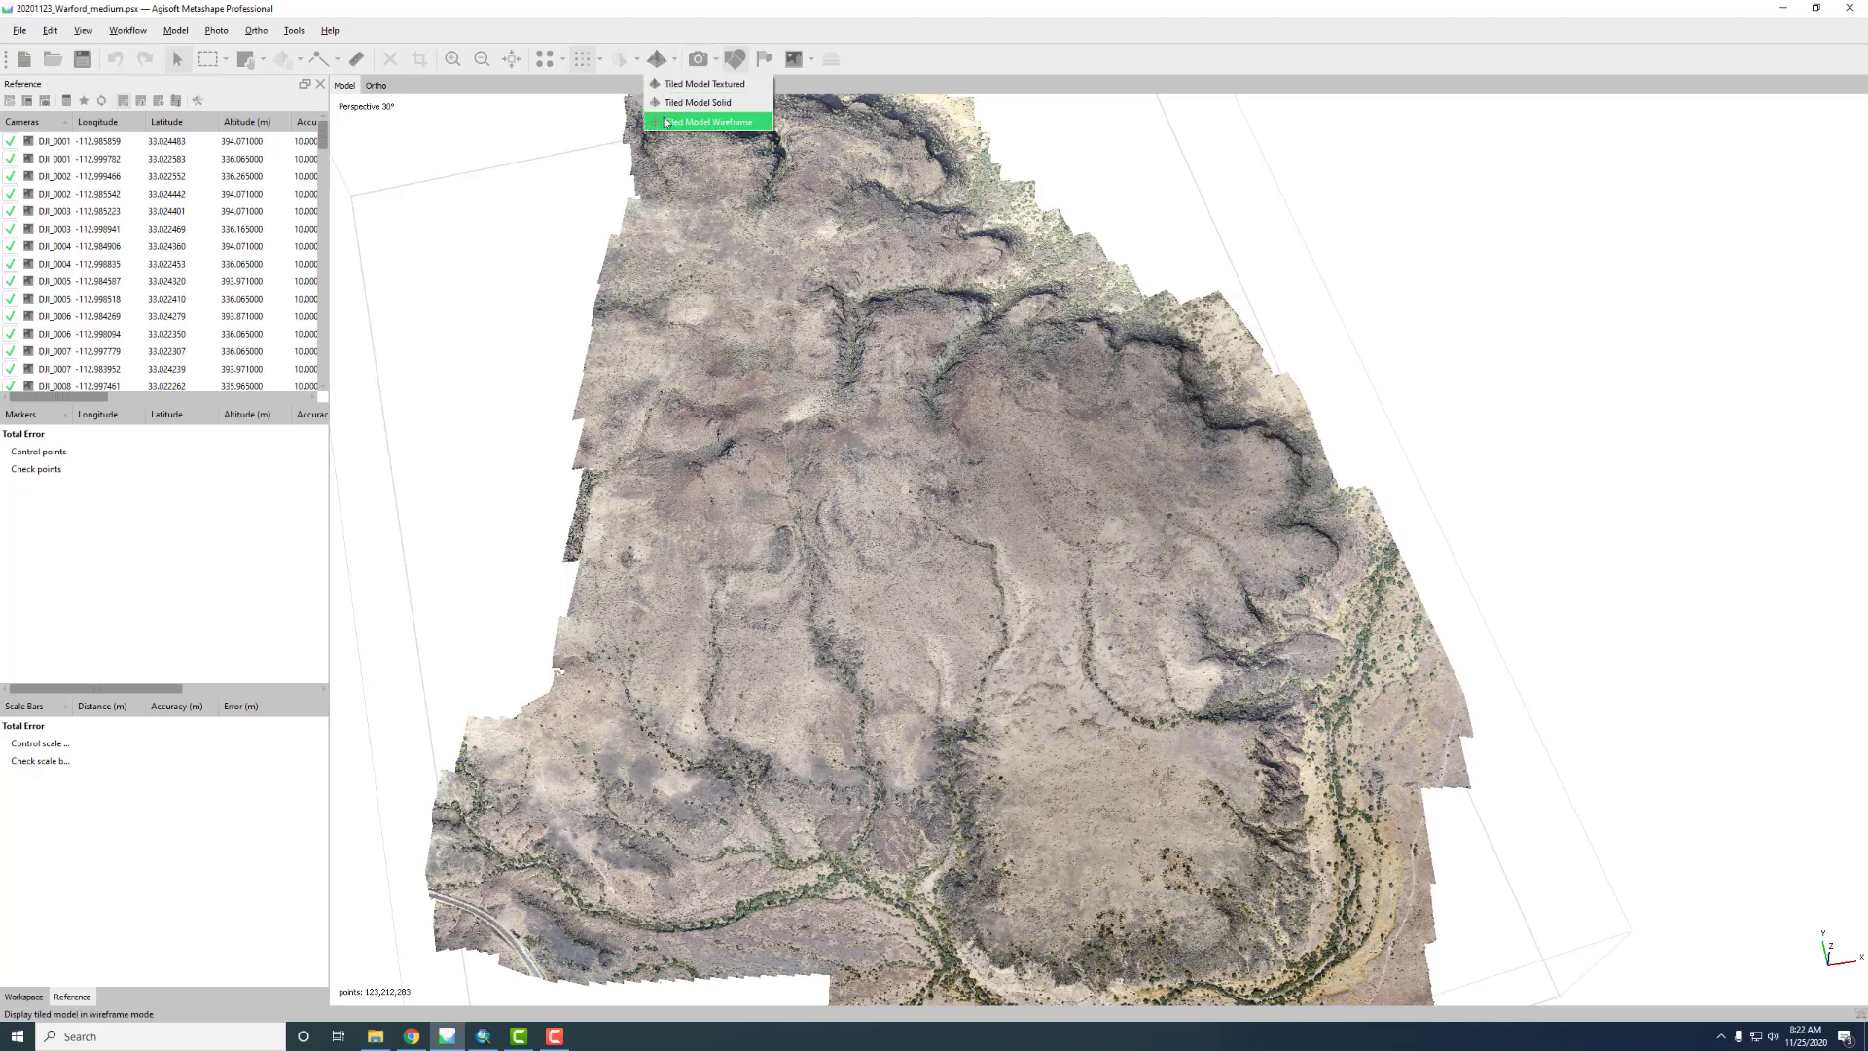
left_click(708, 121)
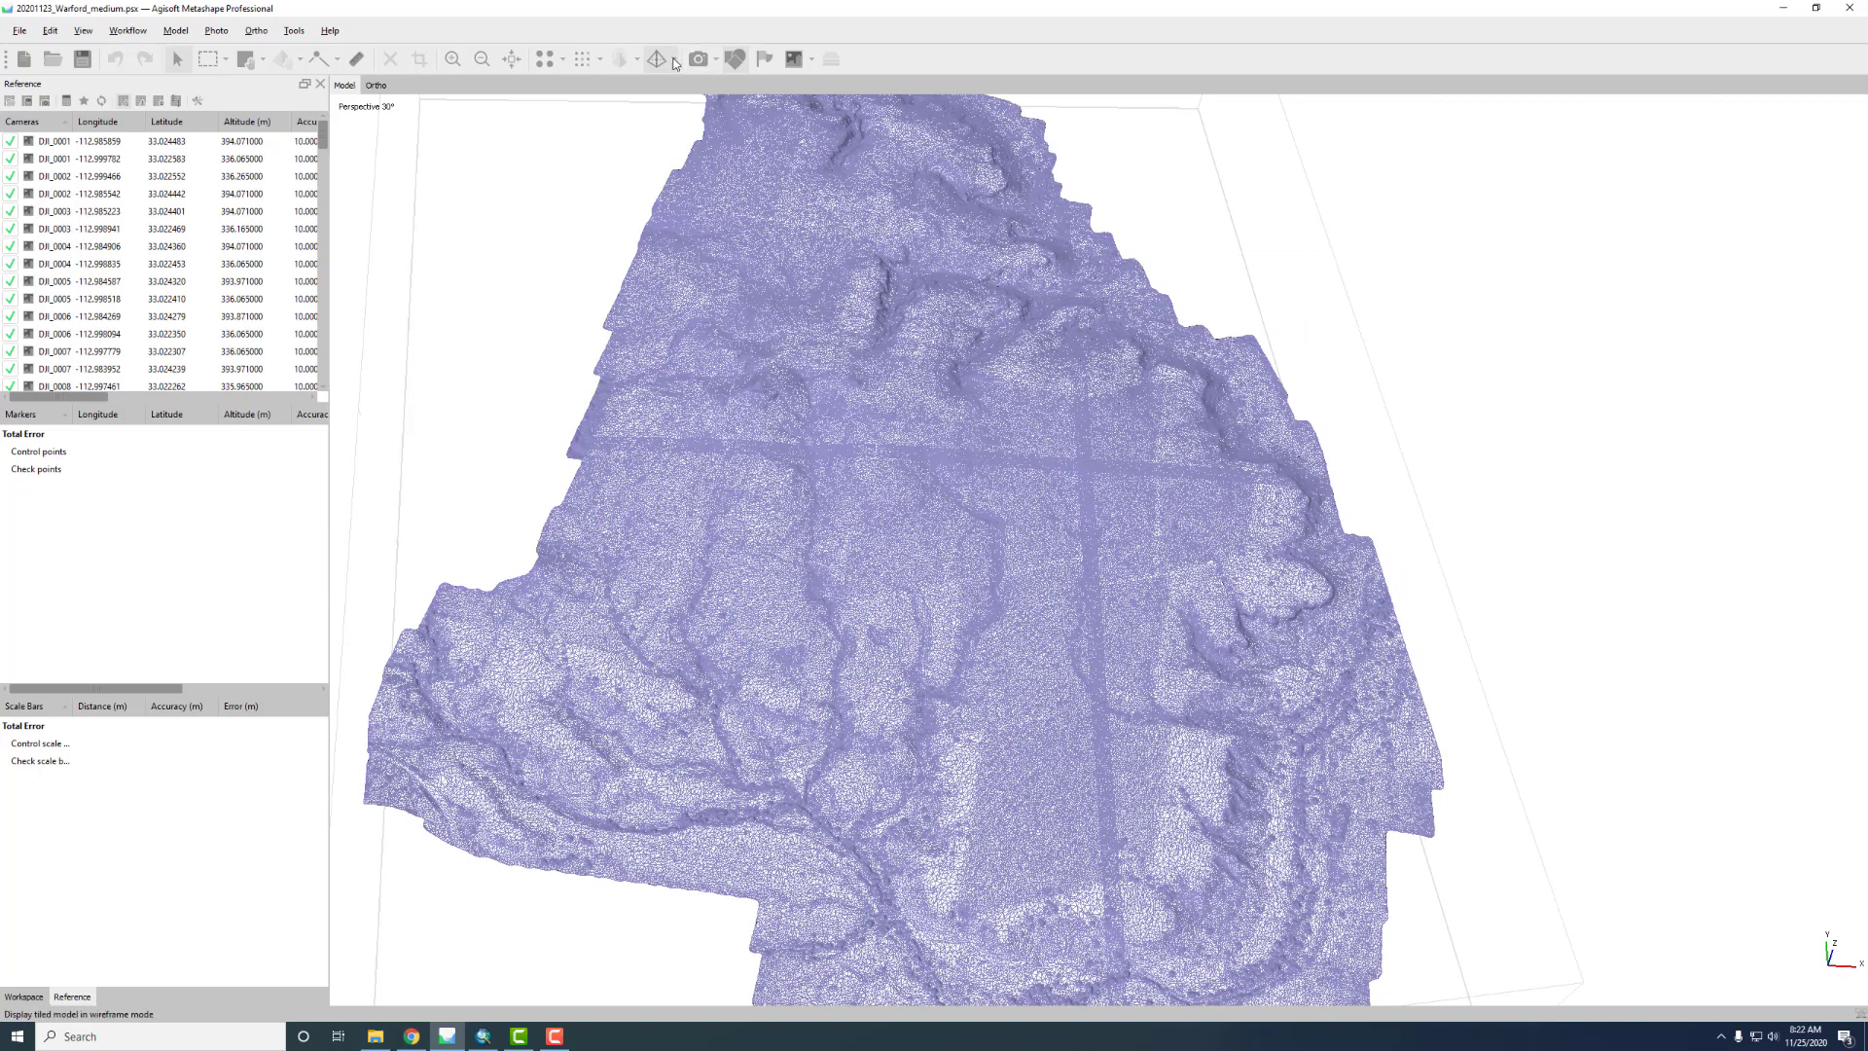
left_click(657, 59)
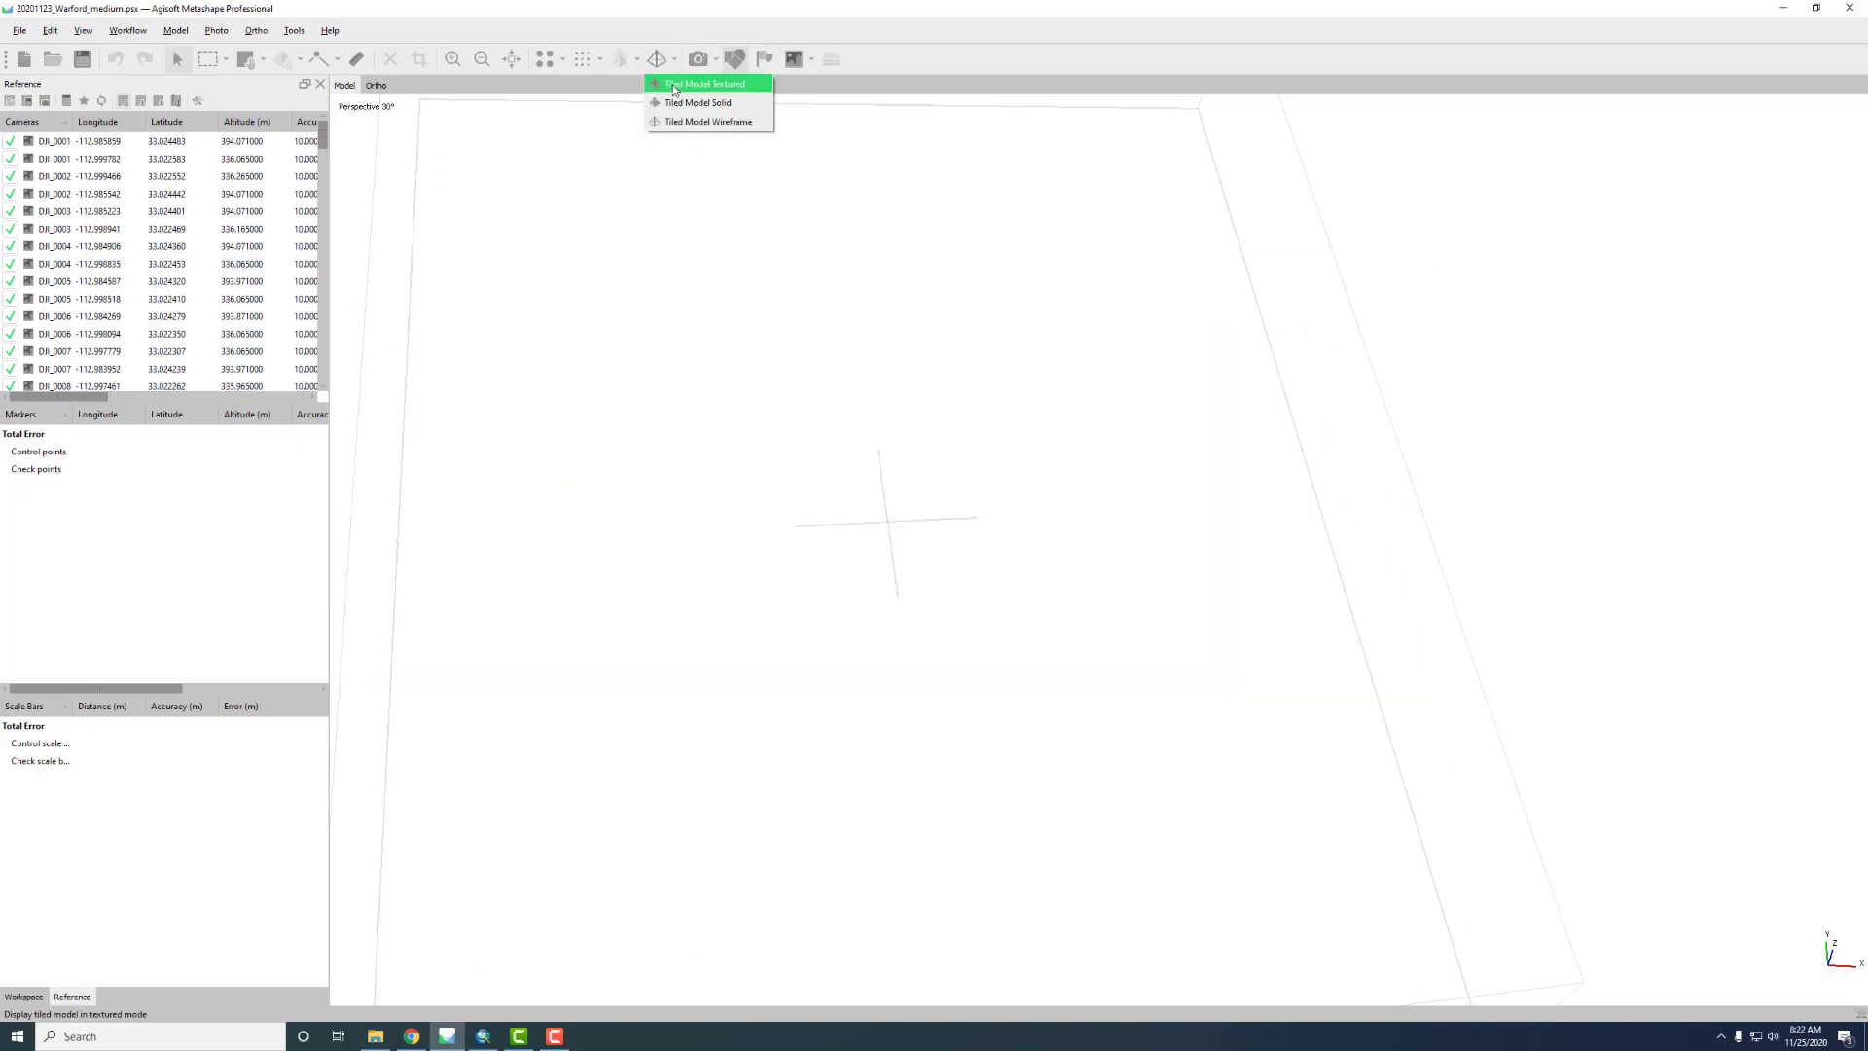
left_click(697, 101)
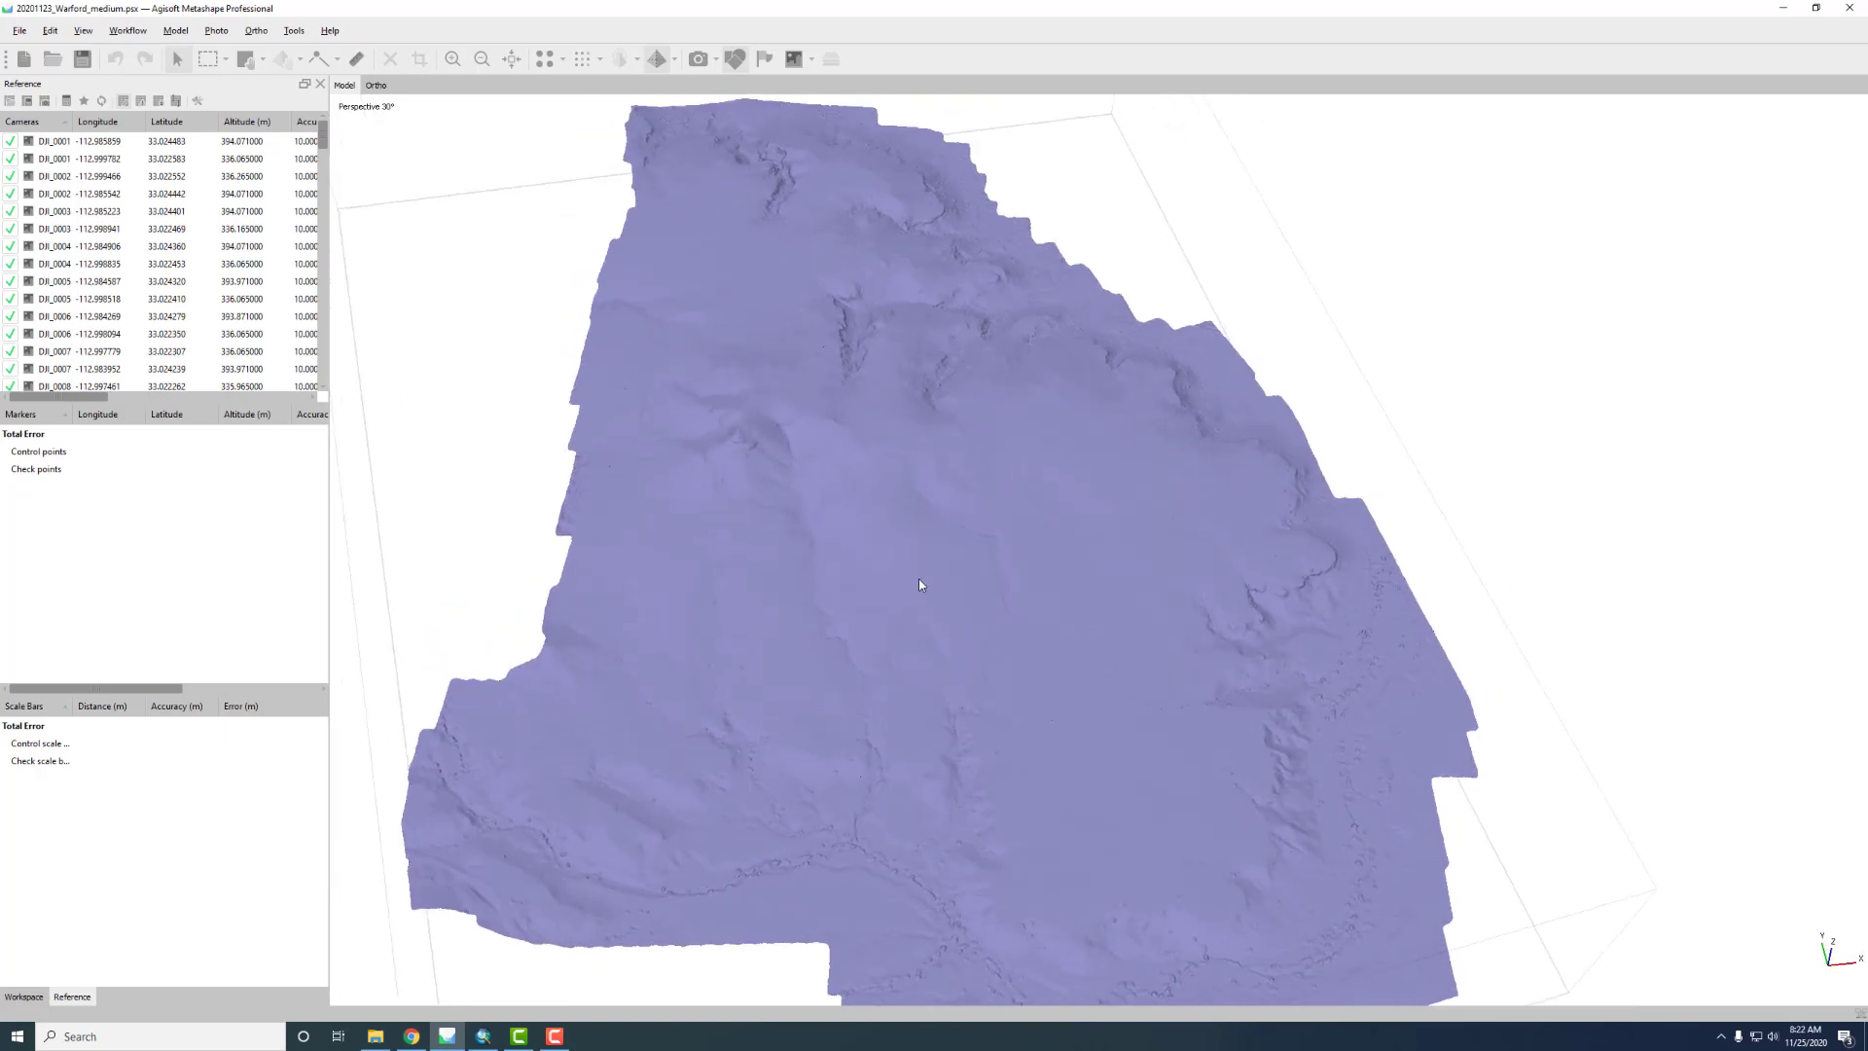
left_click(674, 58)
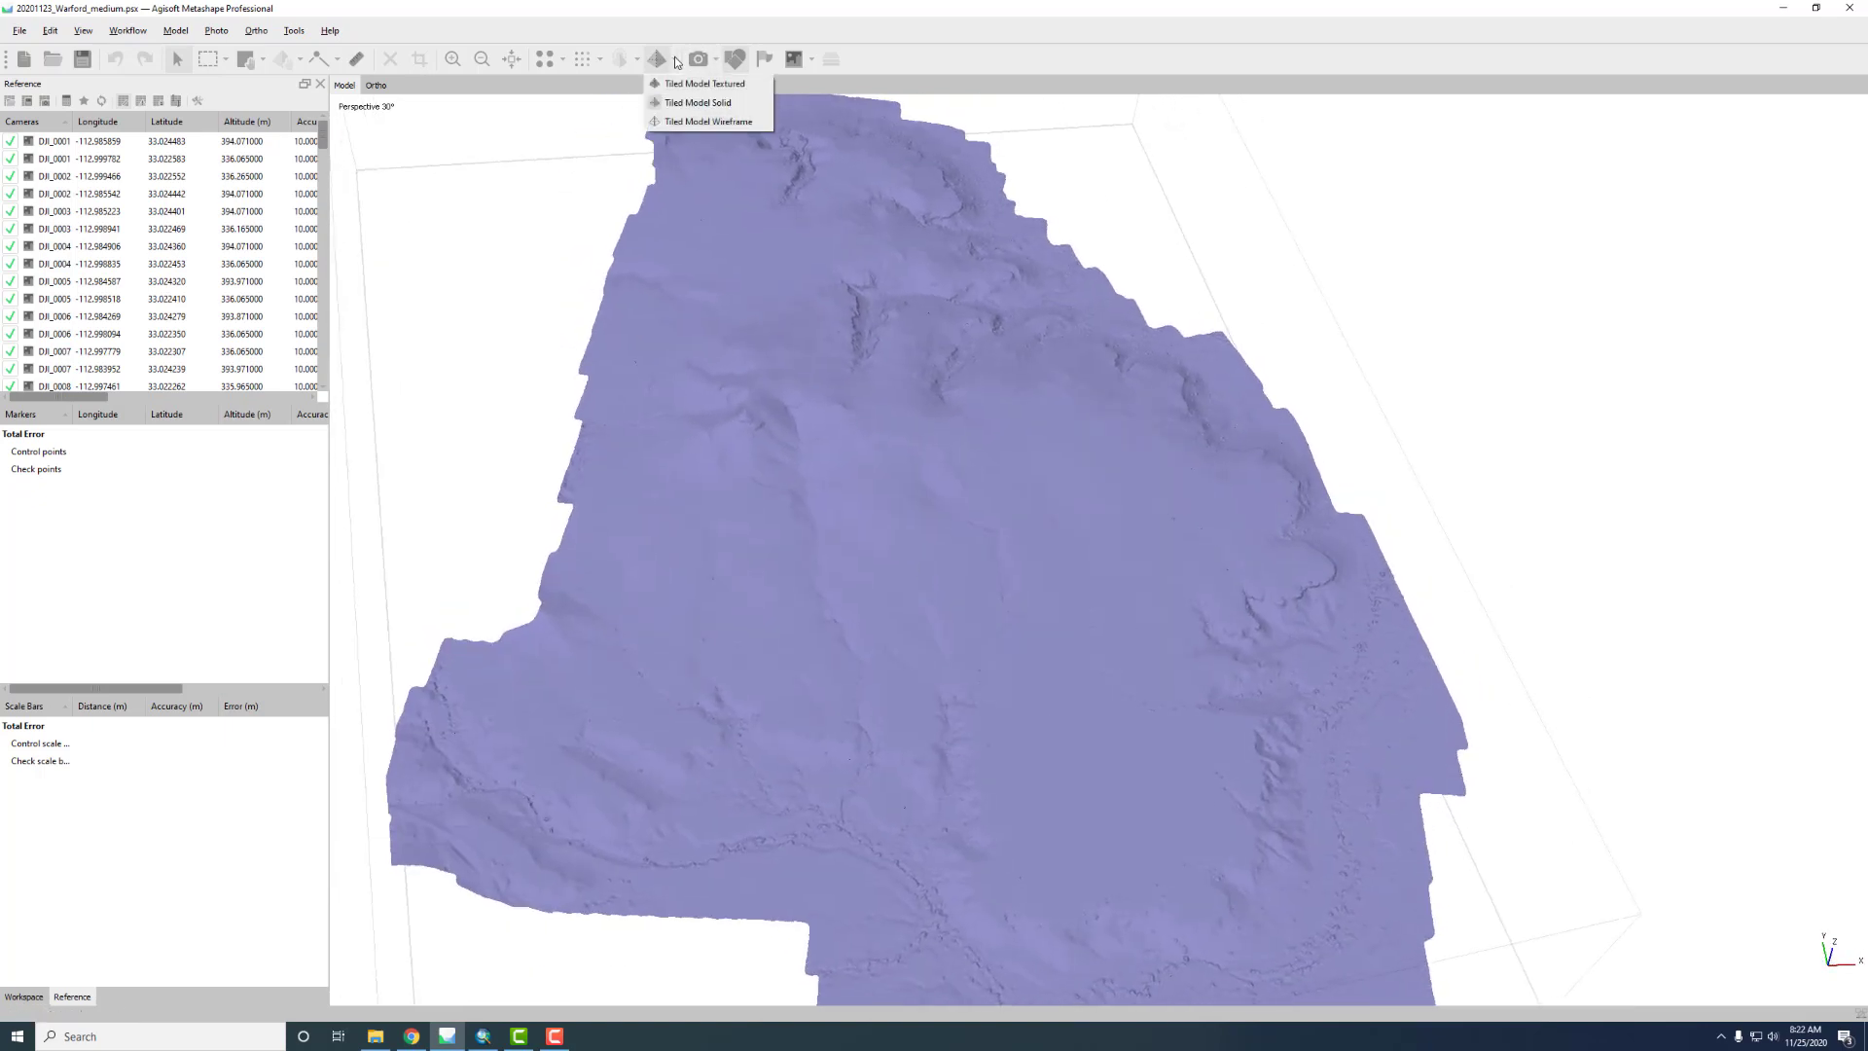
Show Tiled Model Textured, inspect the close-up as wireframe, then return to textured
left_click(704, 84)
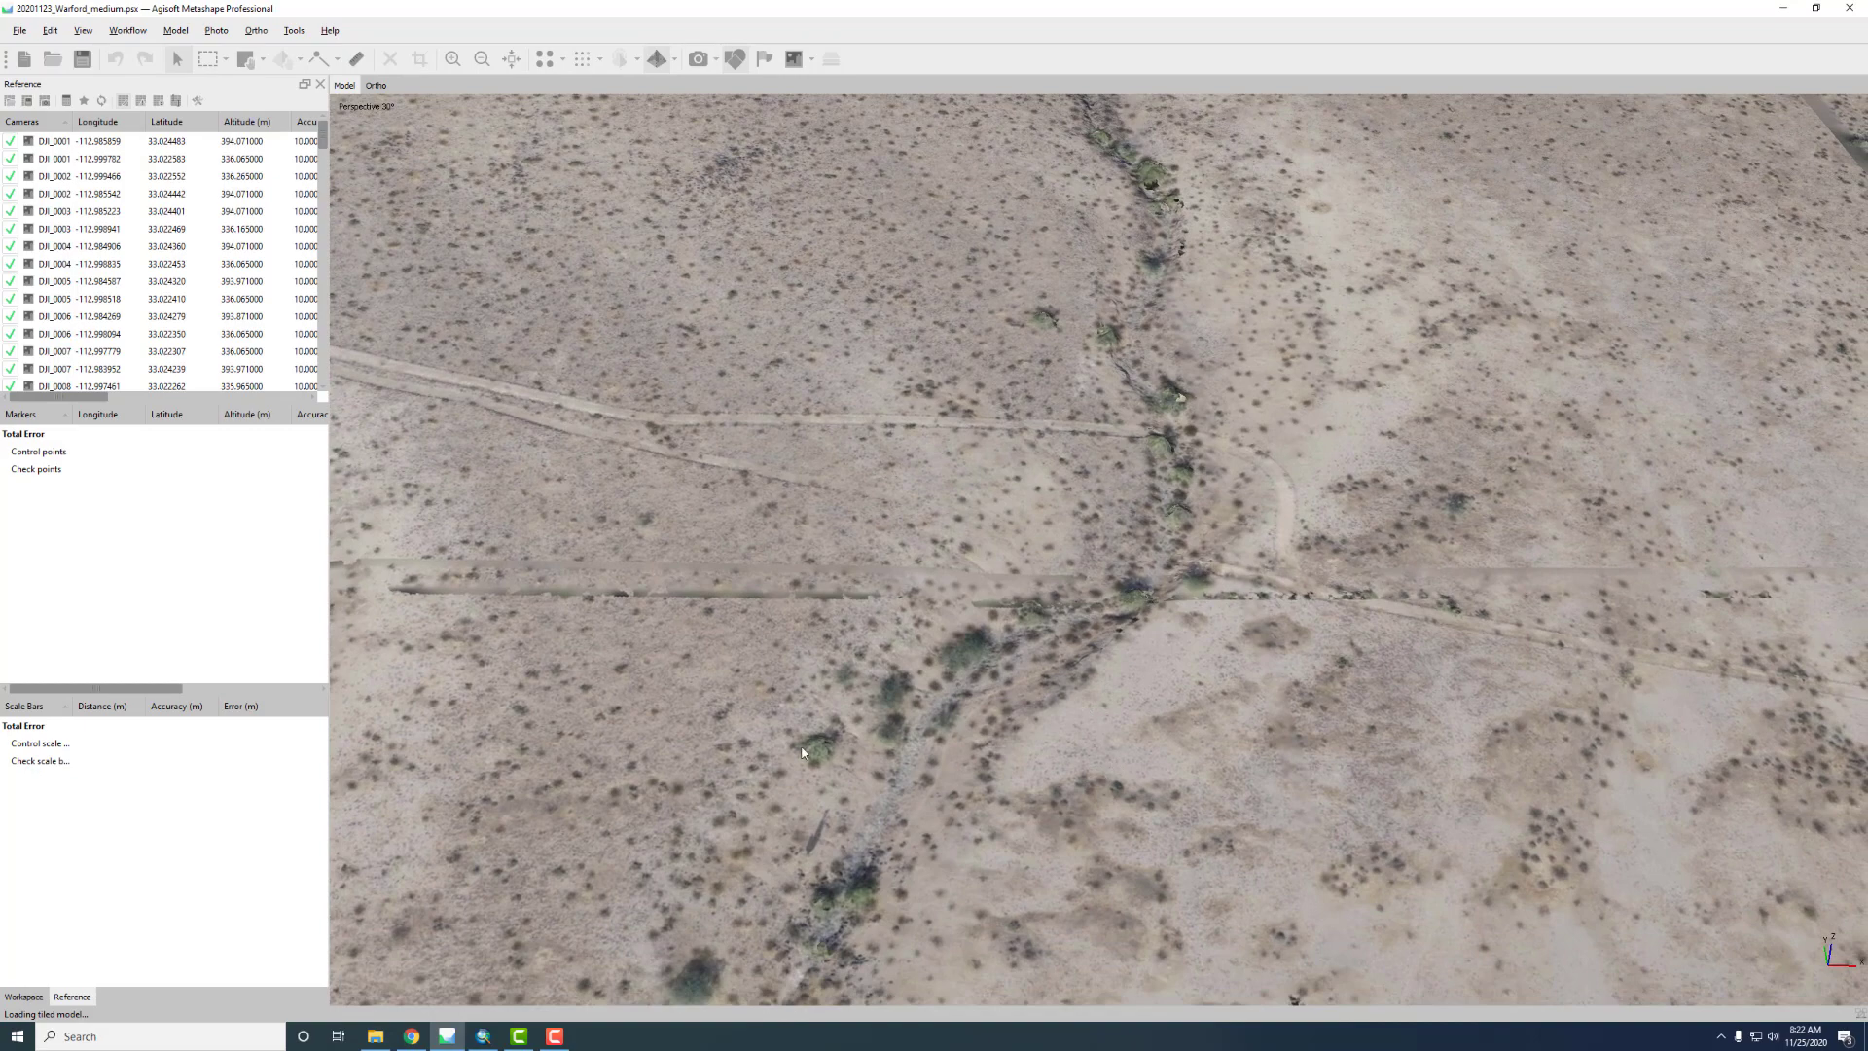
left_click(658, 58)
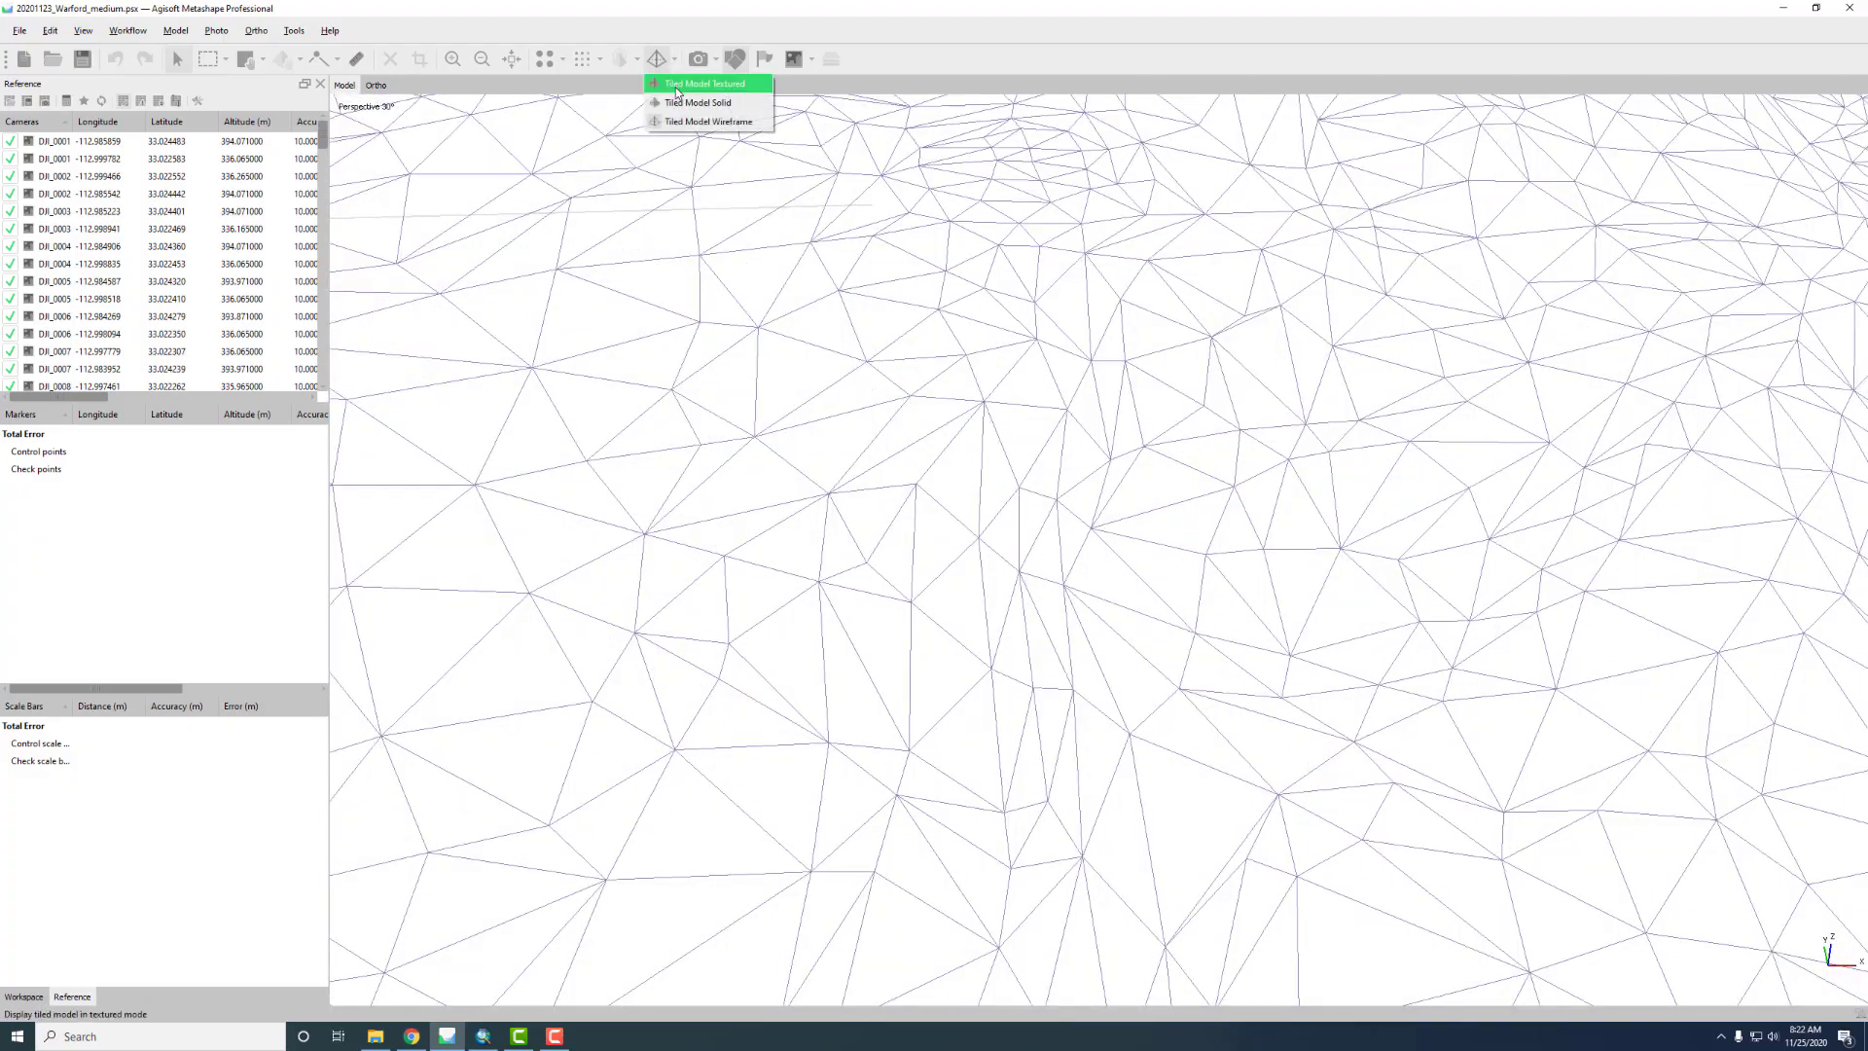
left_click(705, 83)
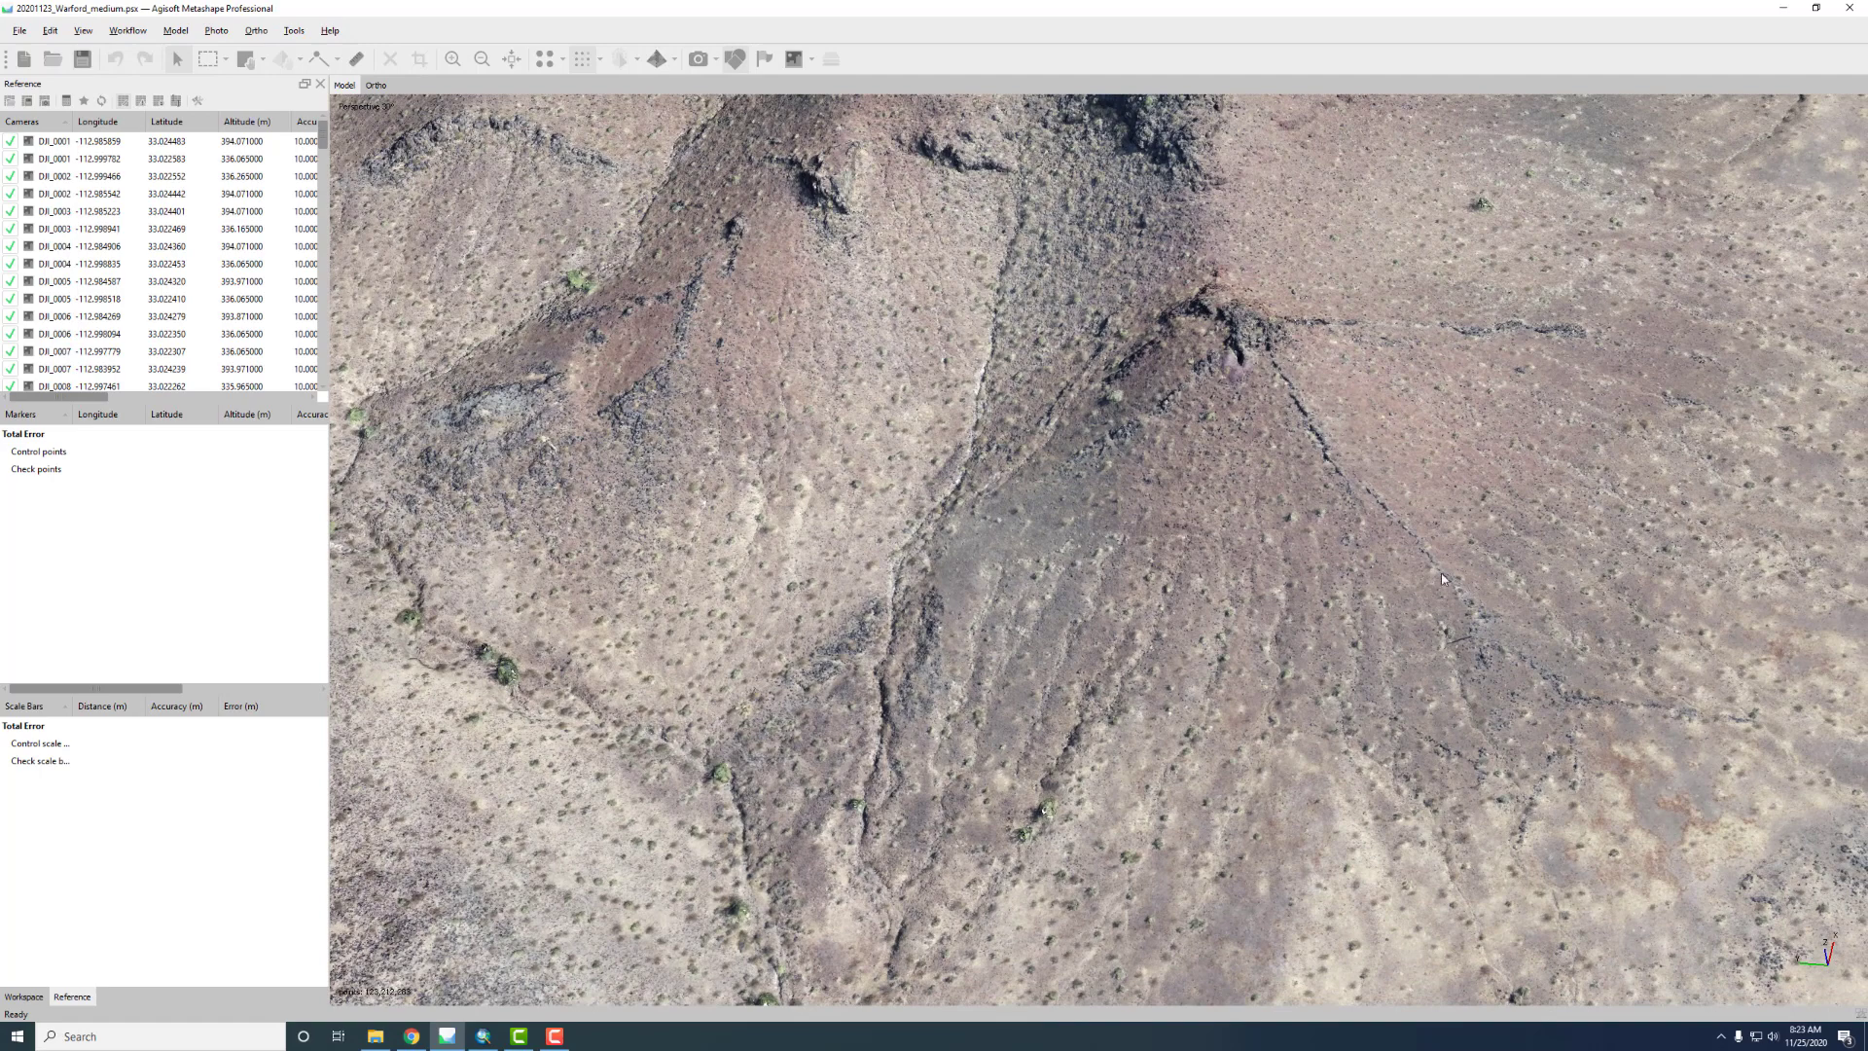
mouse_move(1138, 308)
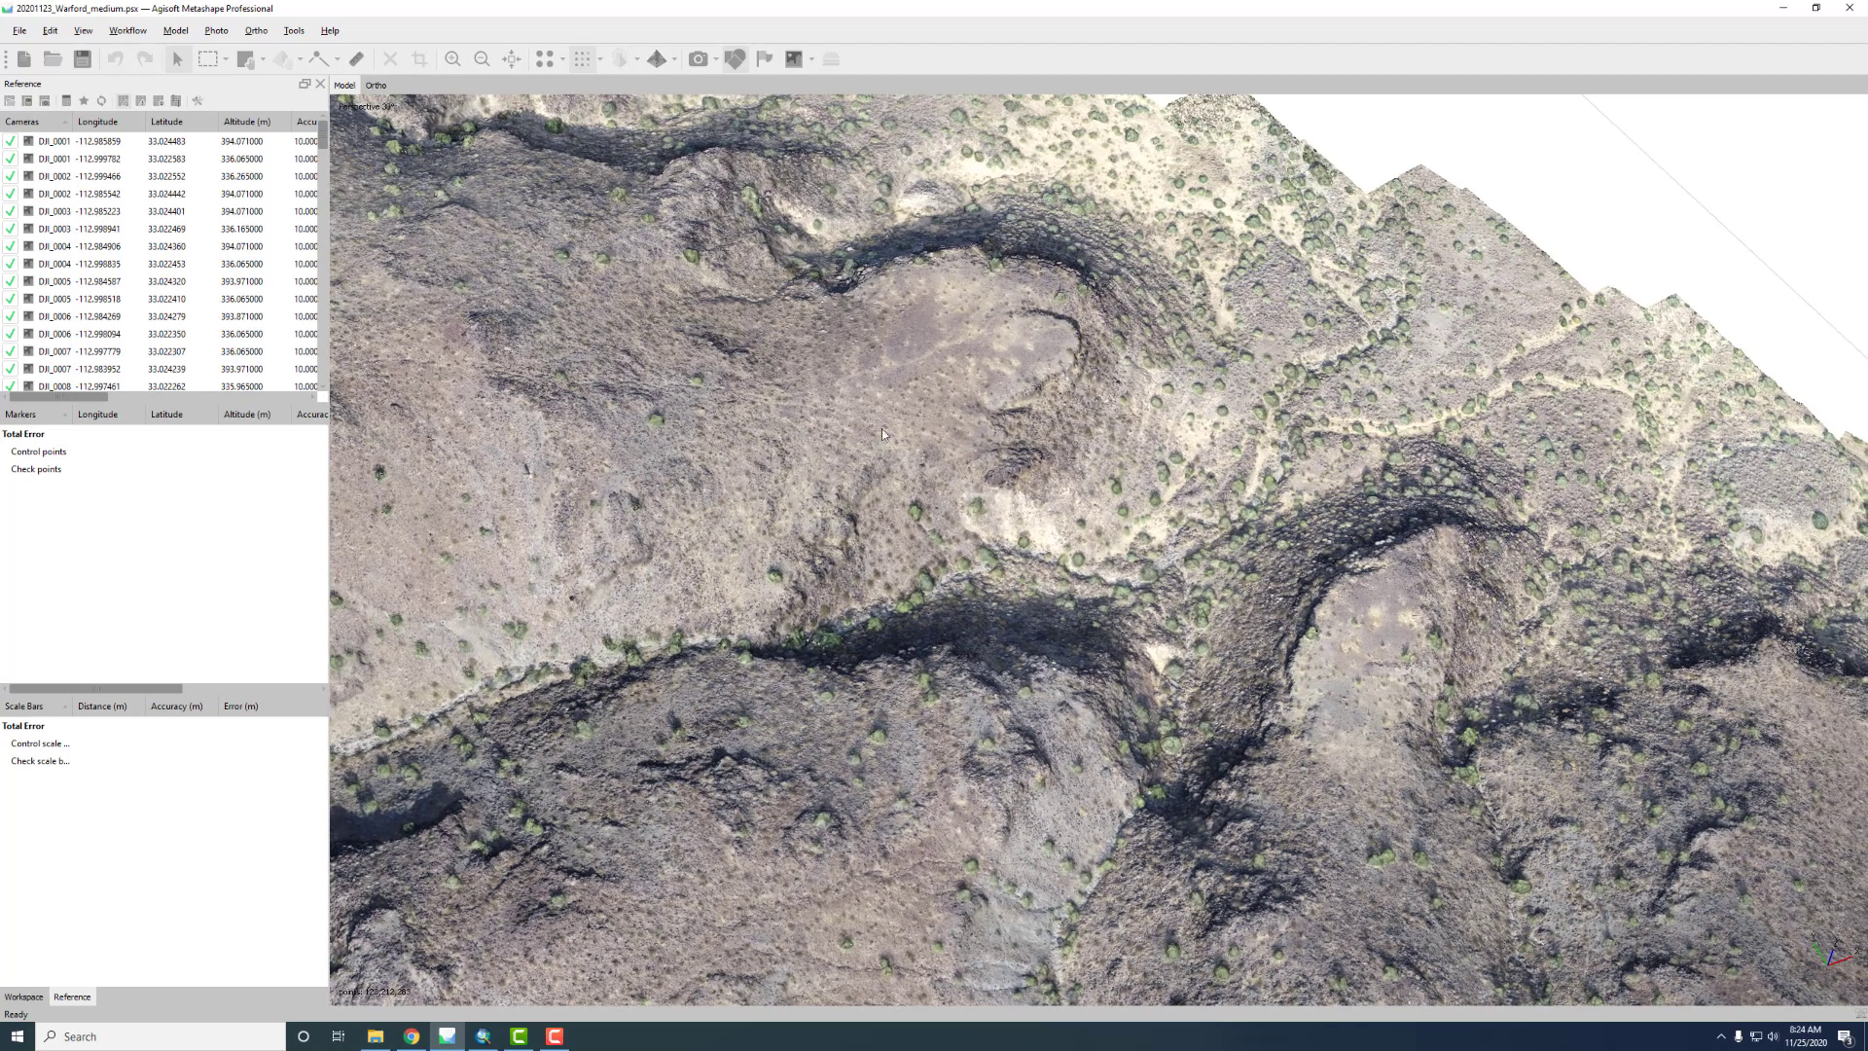
mouse_move(1052, 254)
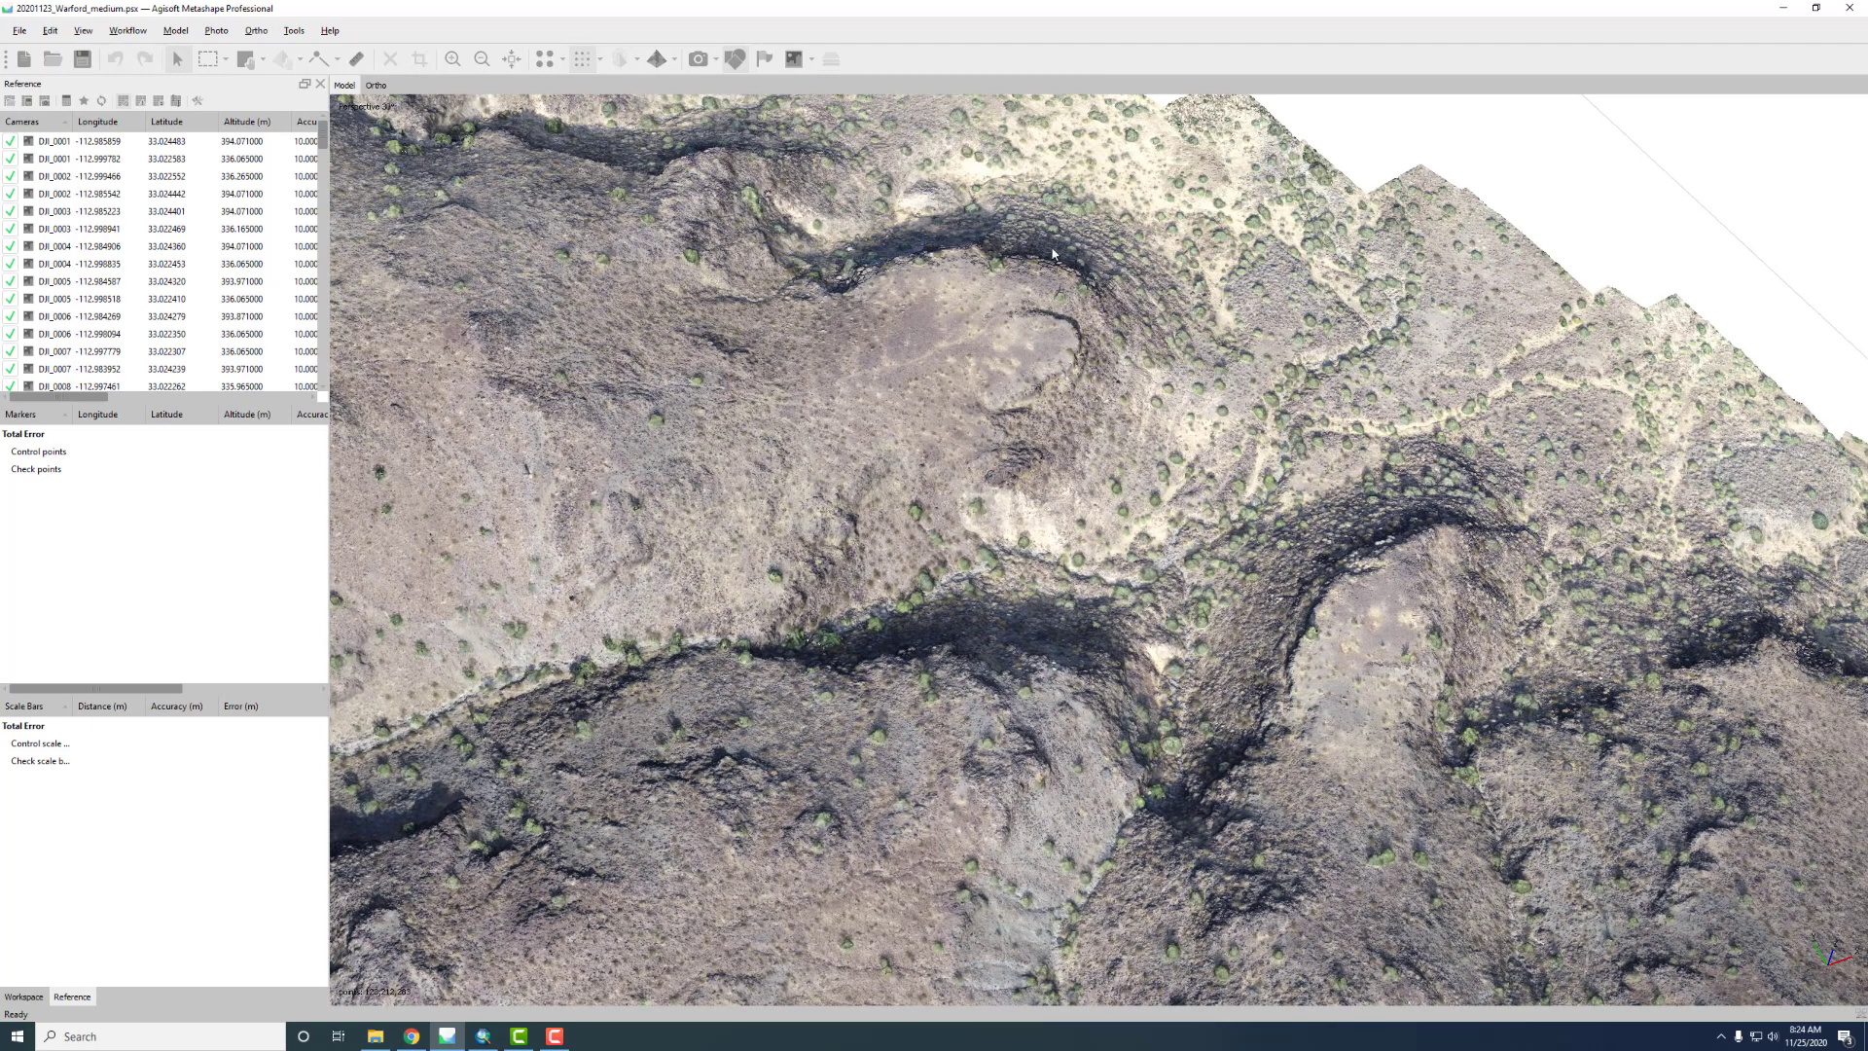
mouse_move(1198, 410)
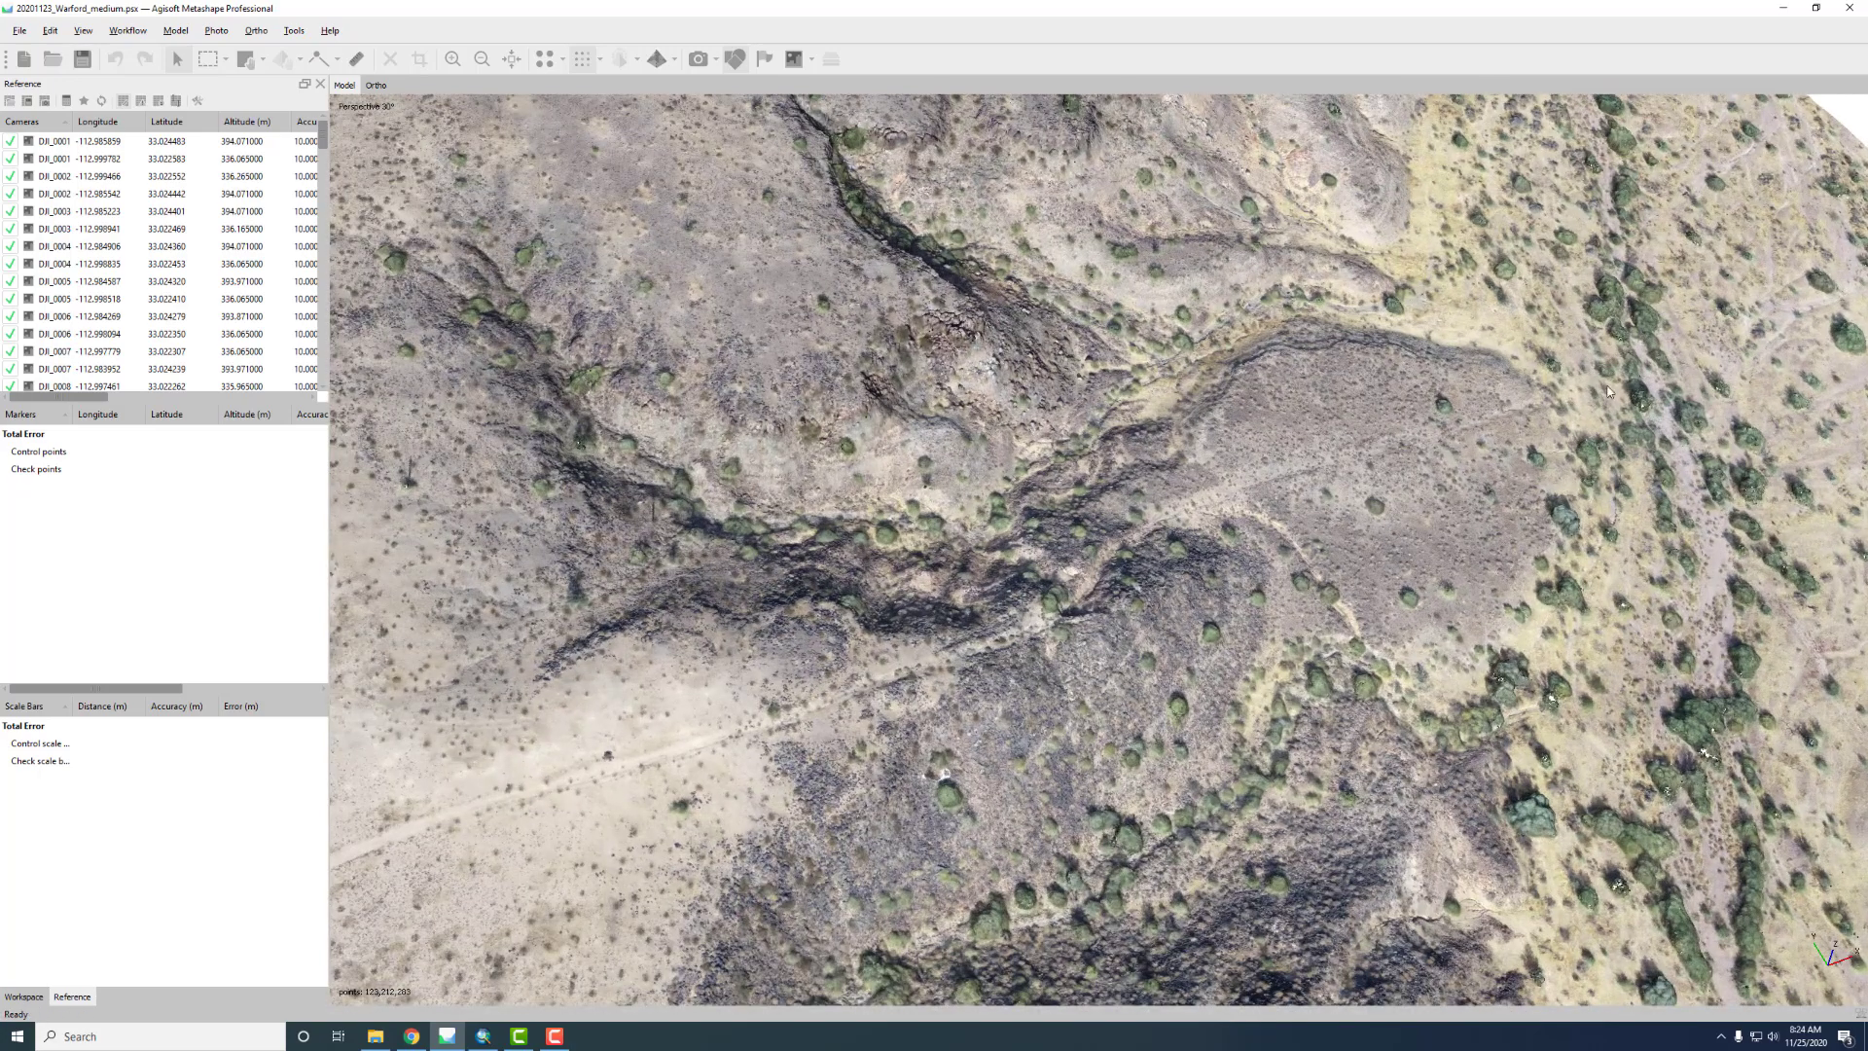
mouse_move(1092, 569)
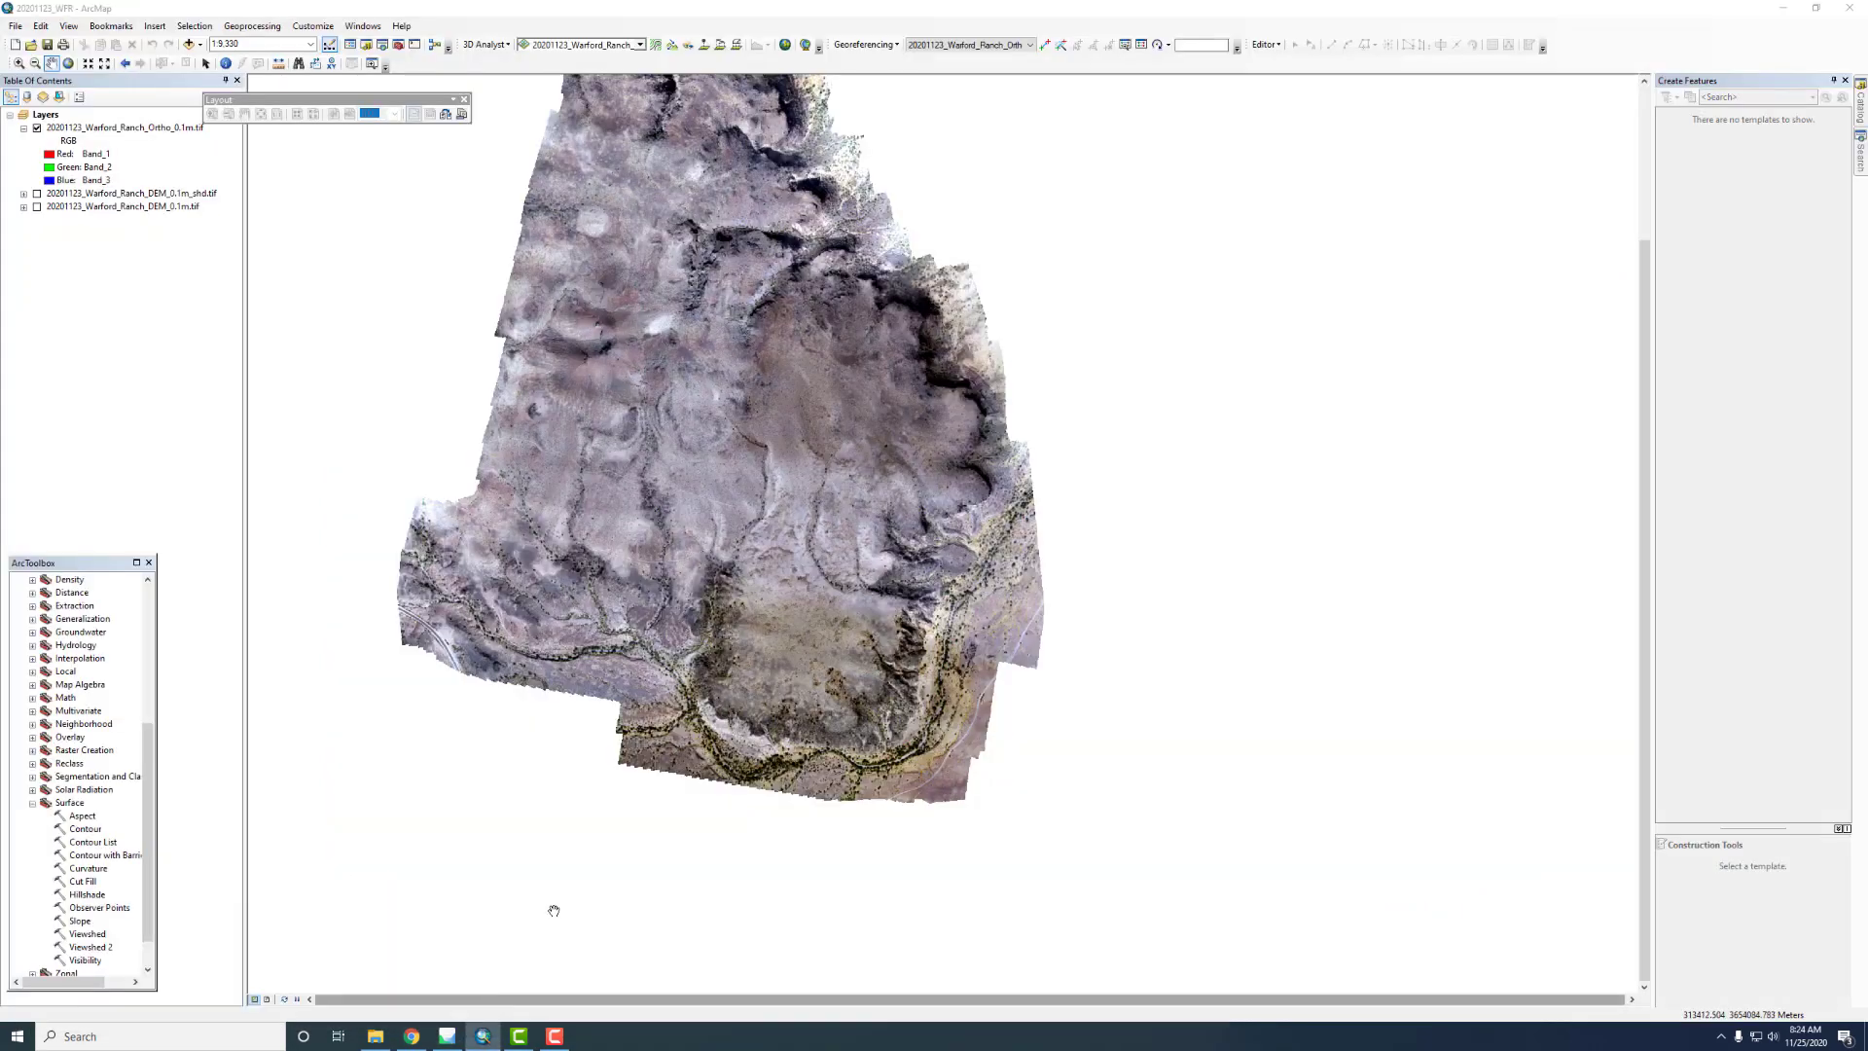
Zoom to the orthomosaic's full extent and turn on the DEM, hillshade and Ortho layers
right_click(846, 526)
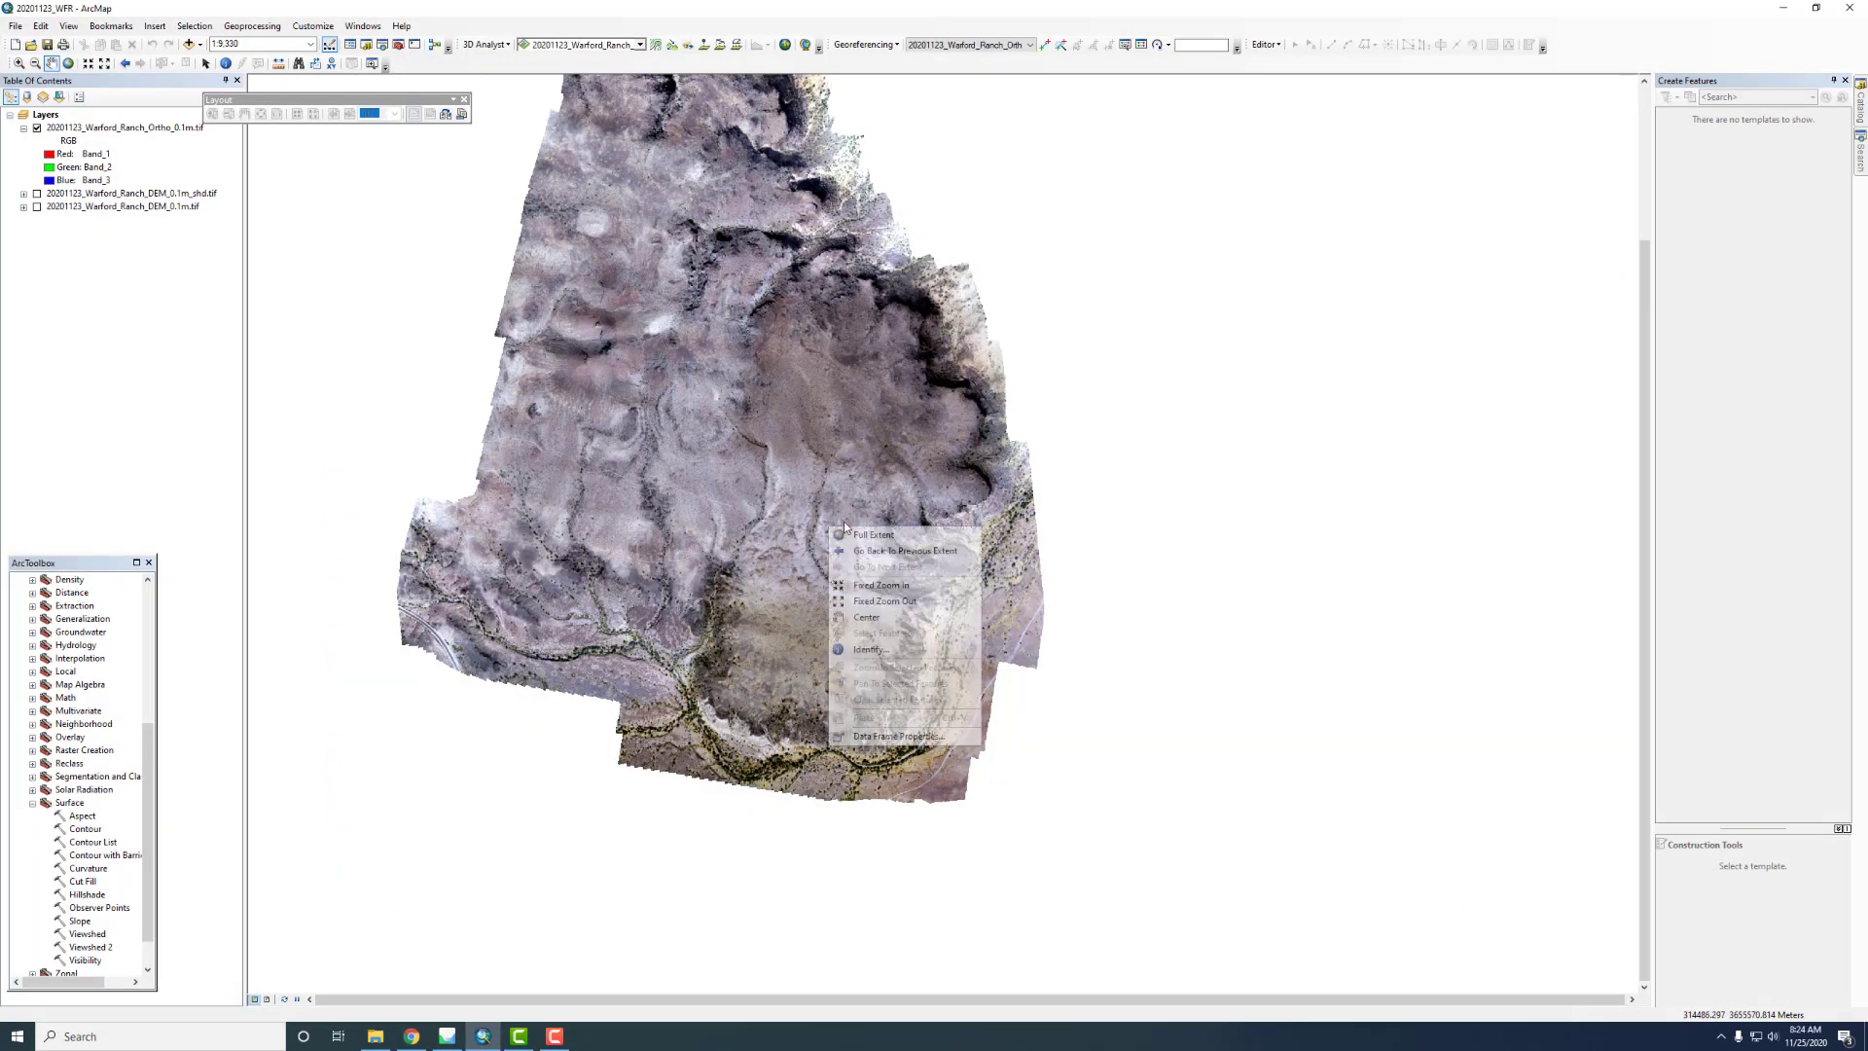
left_click(873, 532)
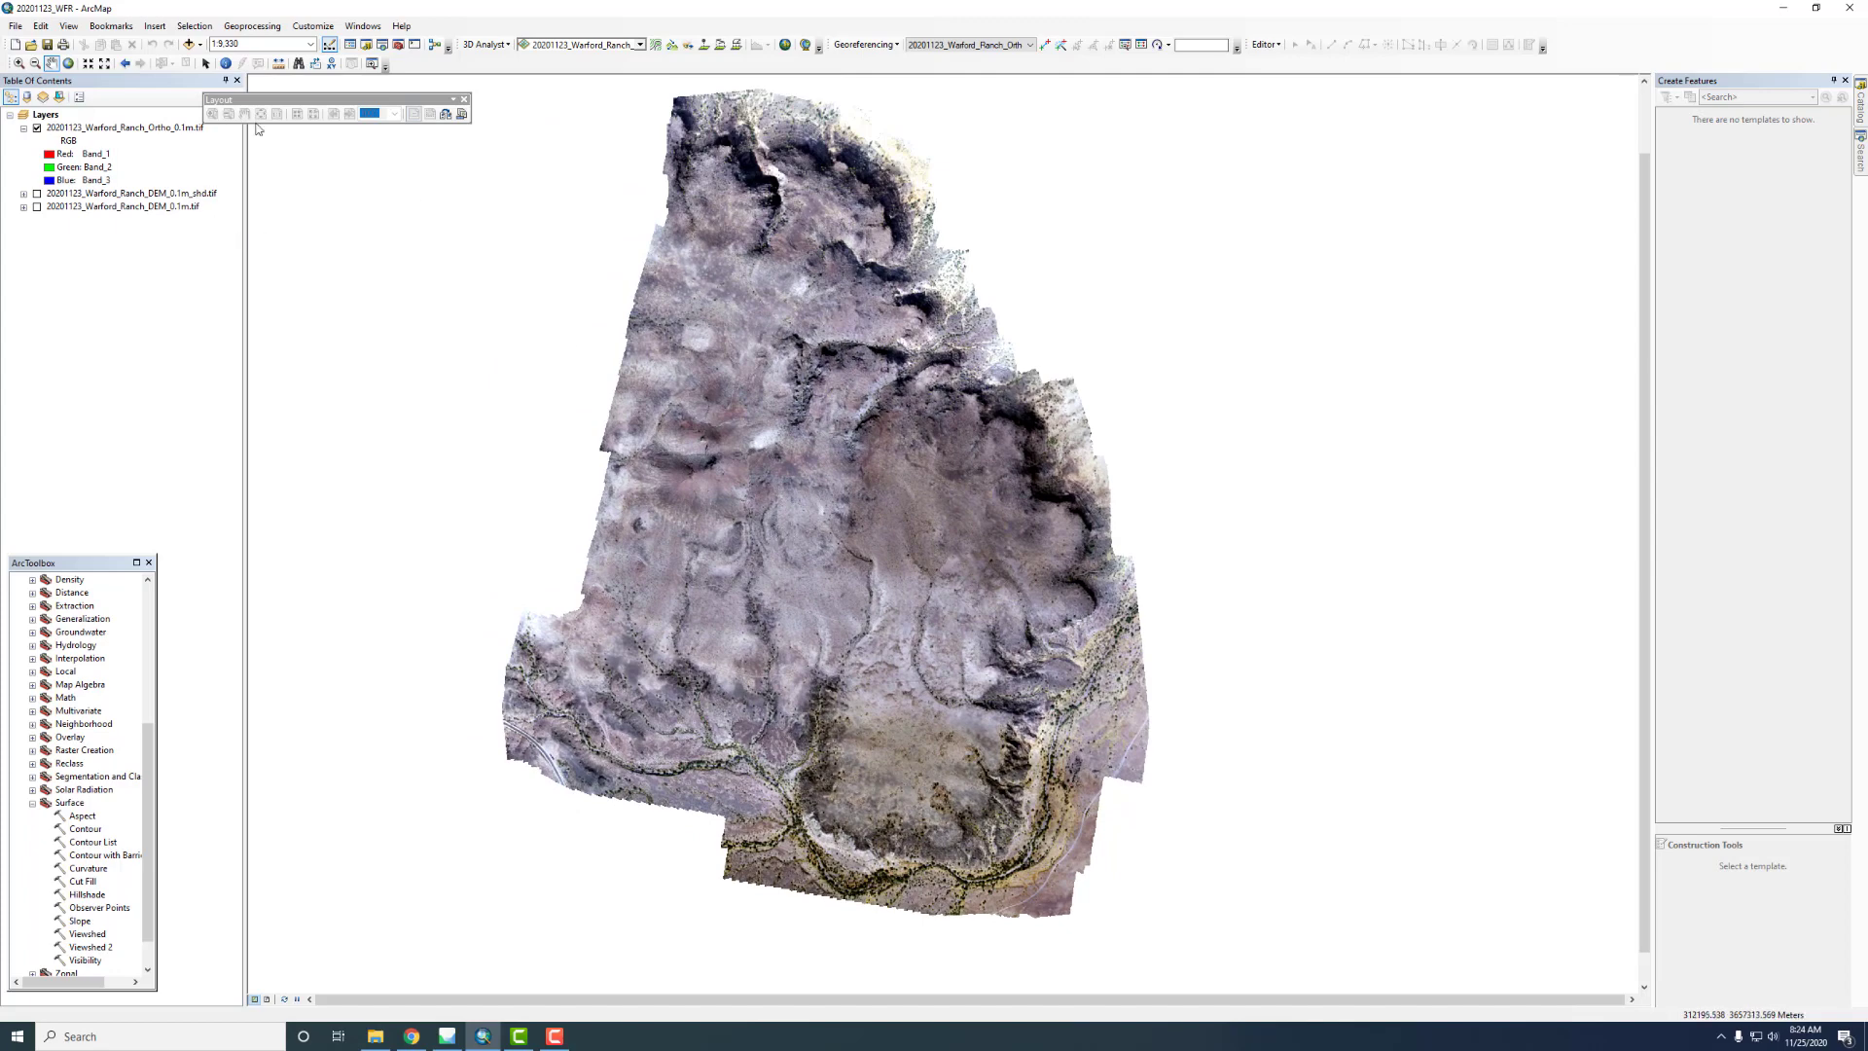
mouse_move(145, 217)
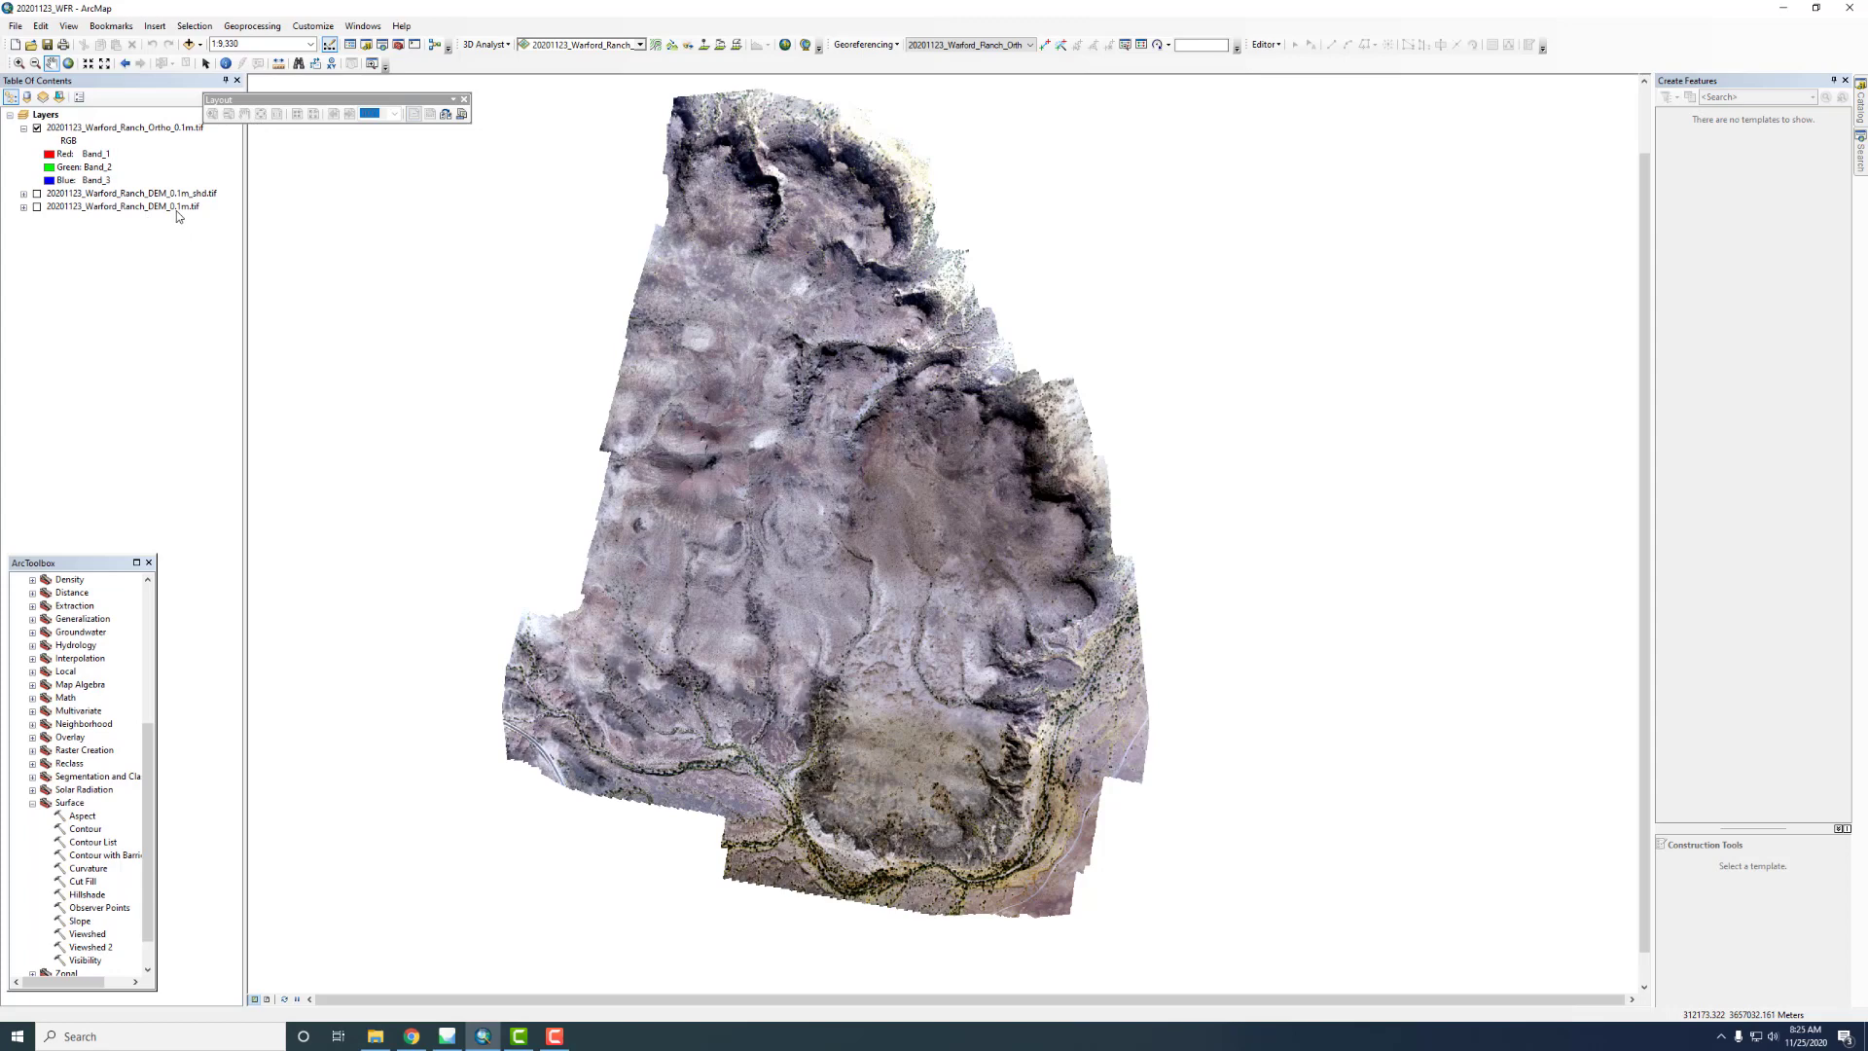
left_click(37, 128)
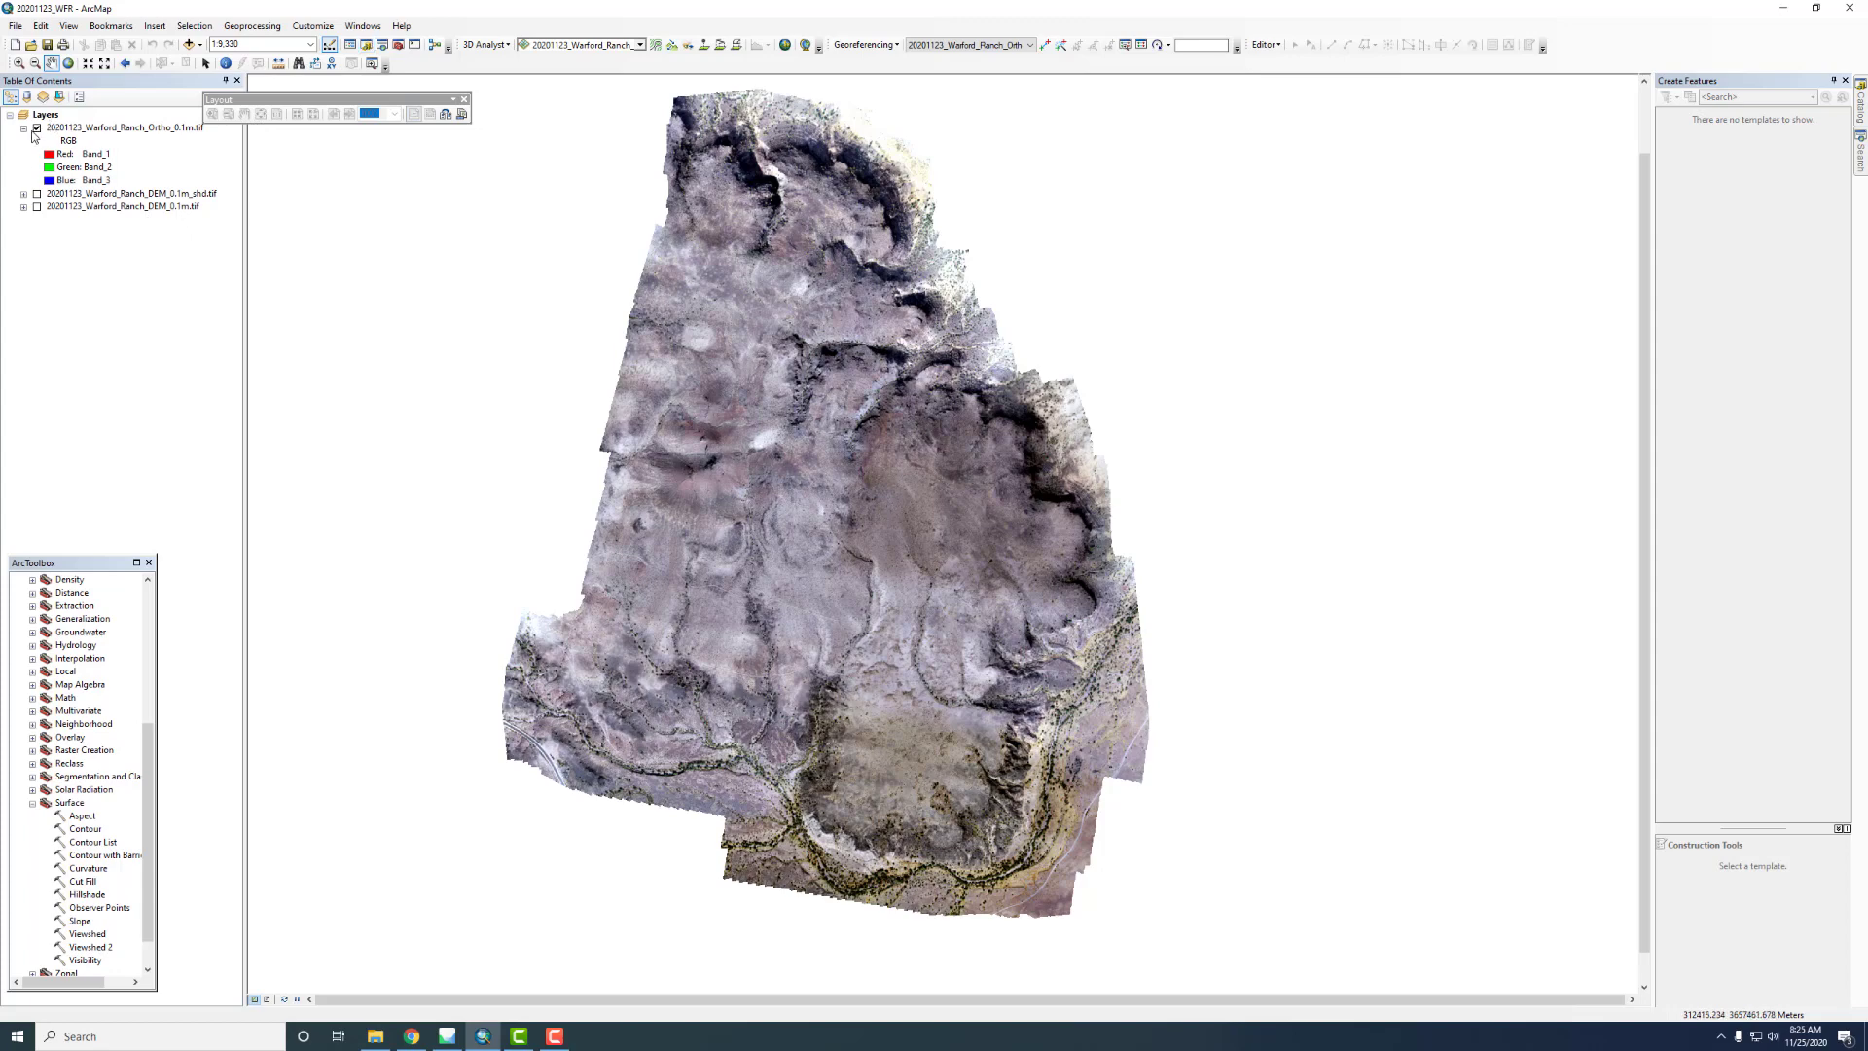
left_click(36, 127)
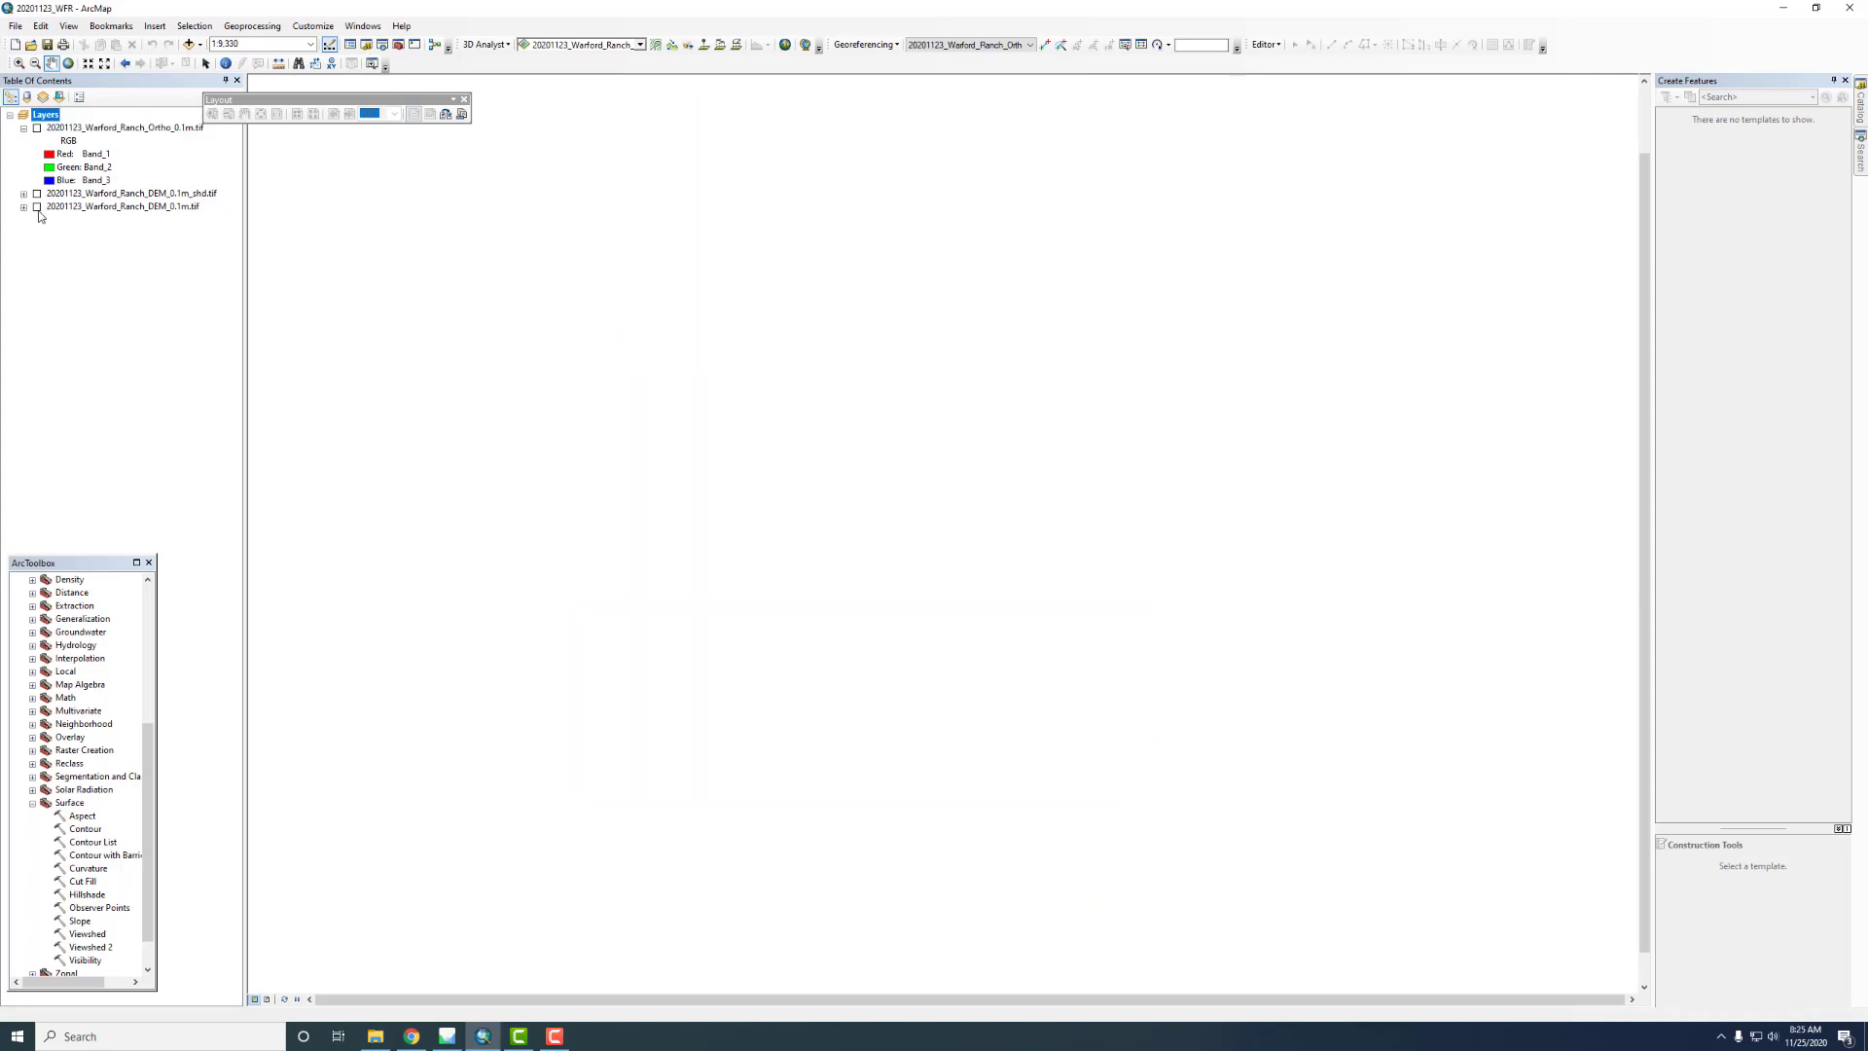
left_click(36, 206)
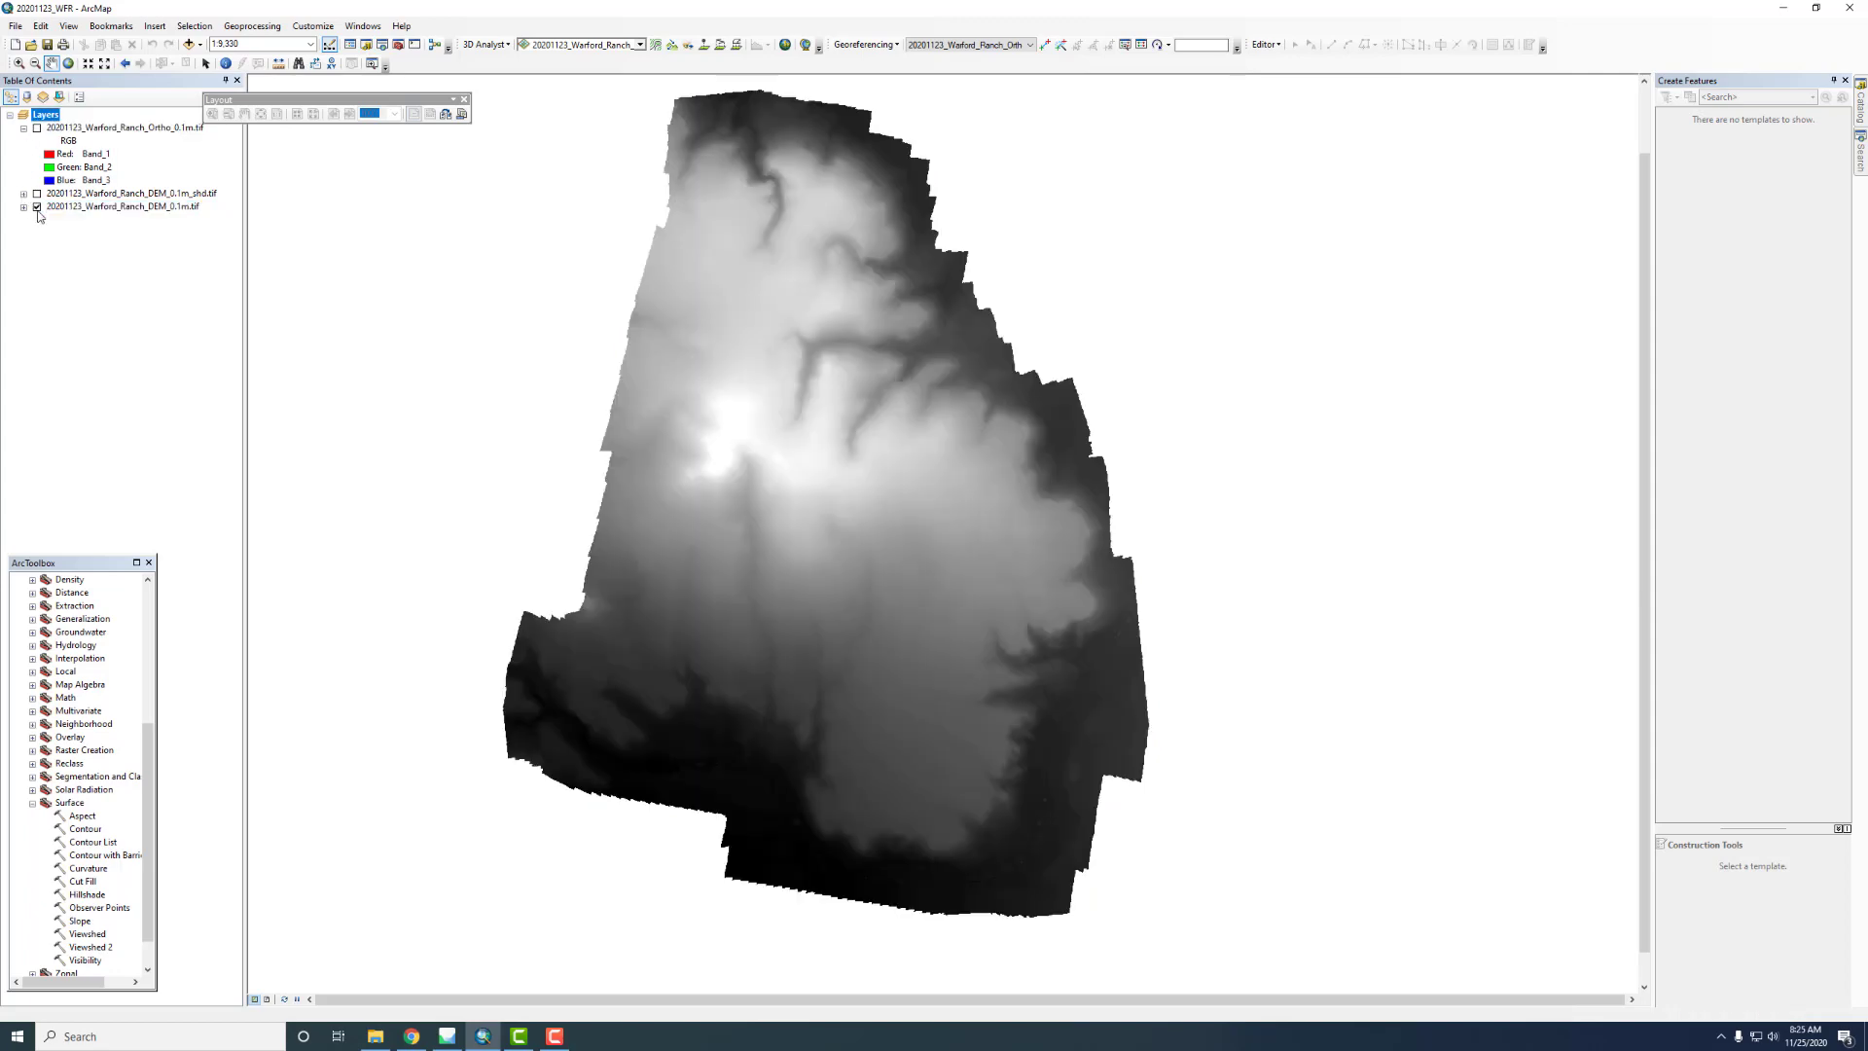
left_click(37, 193)
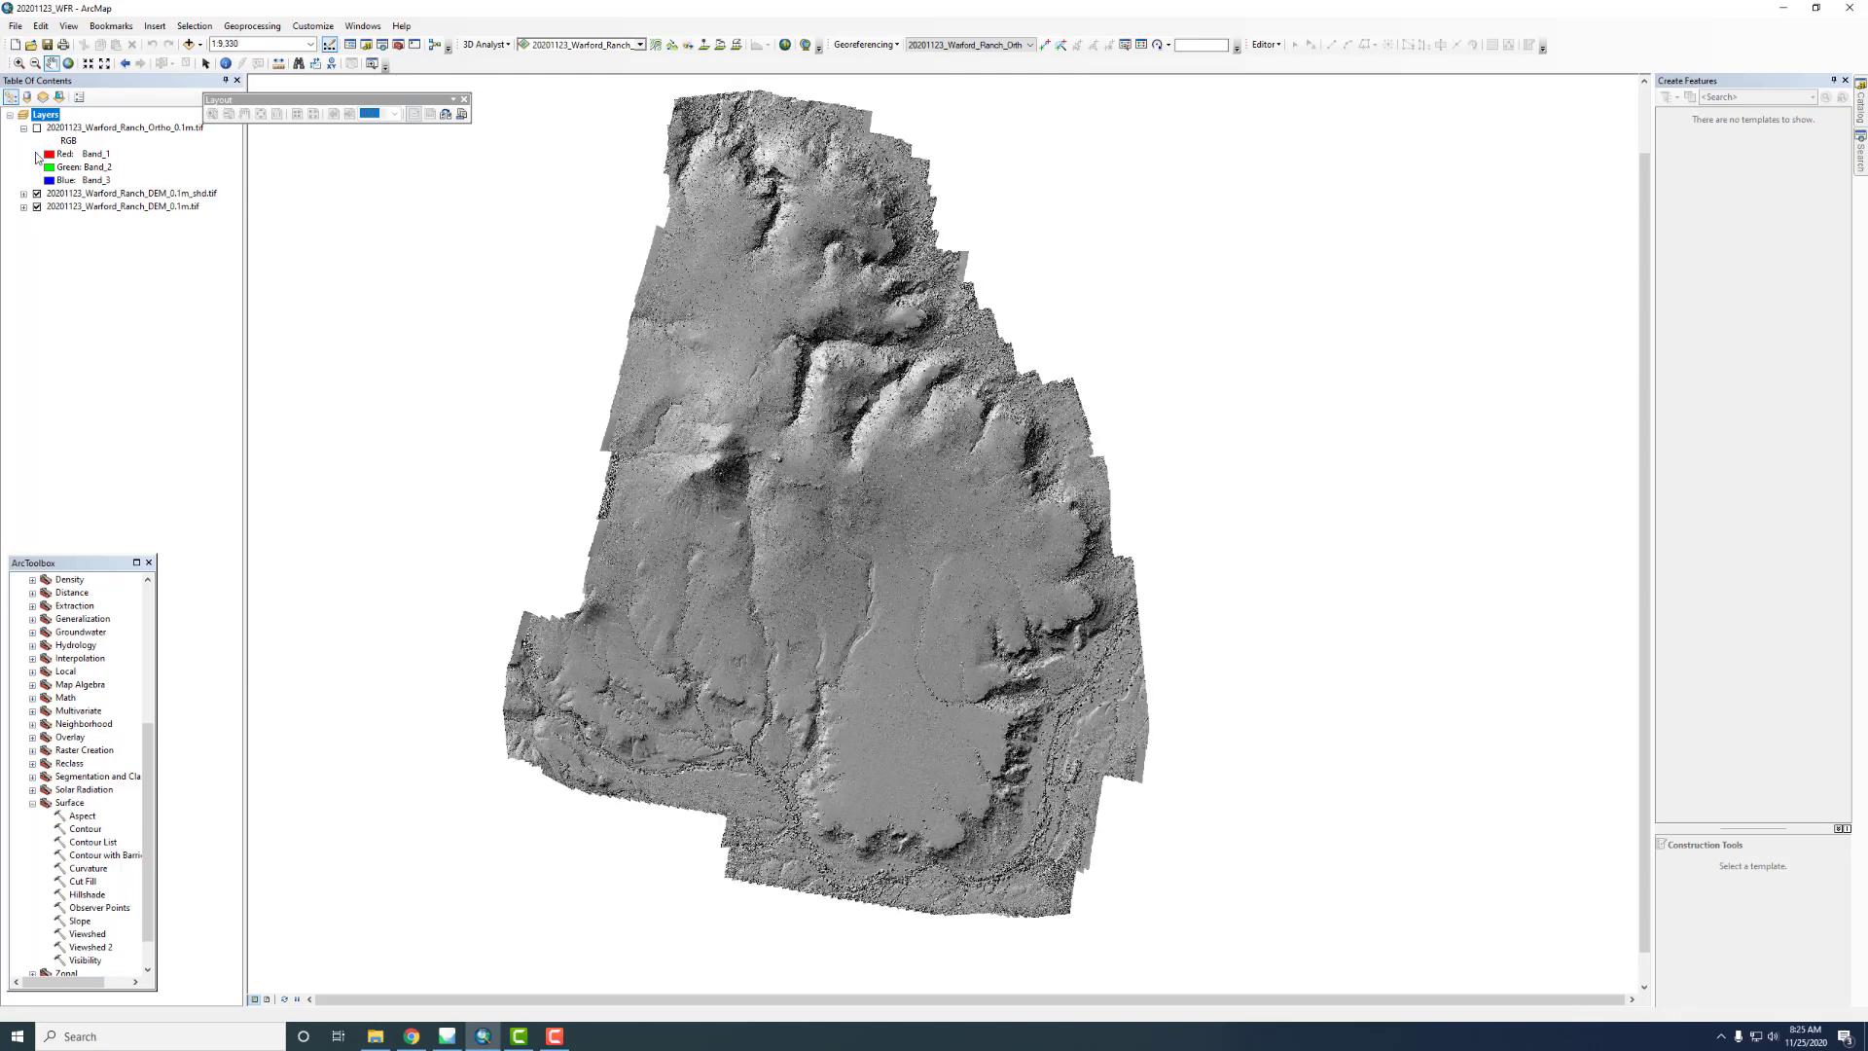
left_click(37, 128)
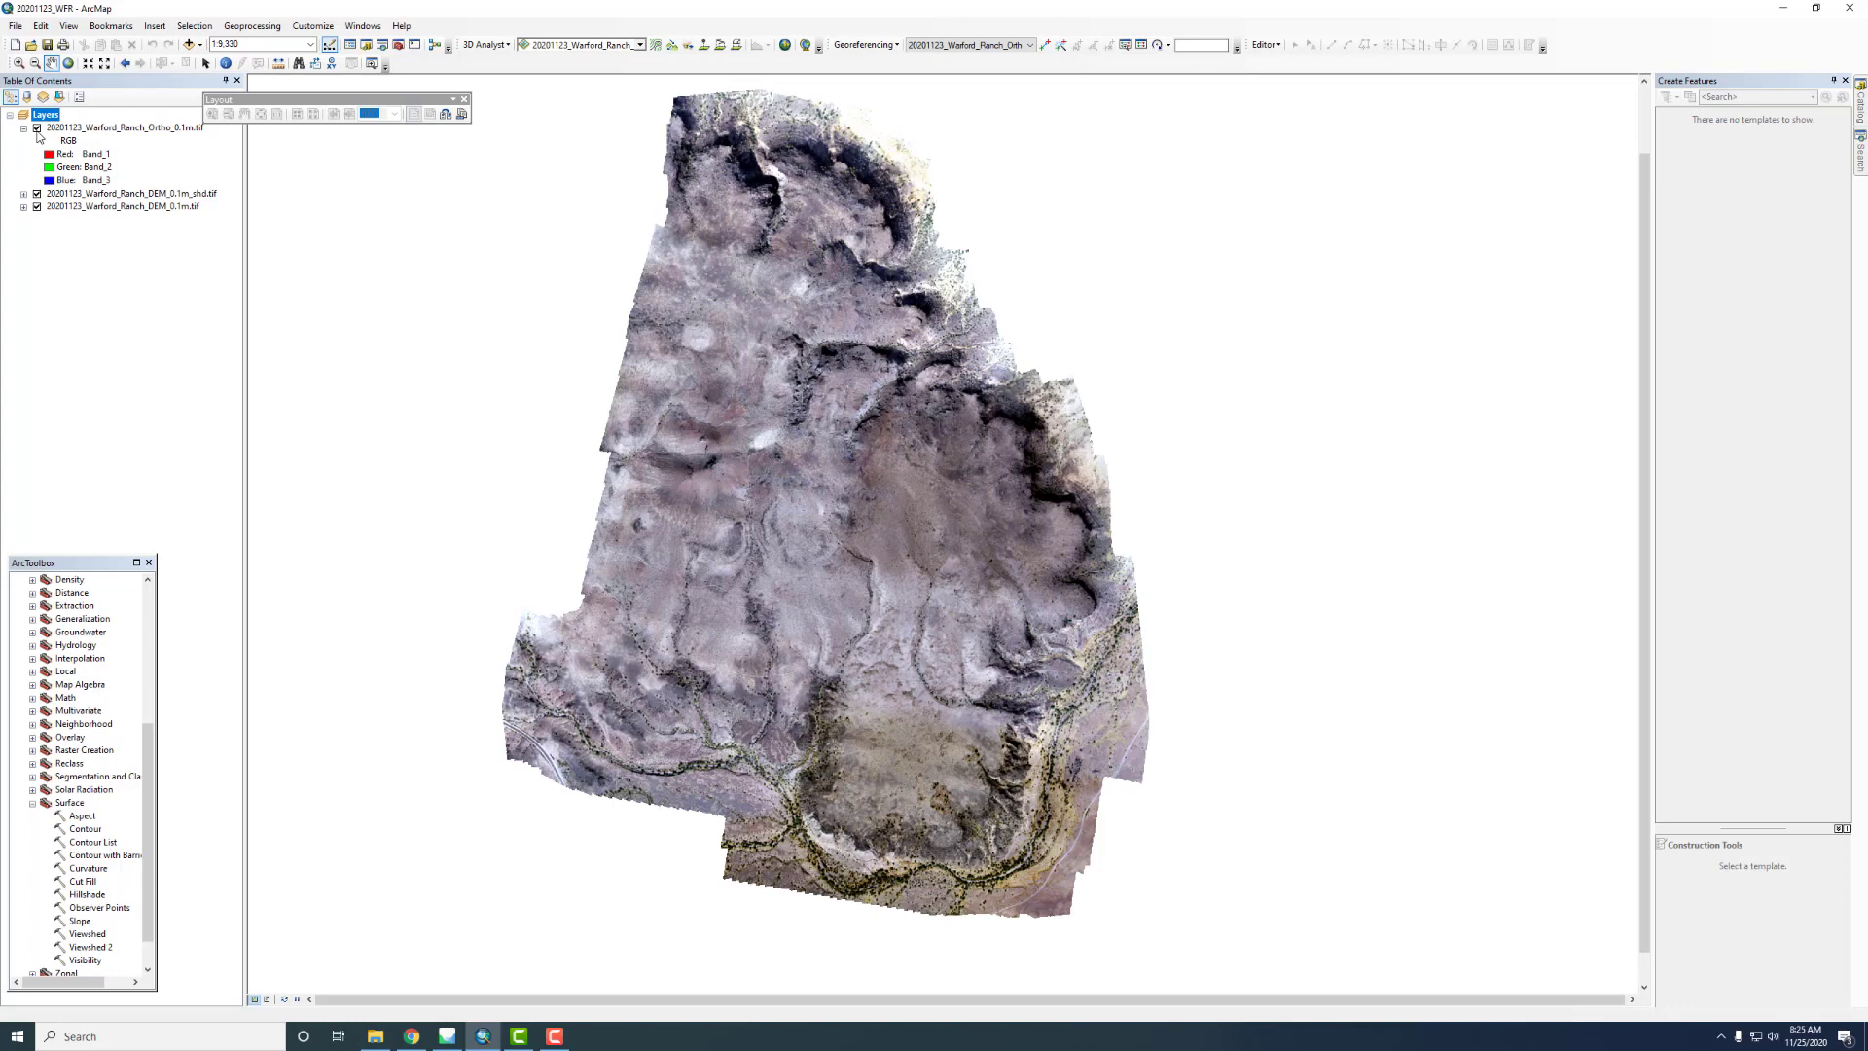
mouse_move(1020, 798)
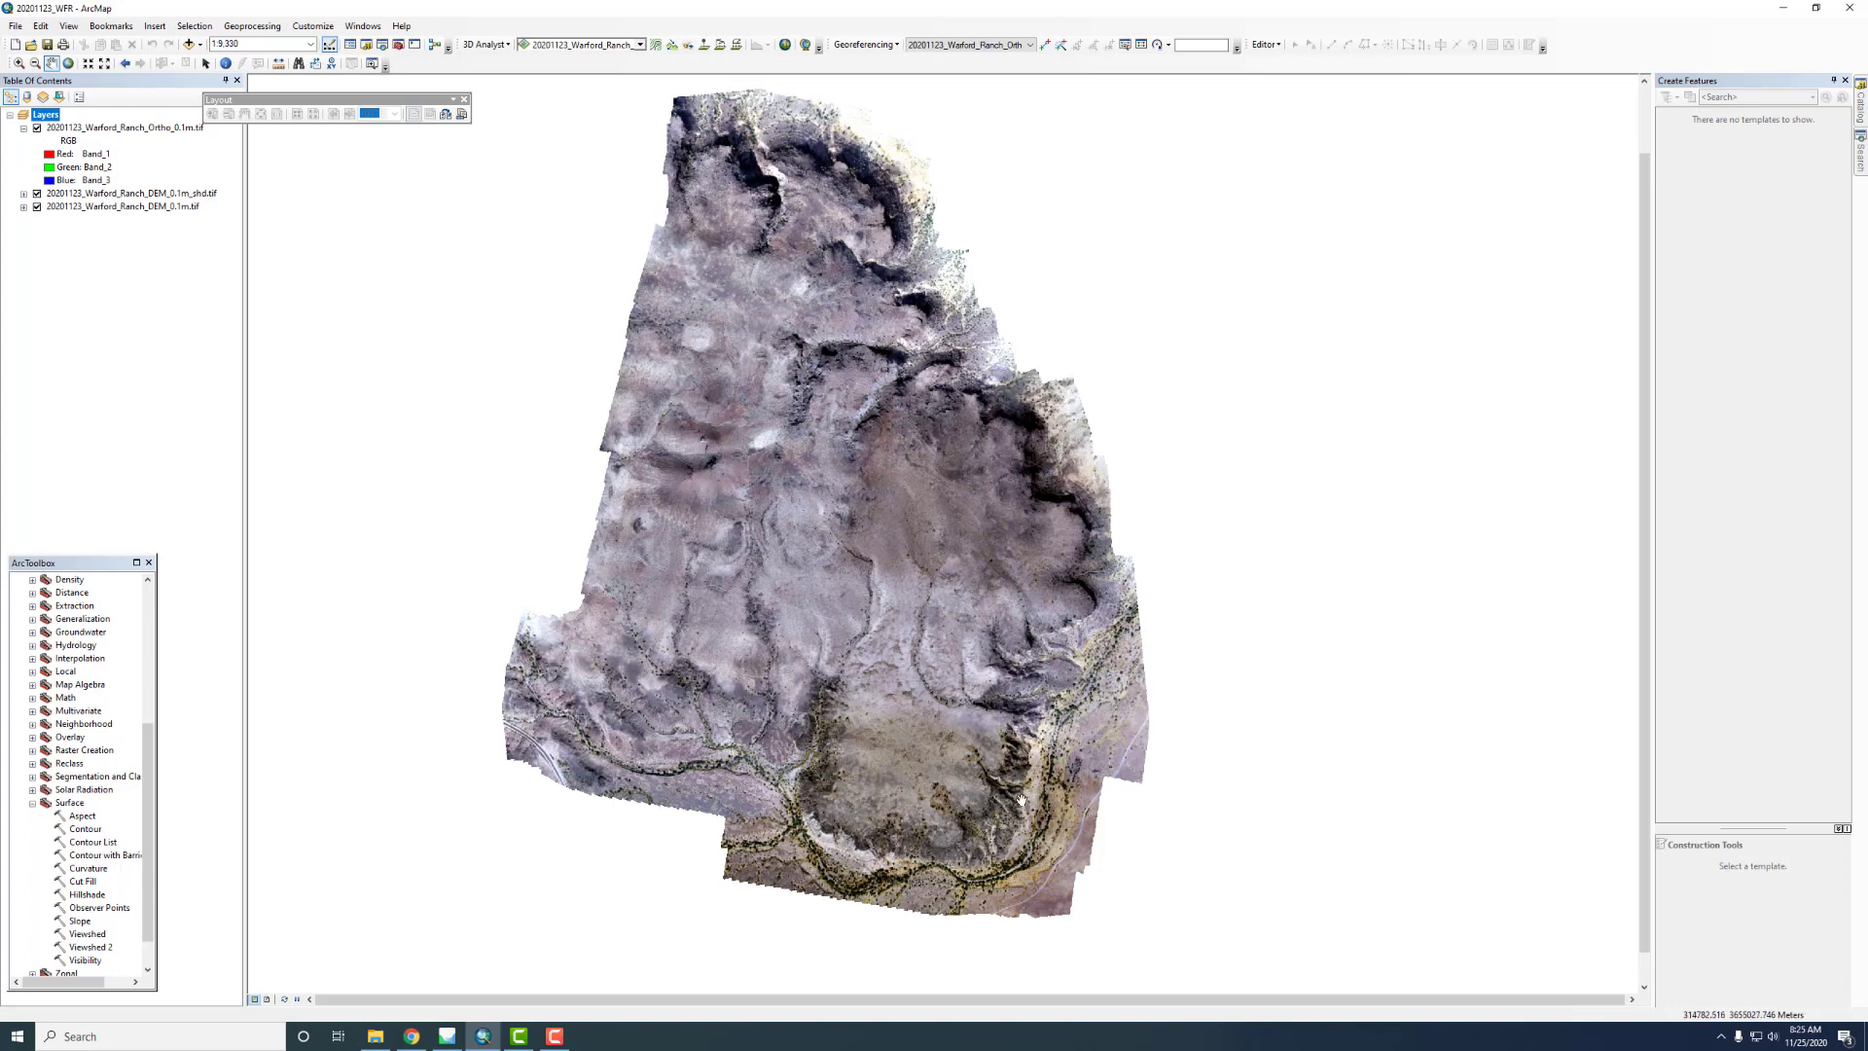
mouse_move(712, 685)
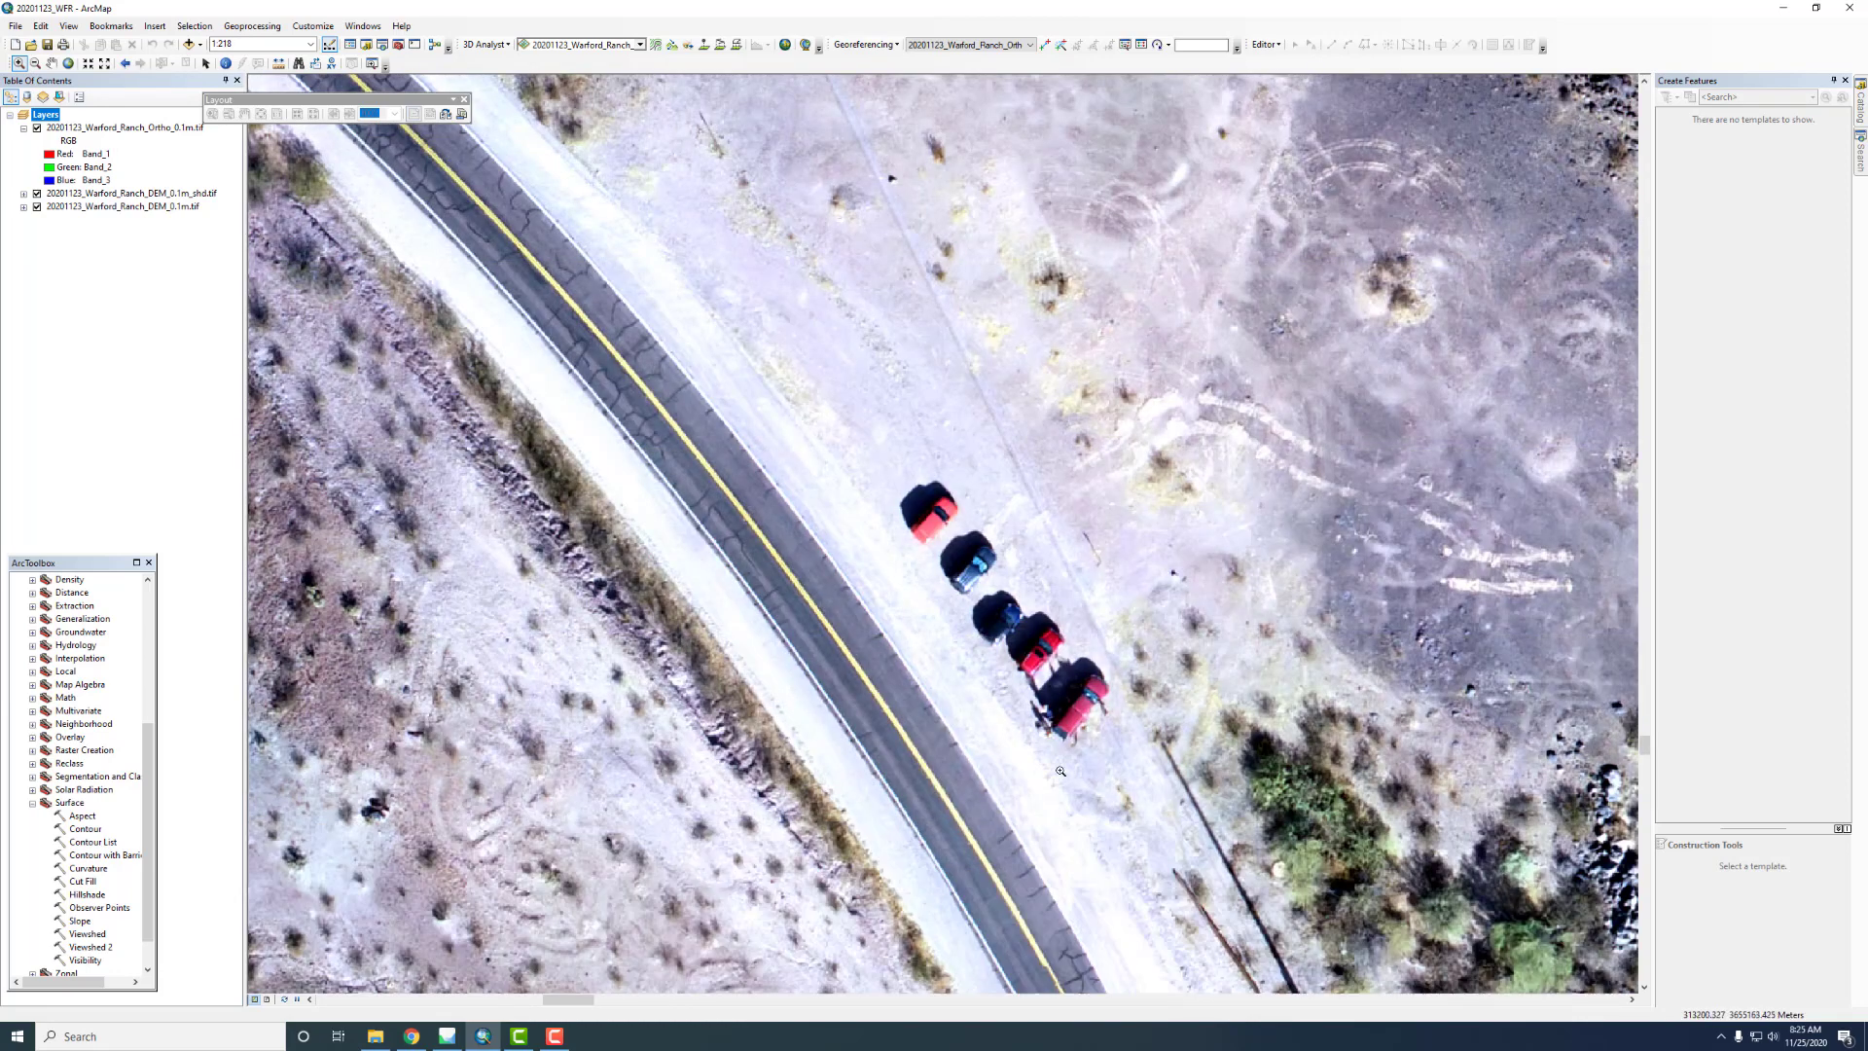
mouse_move(1060, 764)
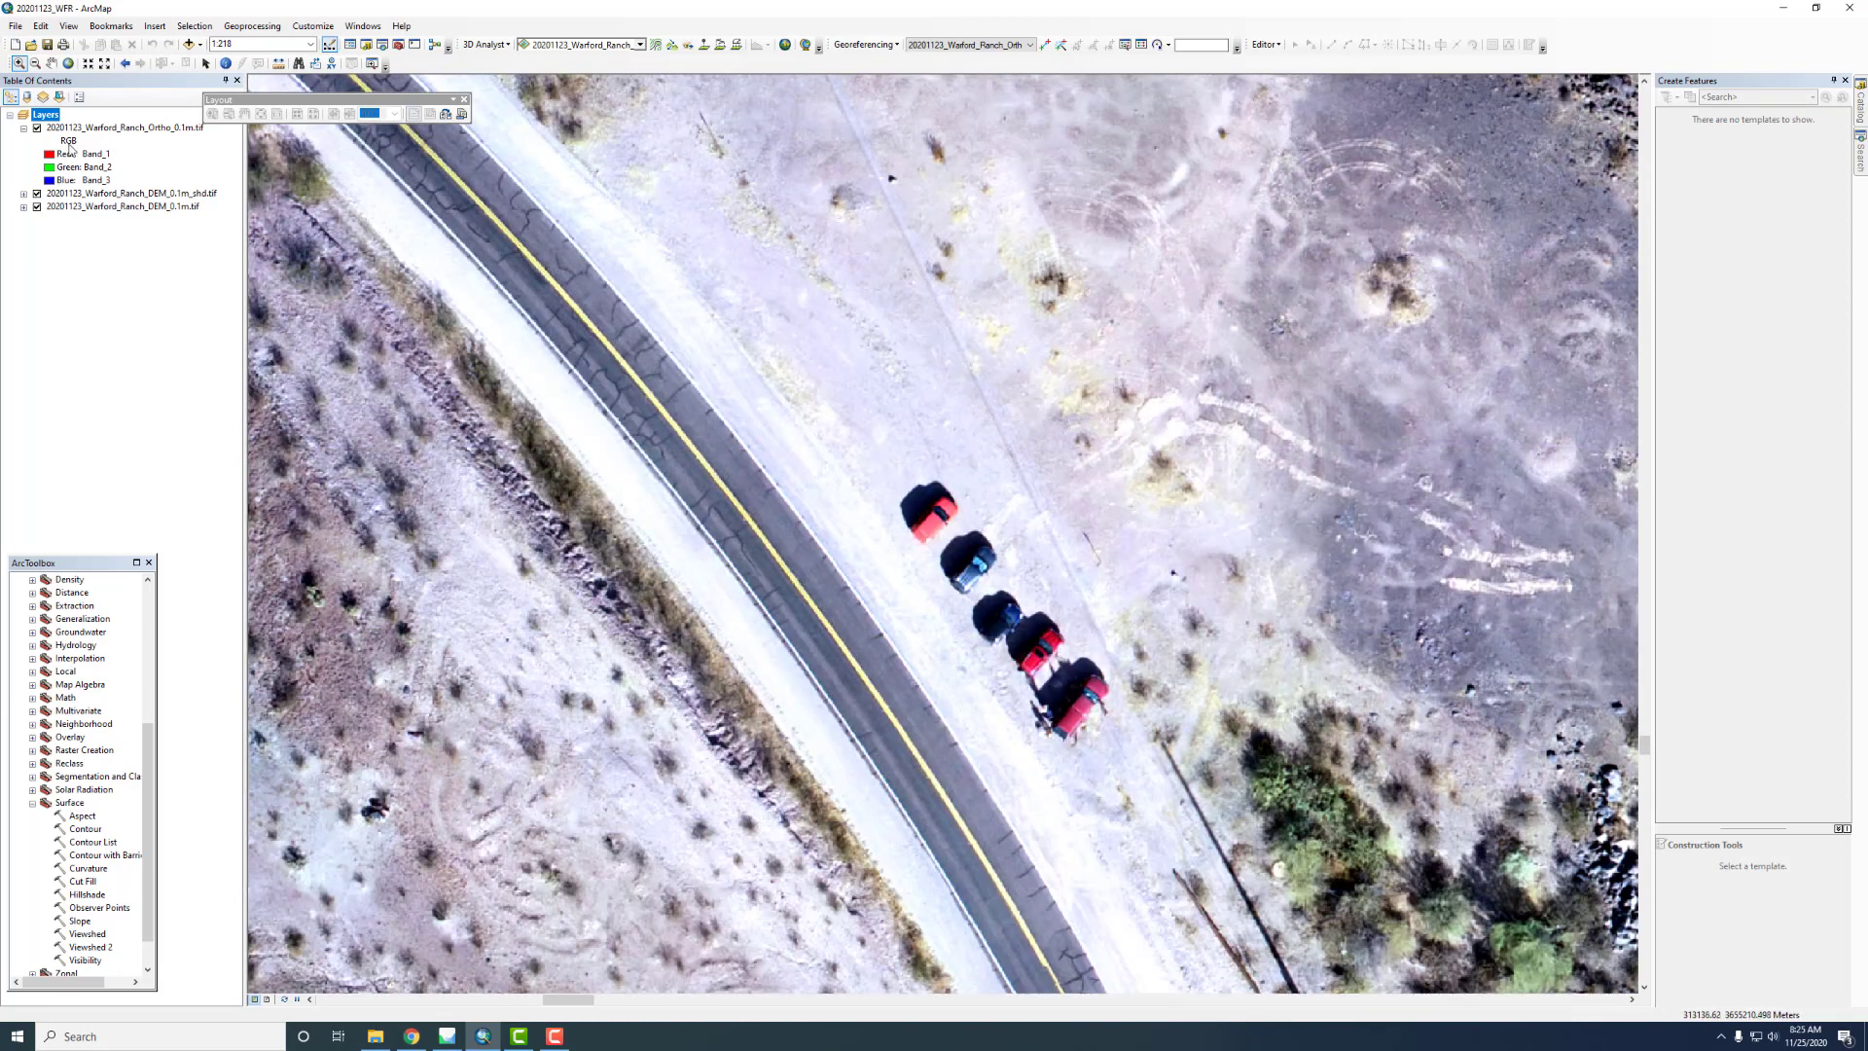
mouse_move(35, 63)
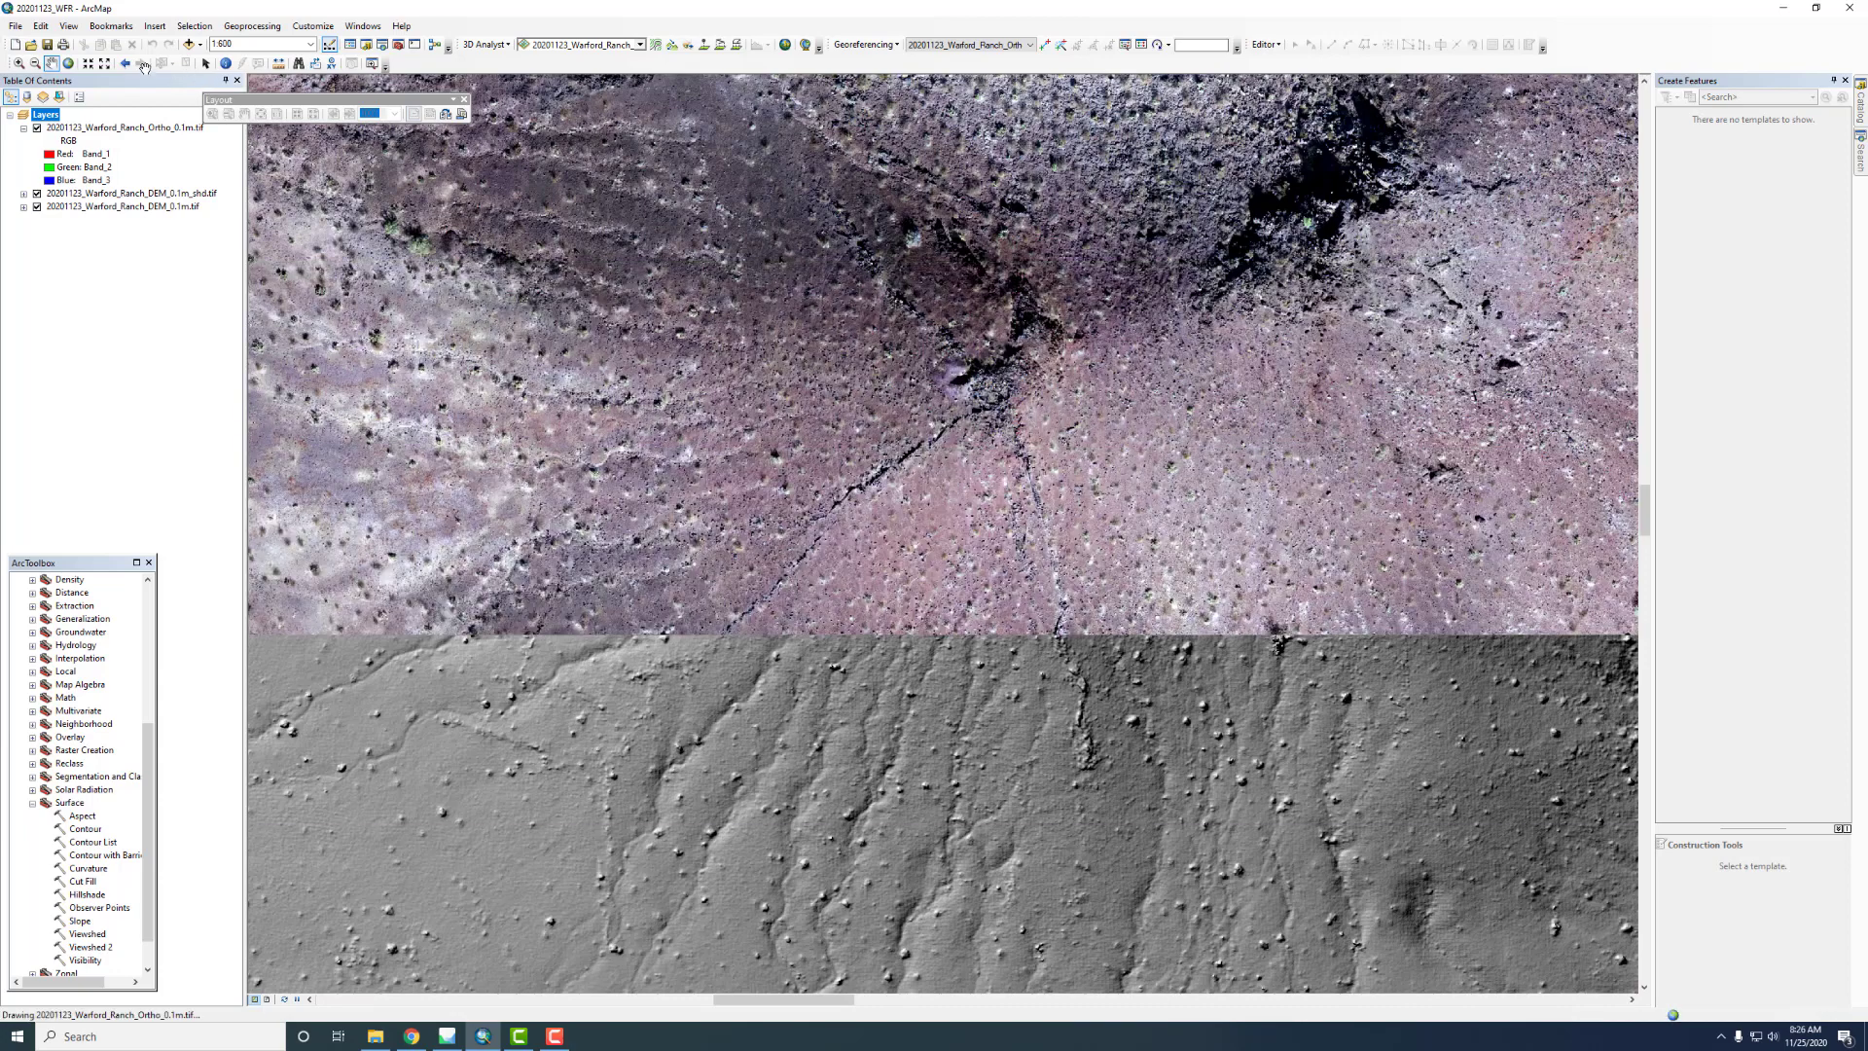
Swipe the orthomosaic to reveal the hillshade, then zoom closely on the ground detail
left_click(68, 63)
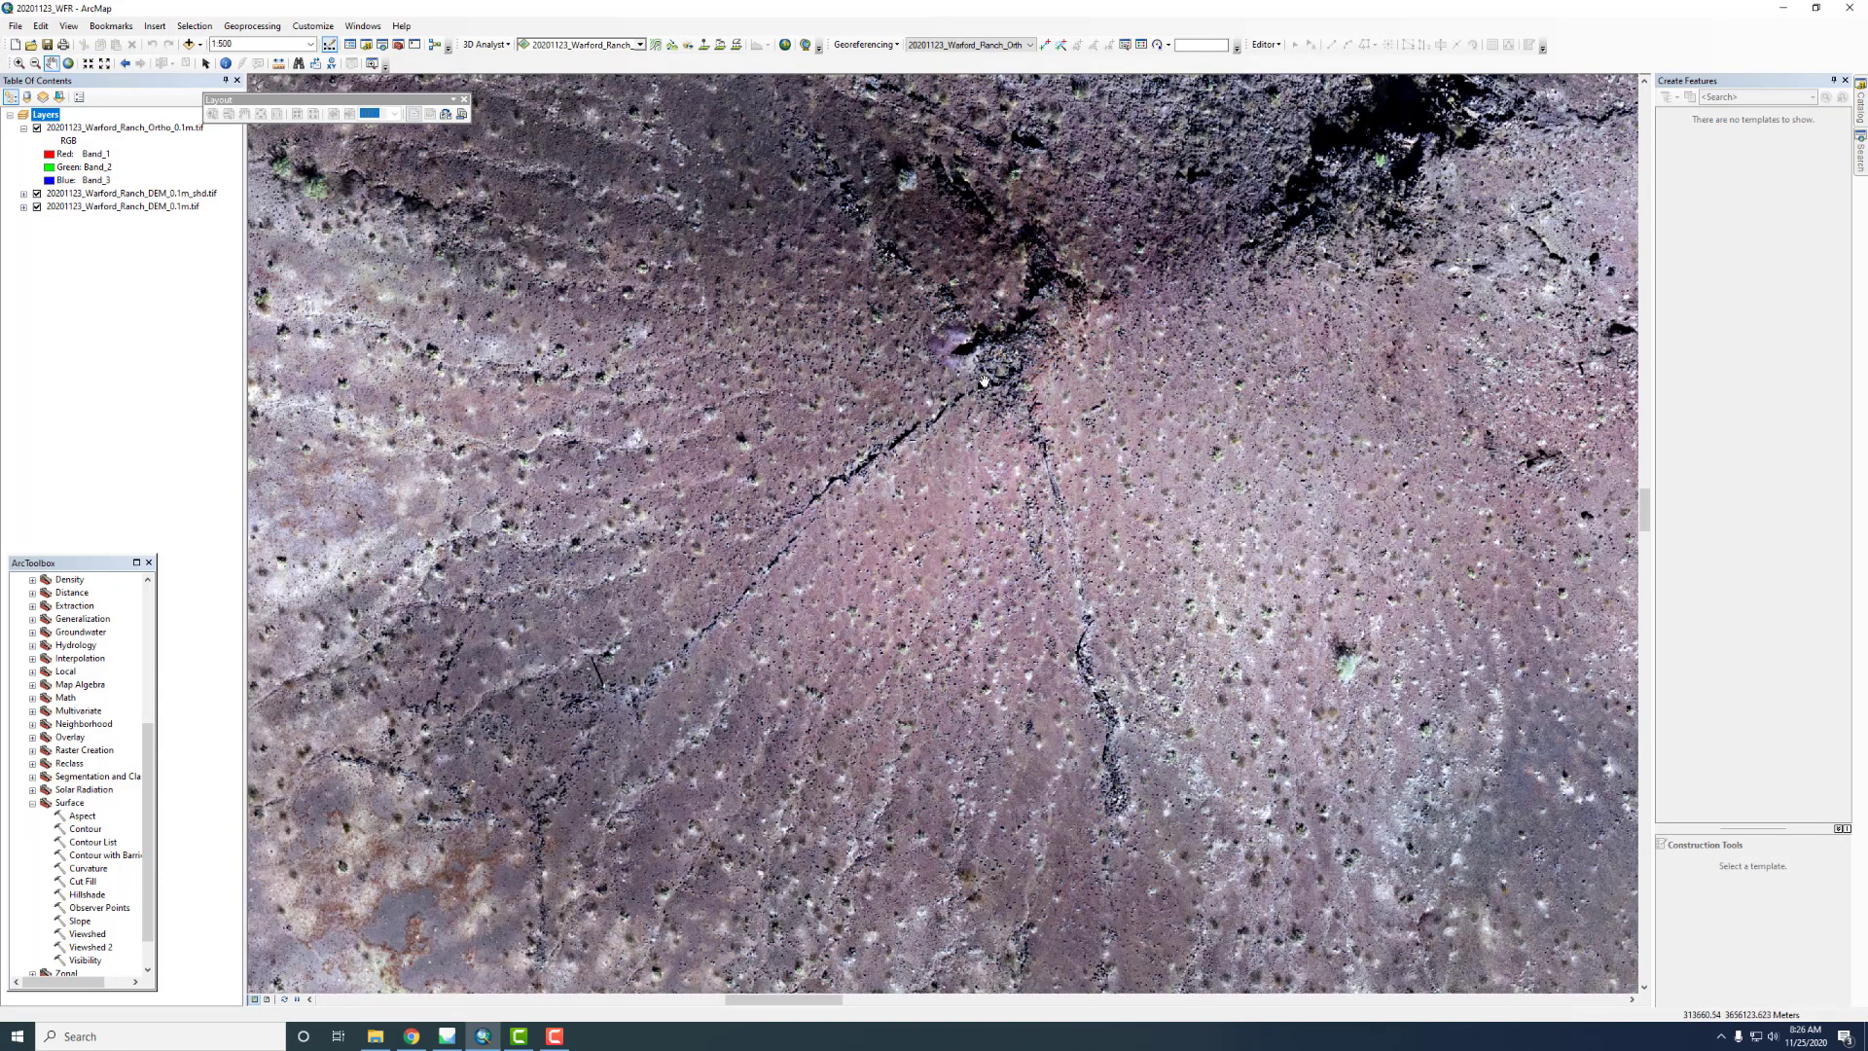
mouse_move(742, 595)
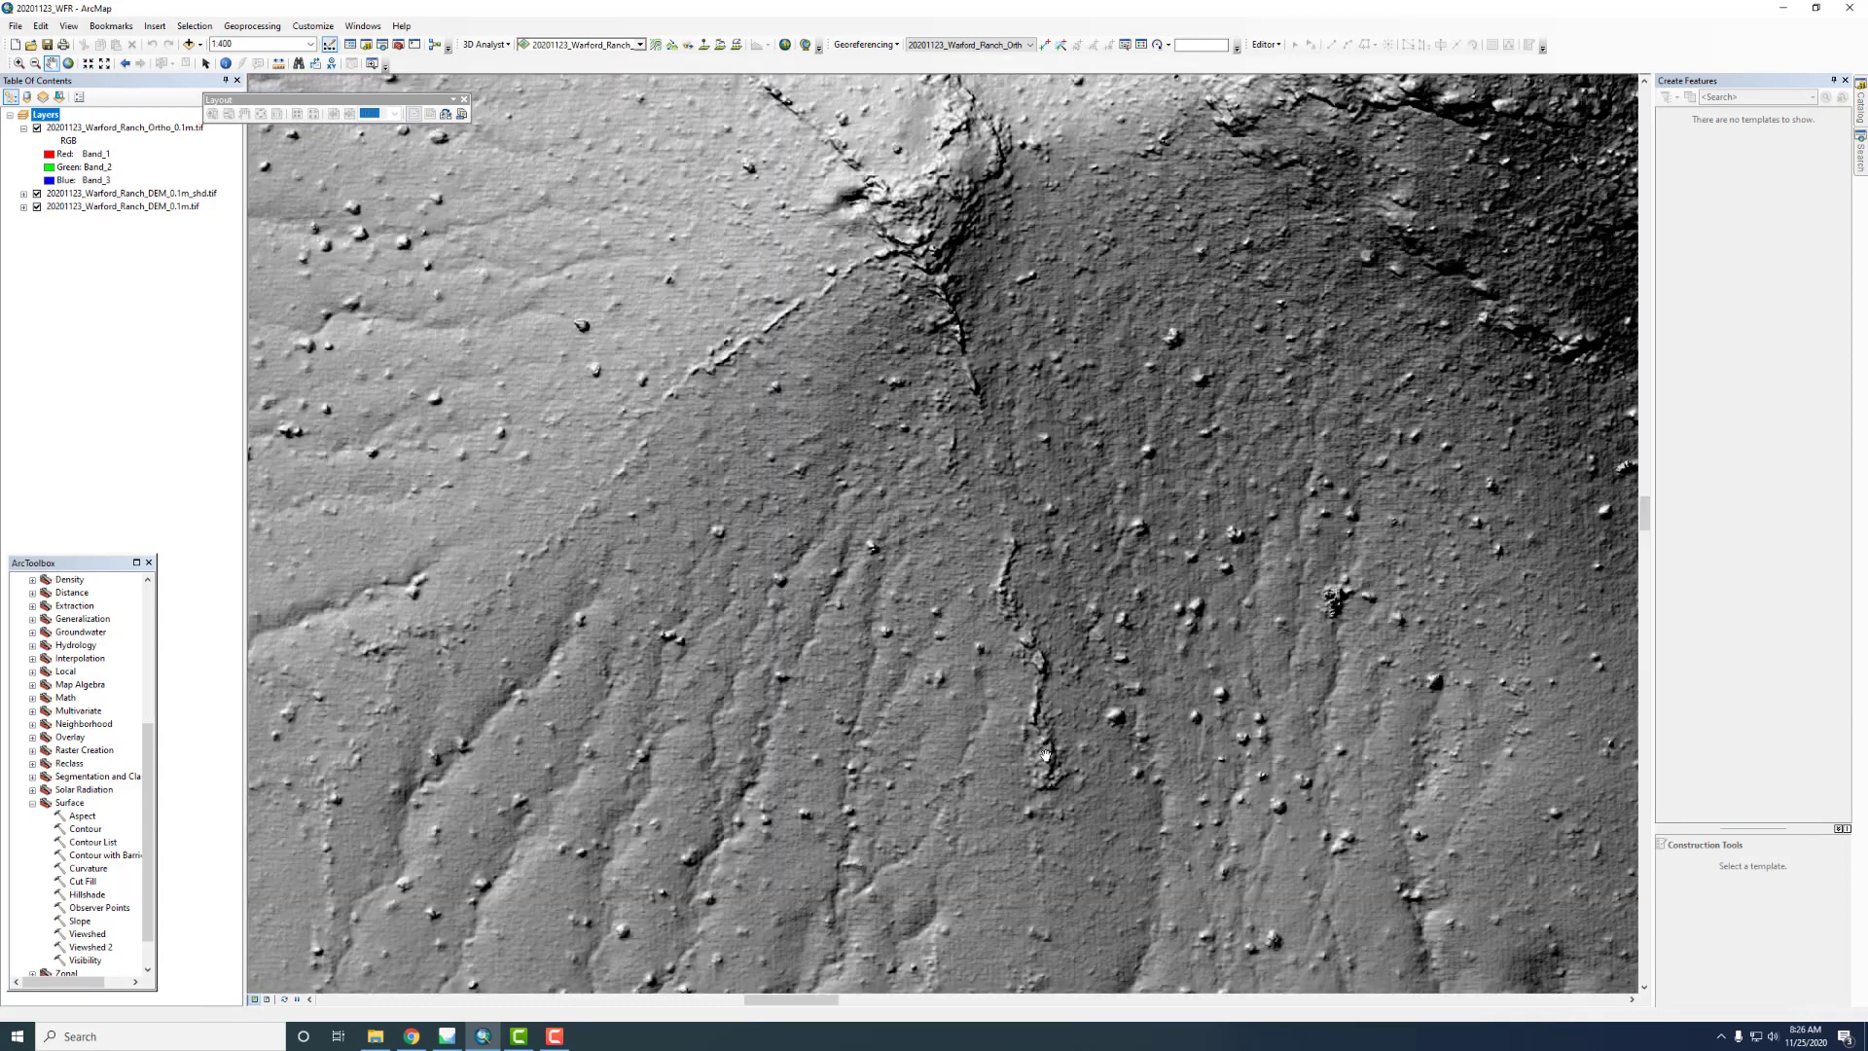
left_click(37, 127)
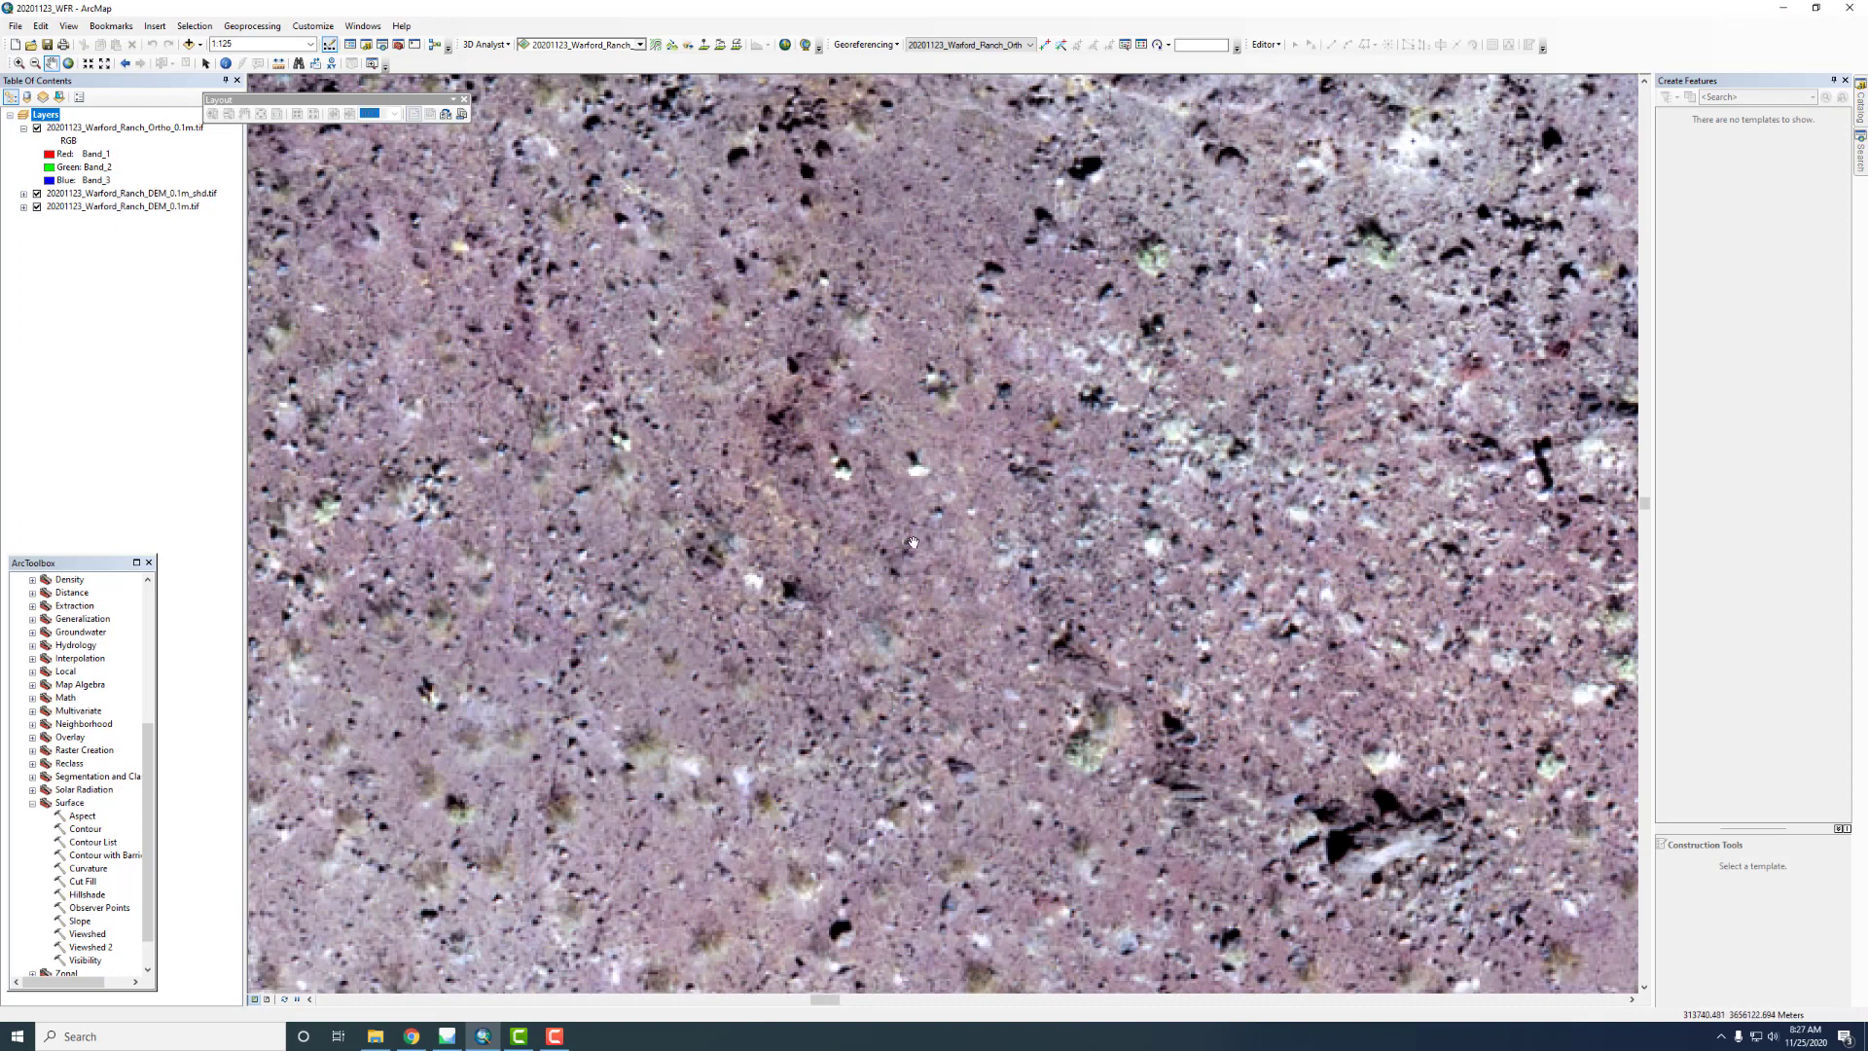
mouse_move(949, 556)
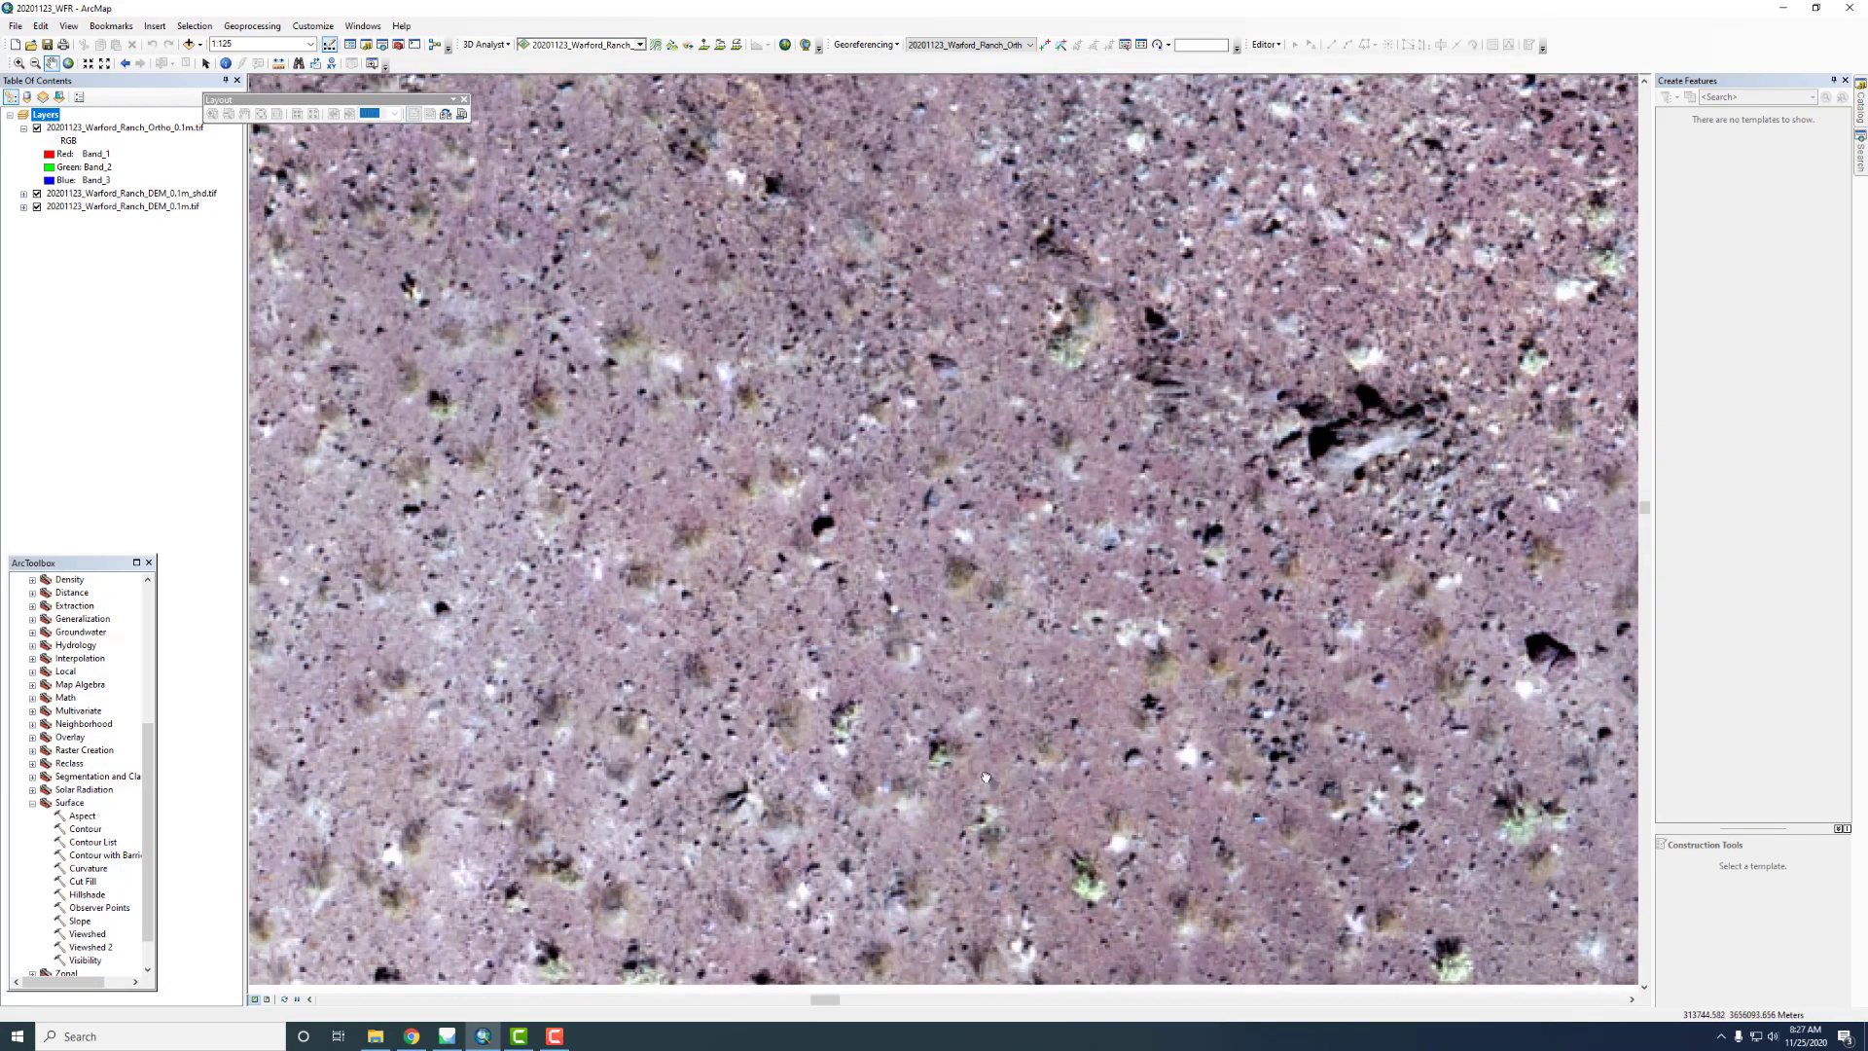
Zoom to the Ortho layer's full extent and switch the Ortho layer off
left_click(119, 127)
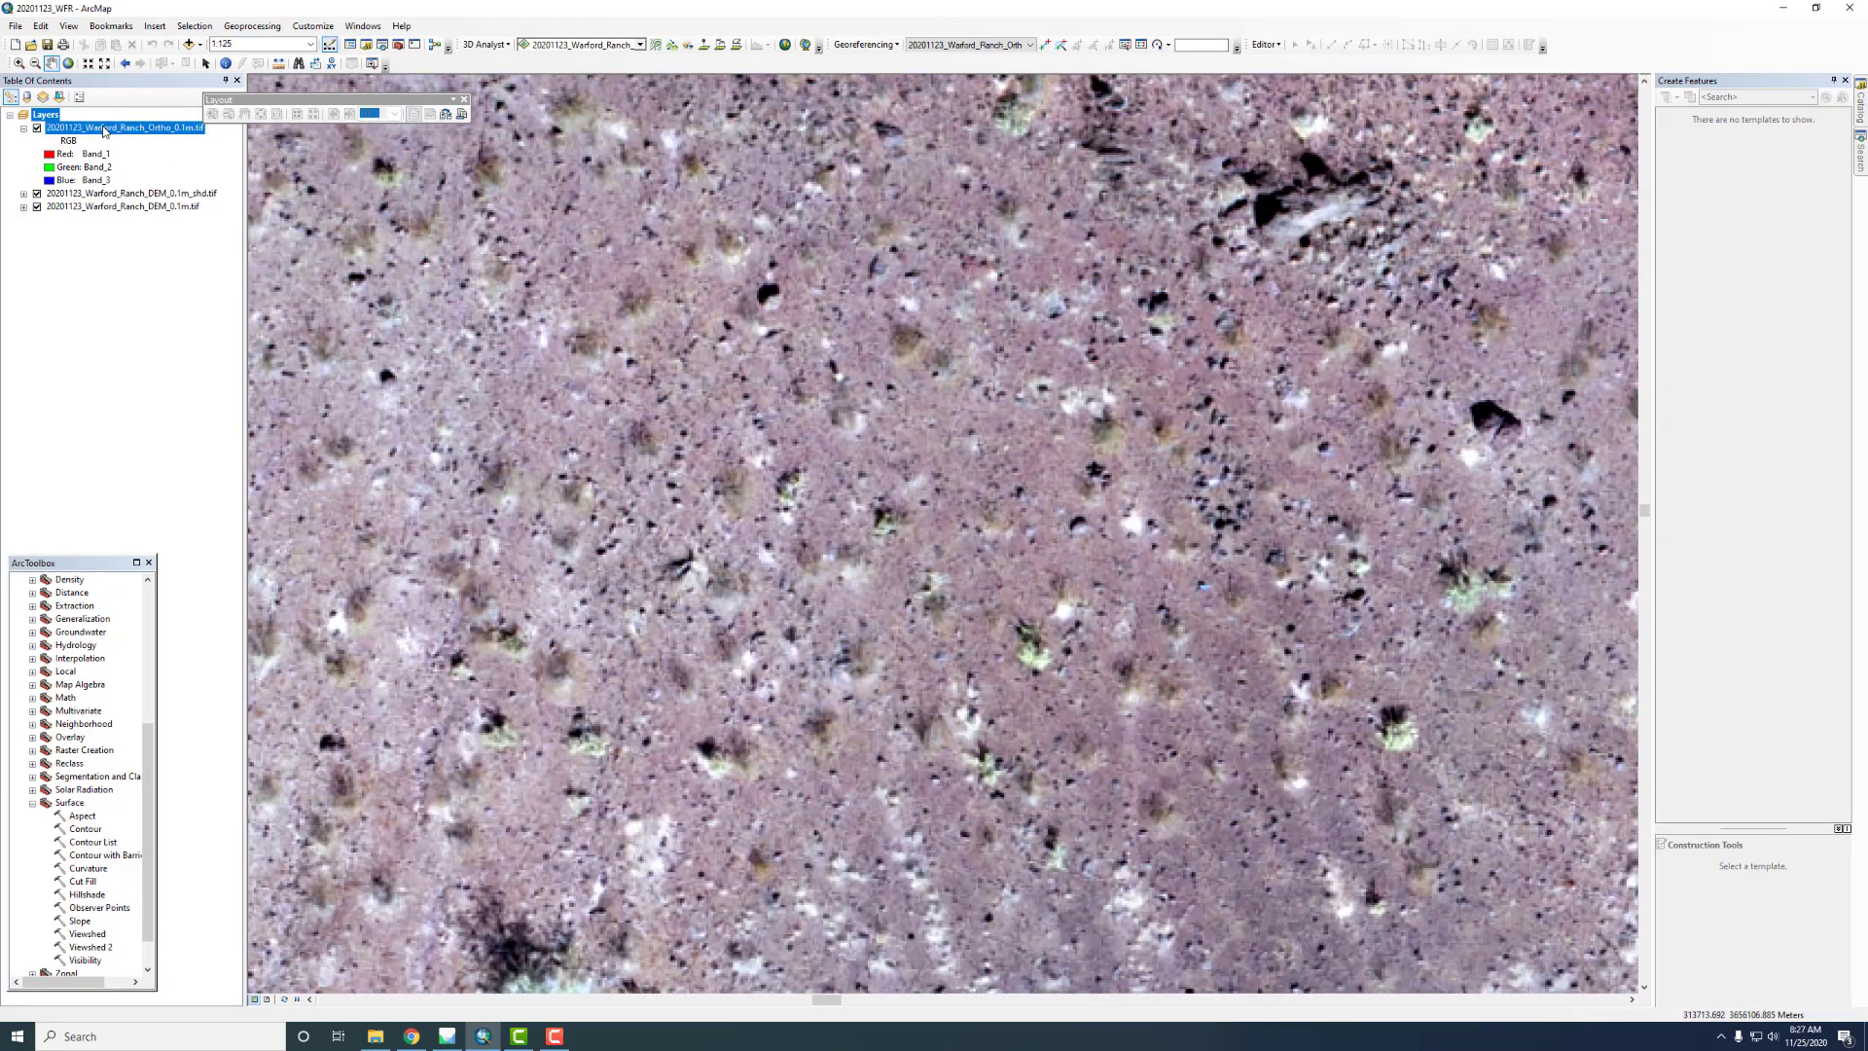
right_click(119, 127)
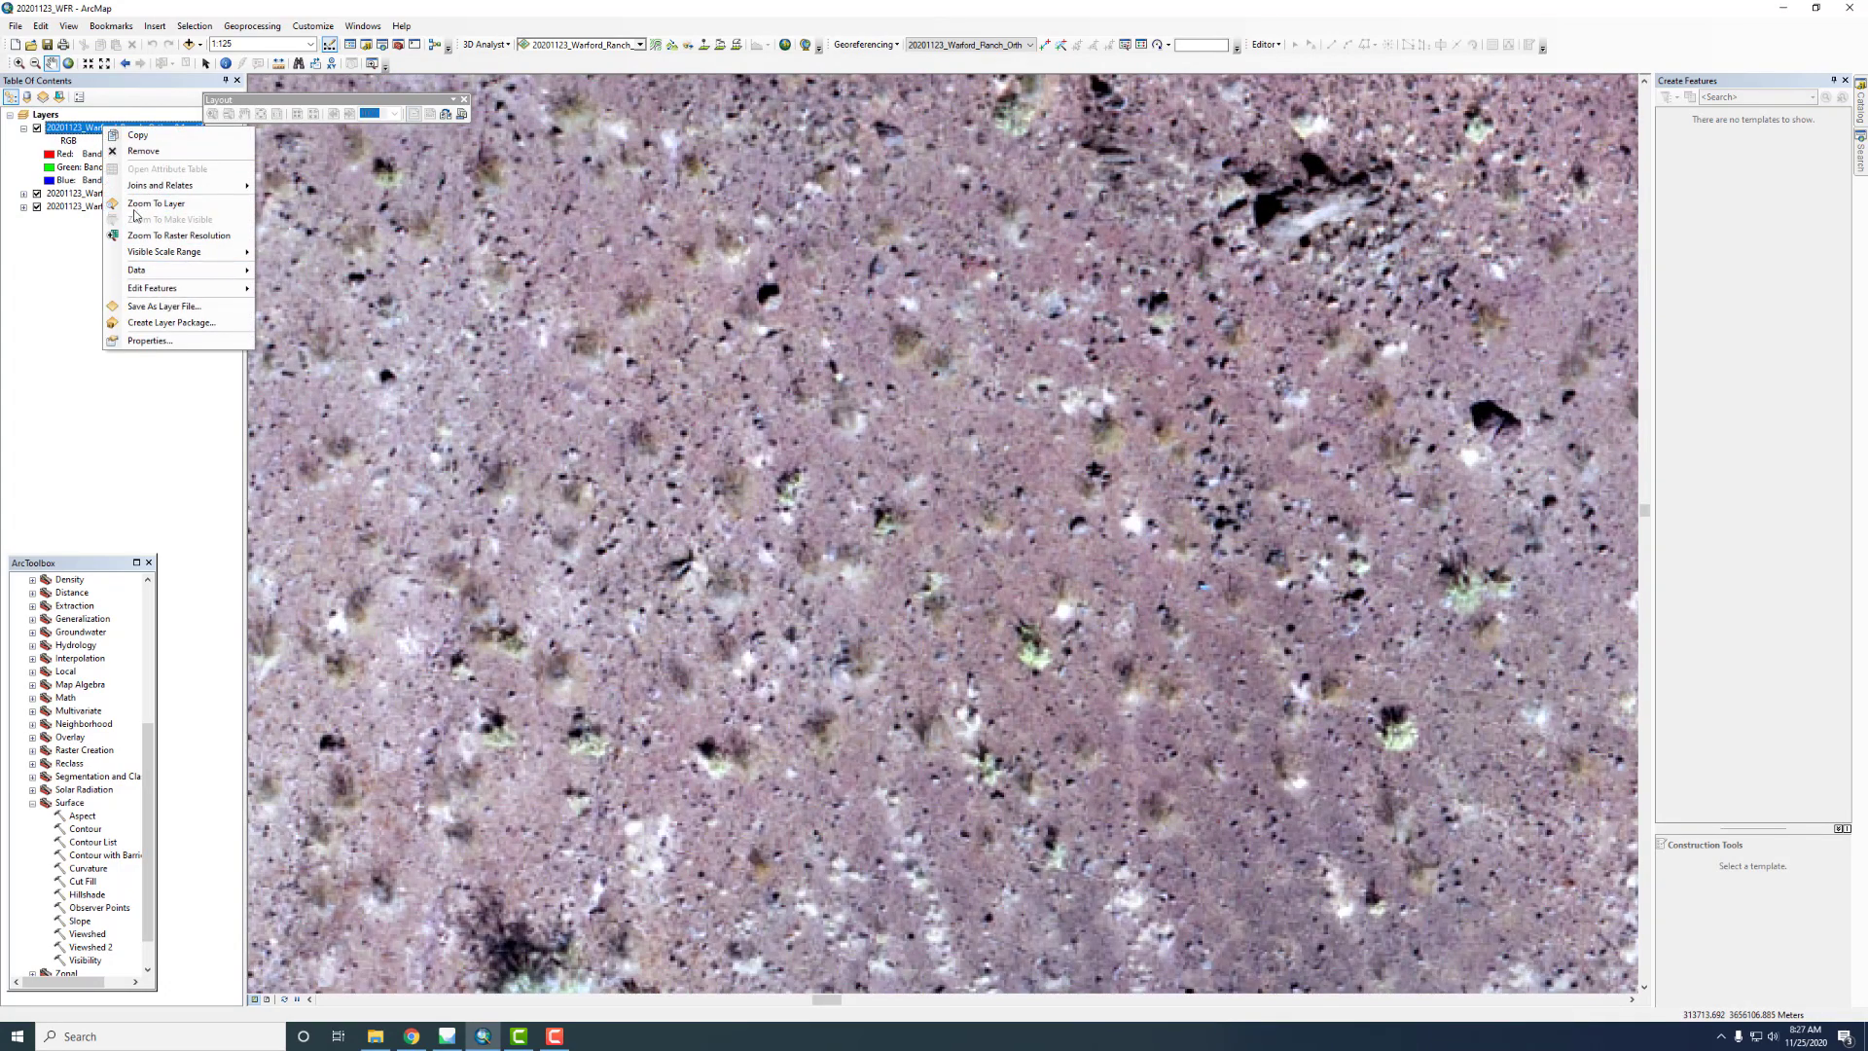
left_click(155, 202)
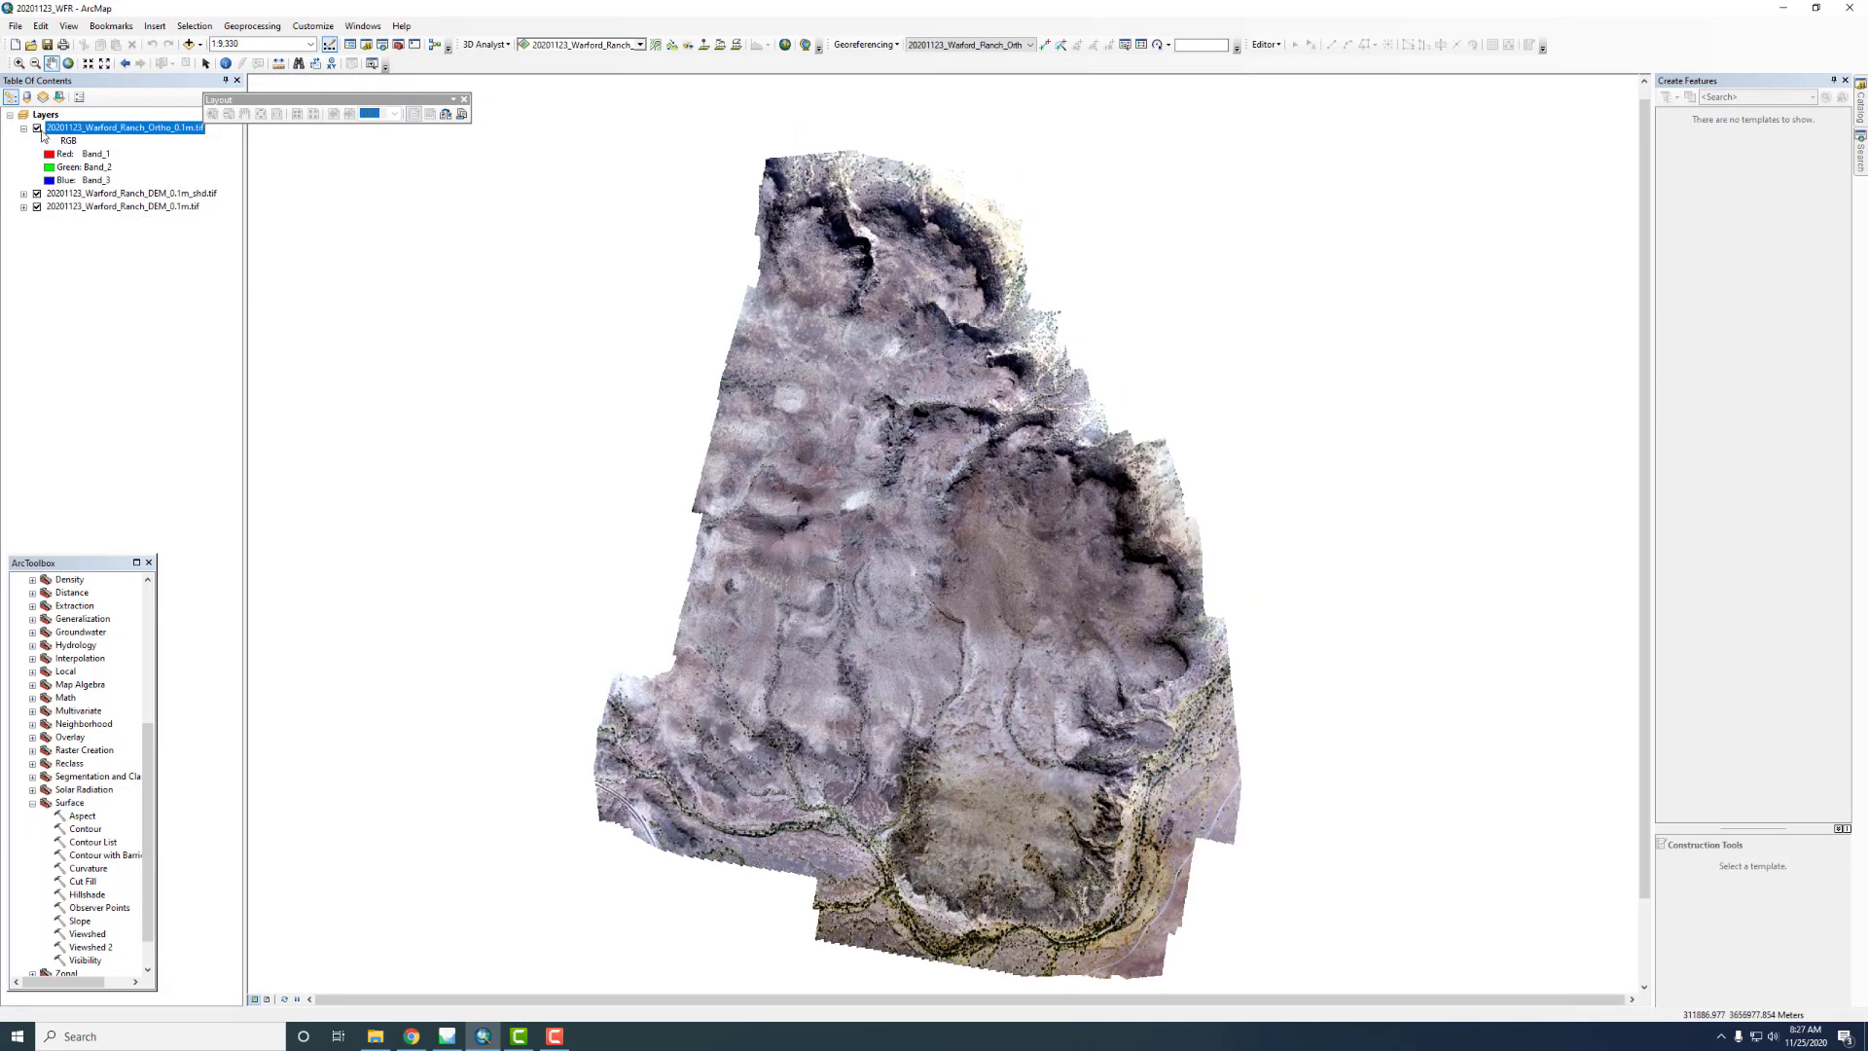
left_click(37, 128)
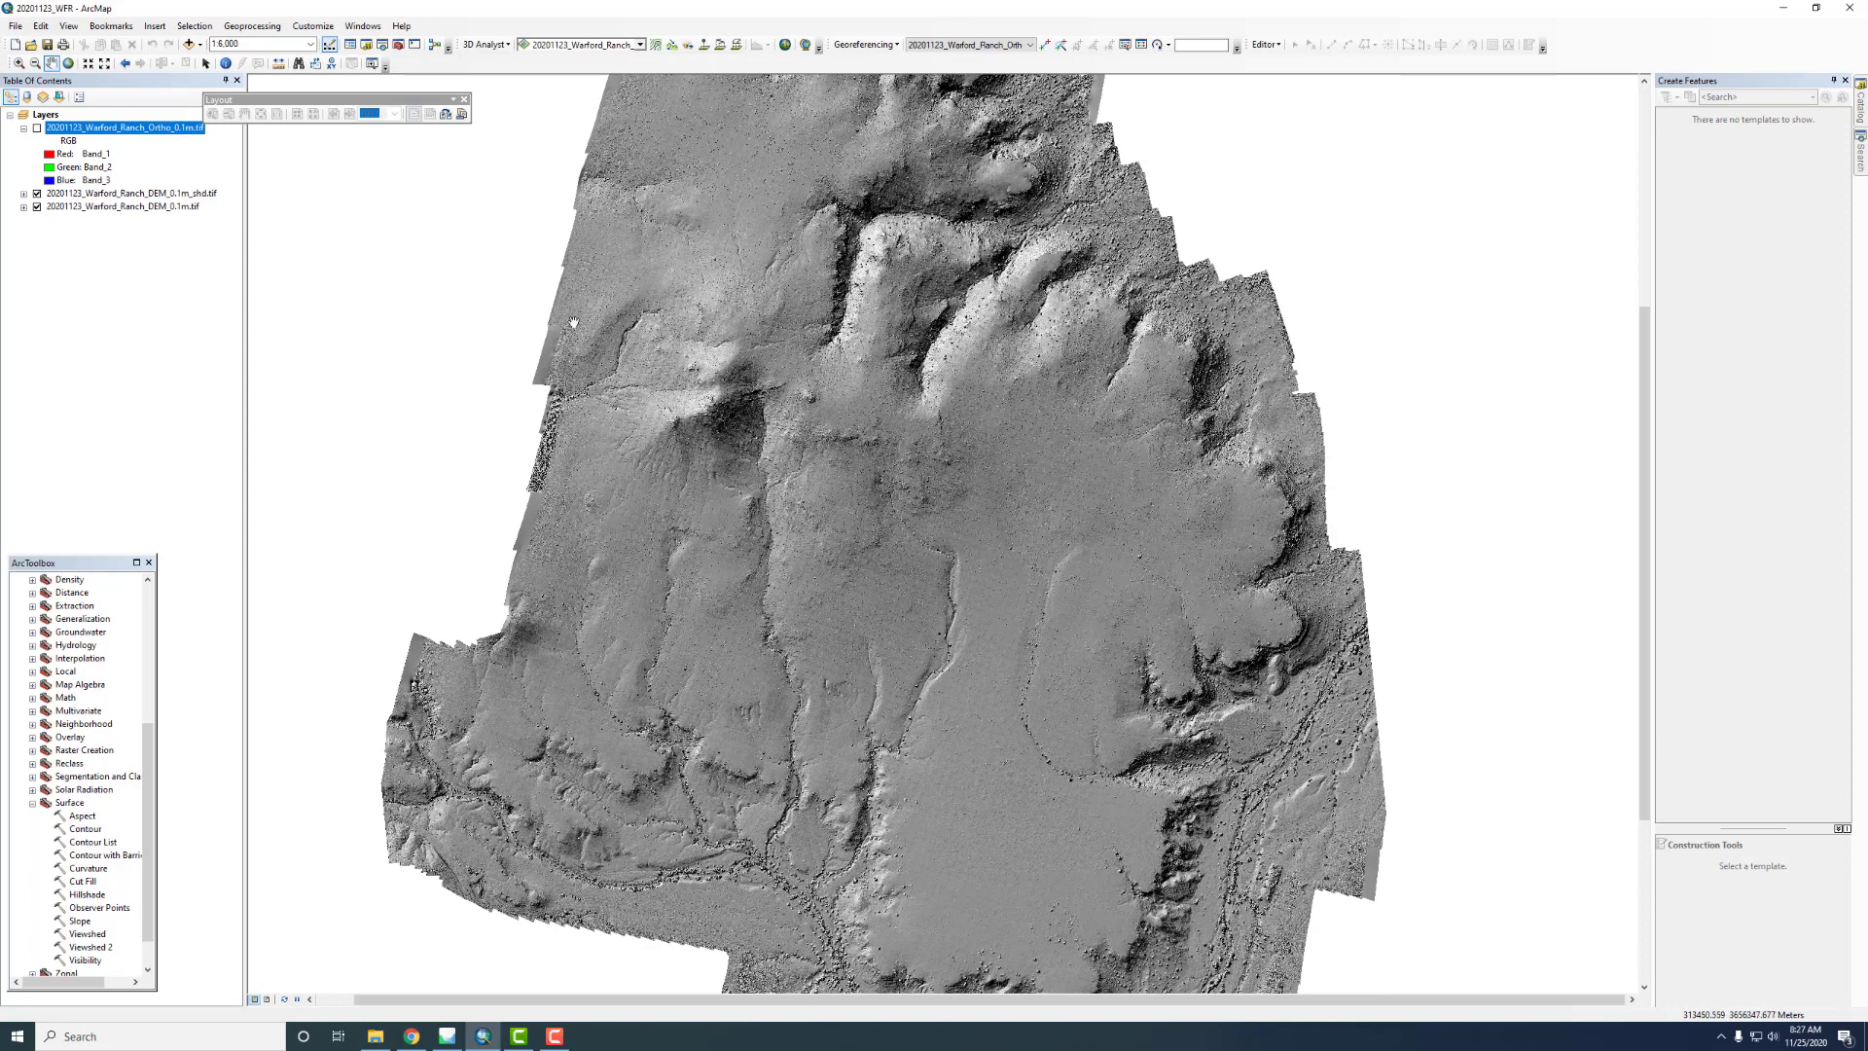
Select DEM_0.1m.tif as the 3D Analyst surface
left_click(640, 44)
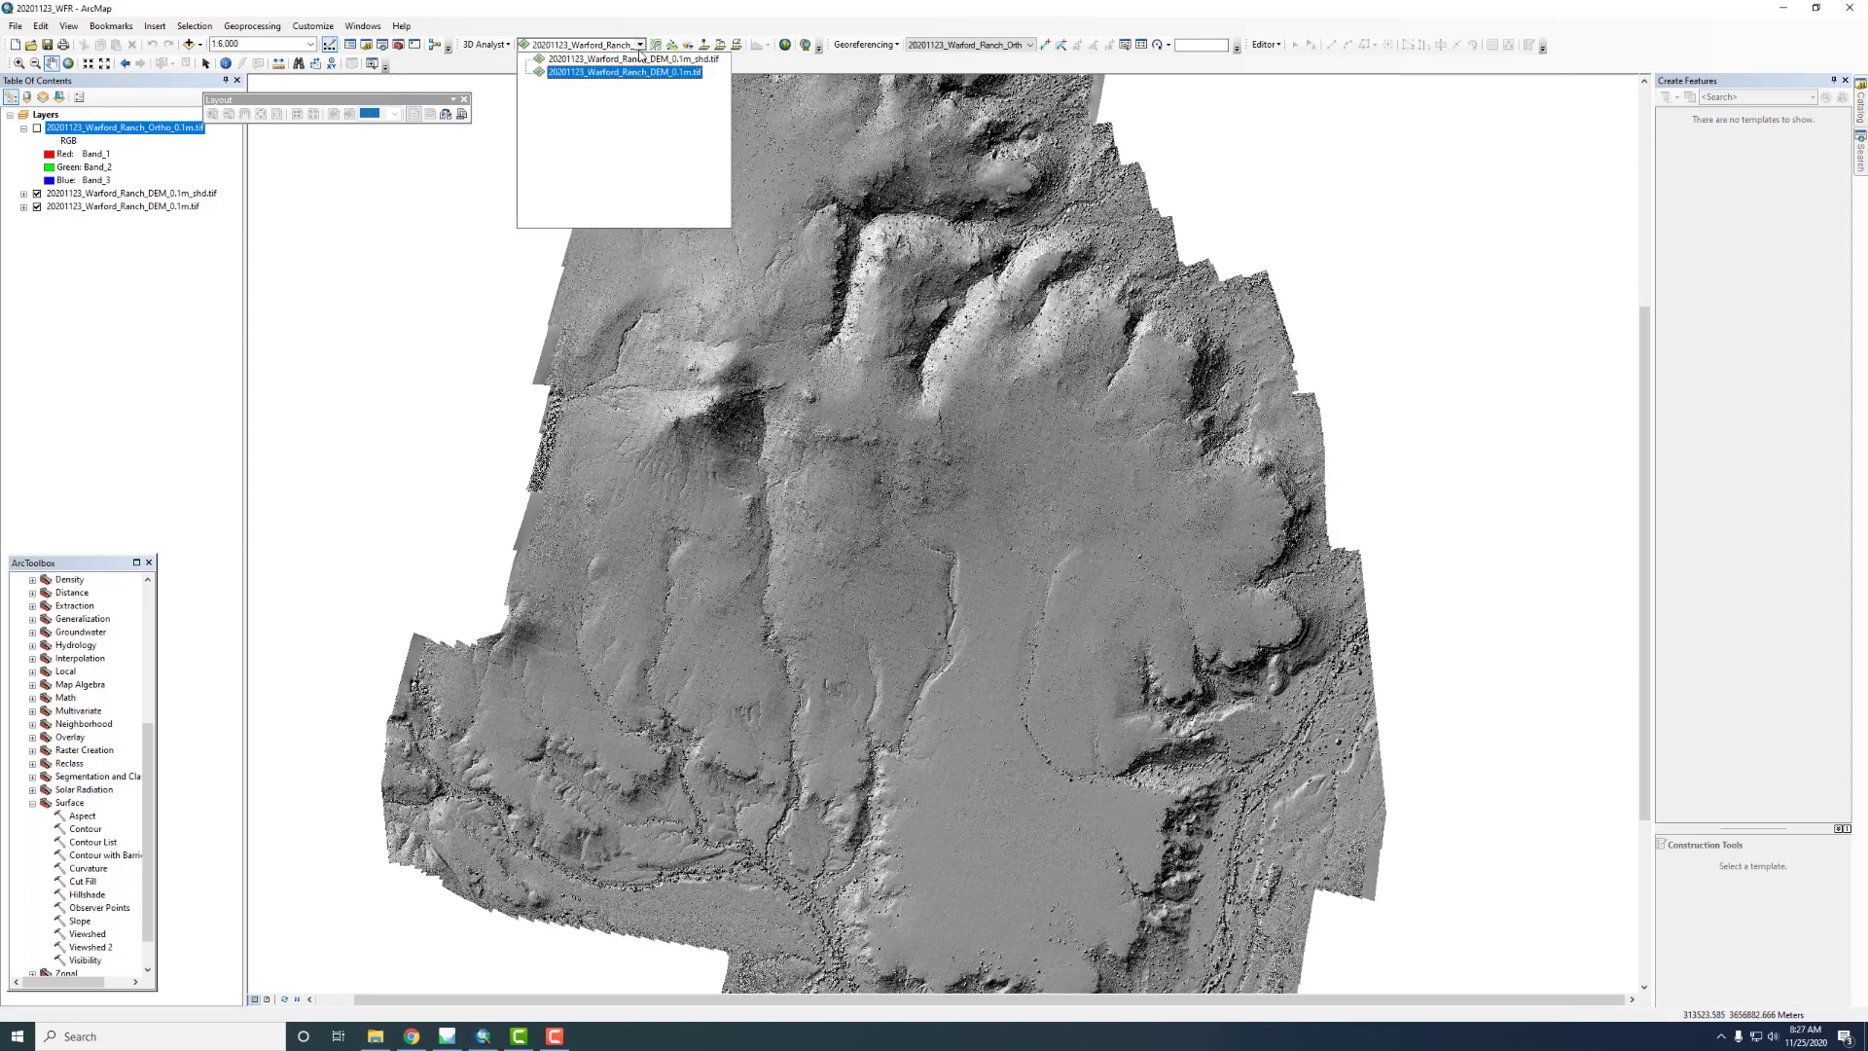
left_click(641, 44)
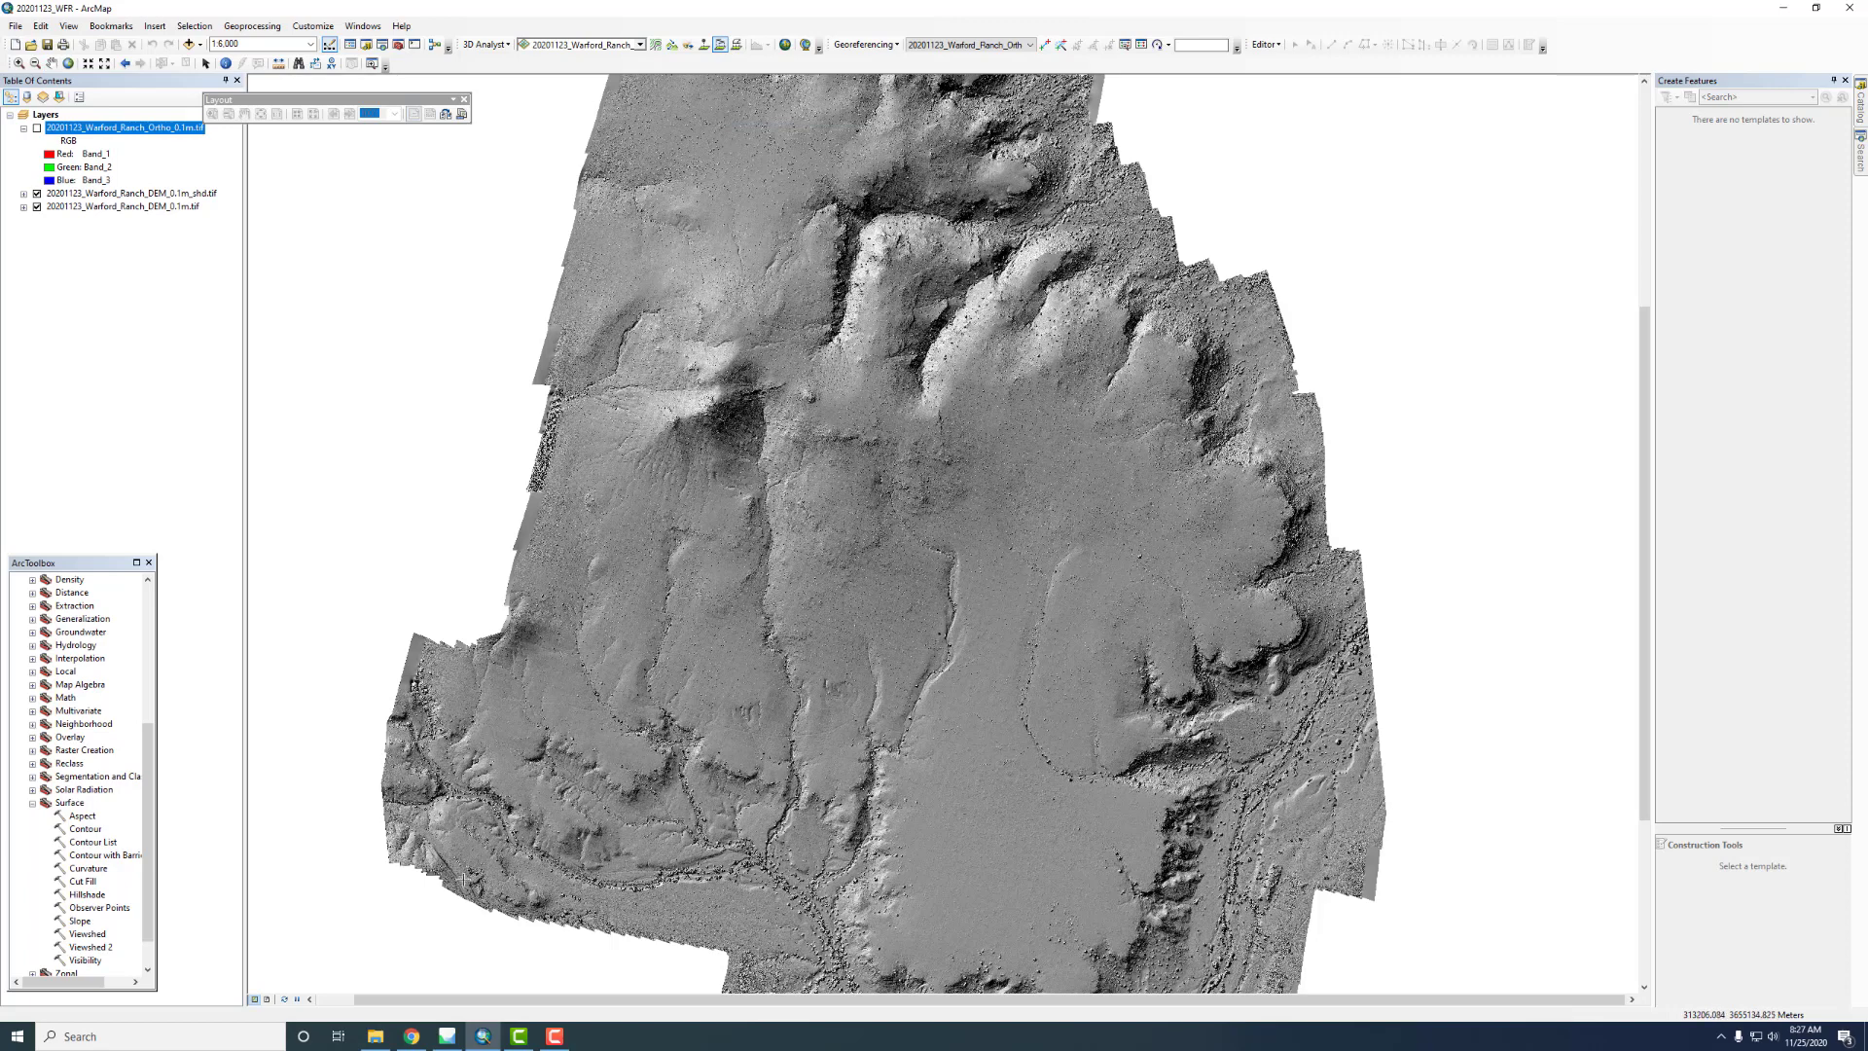
mouse_move(570, 898)
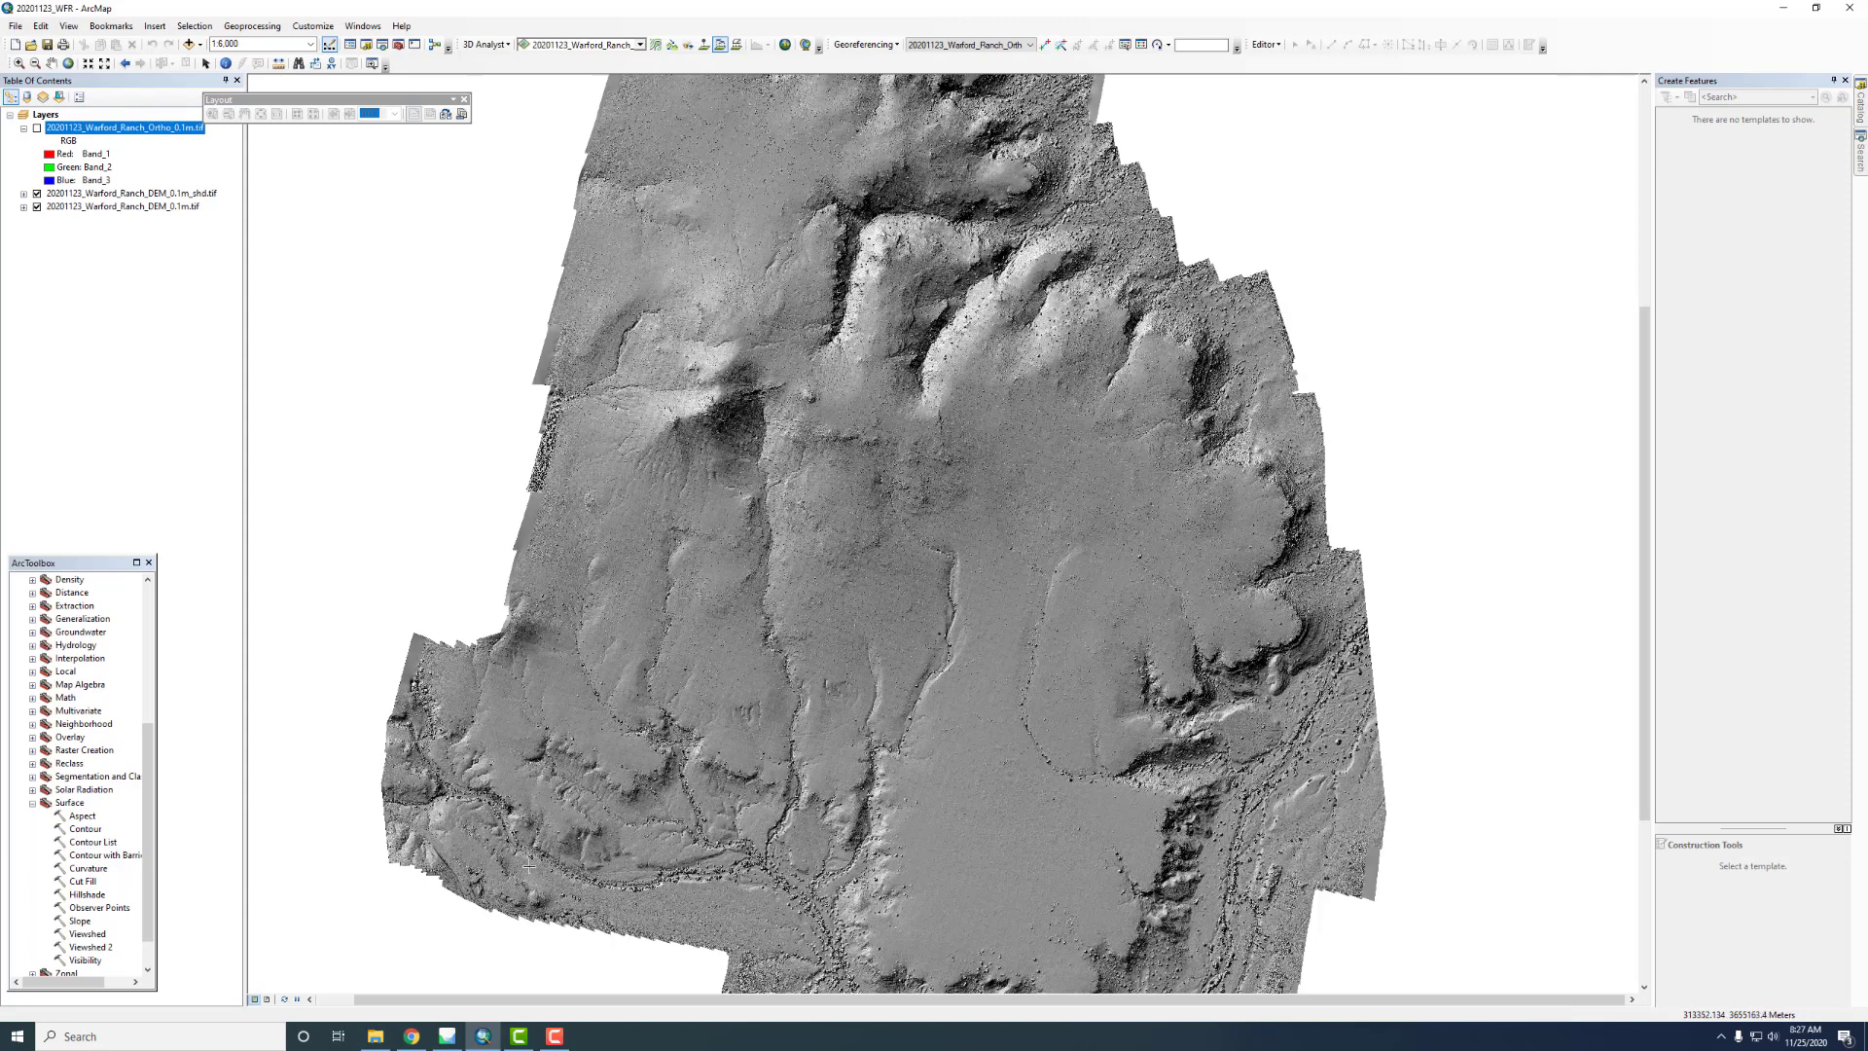
mouse_move(686, 513)
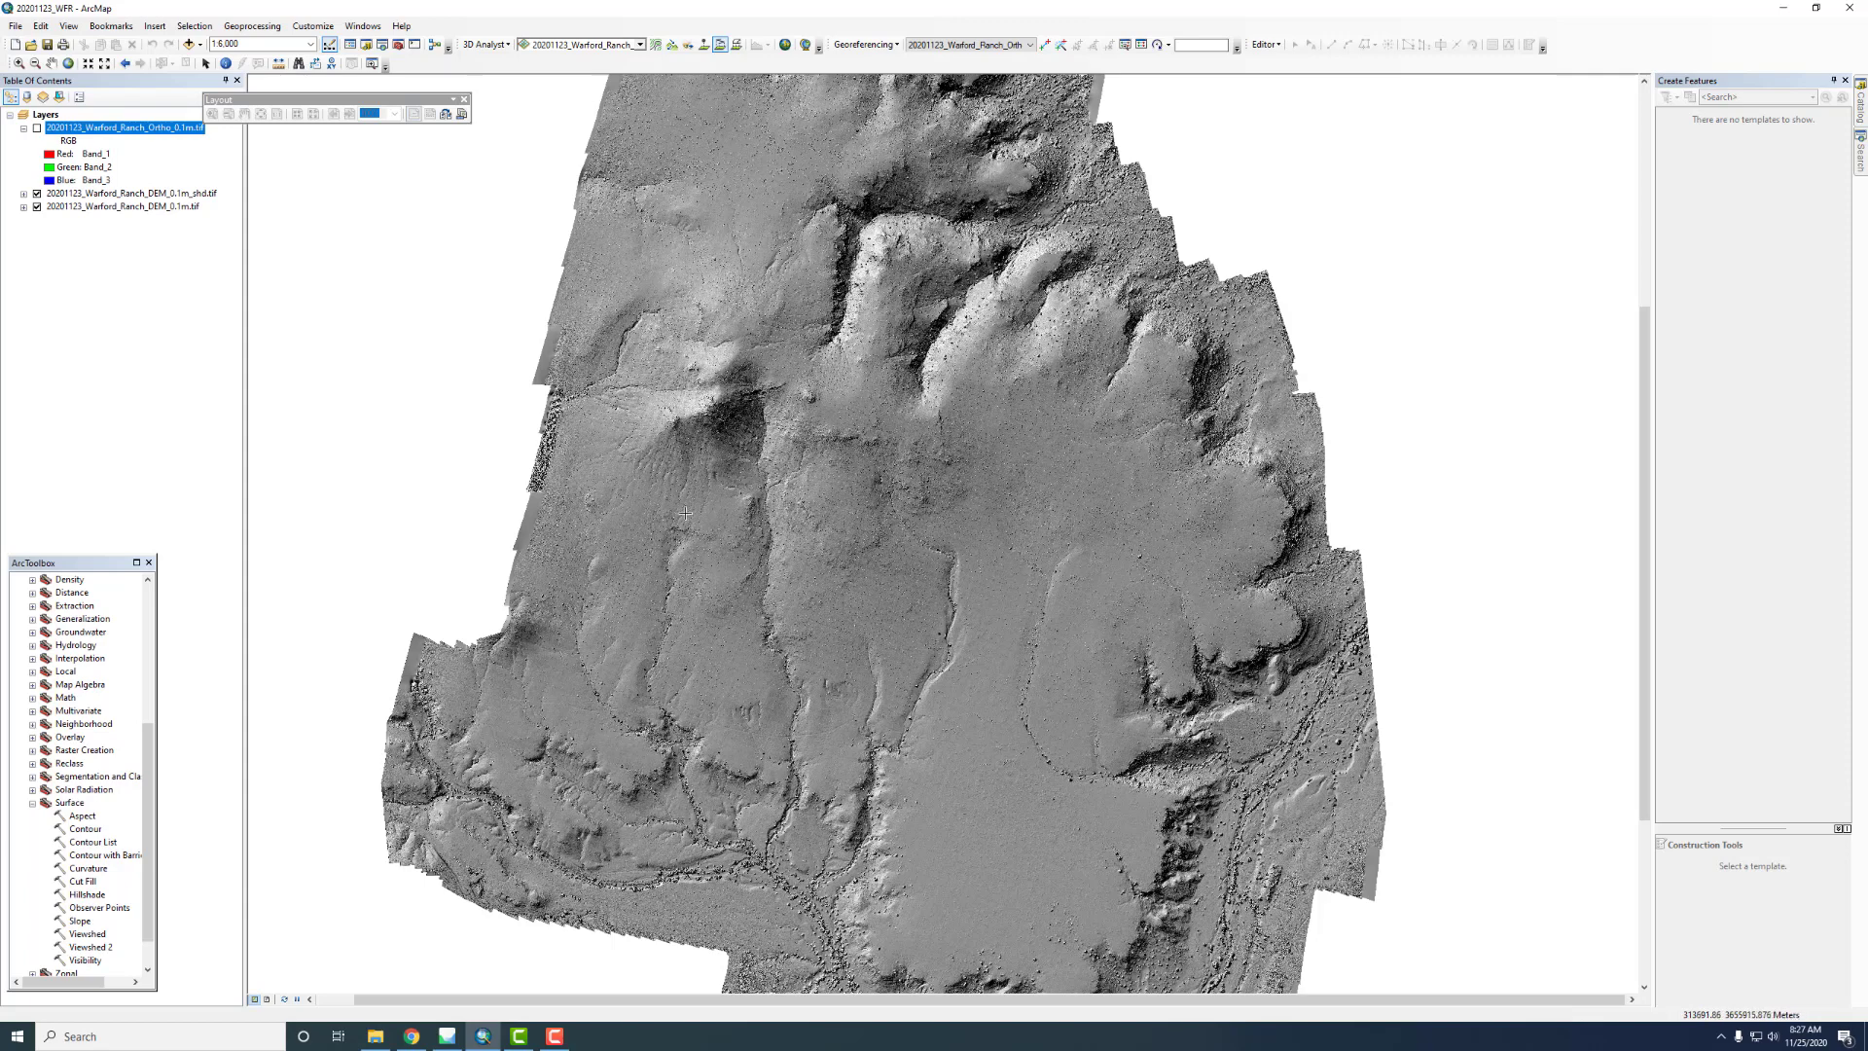
mouse_move(675, 425)
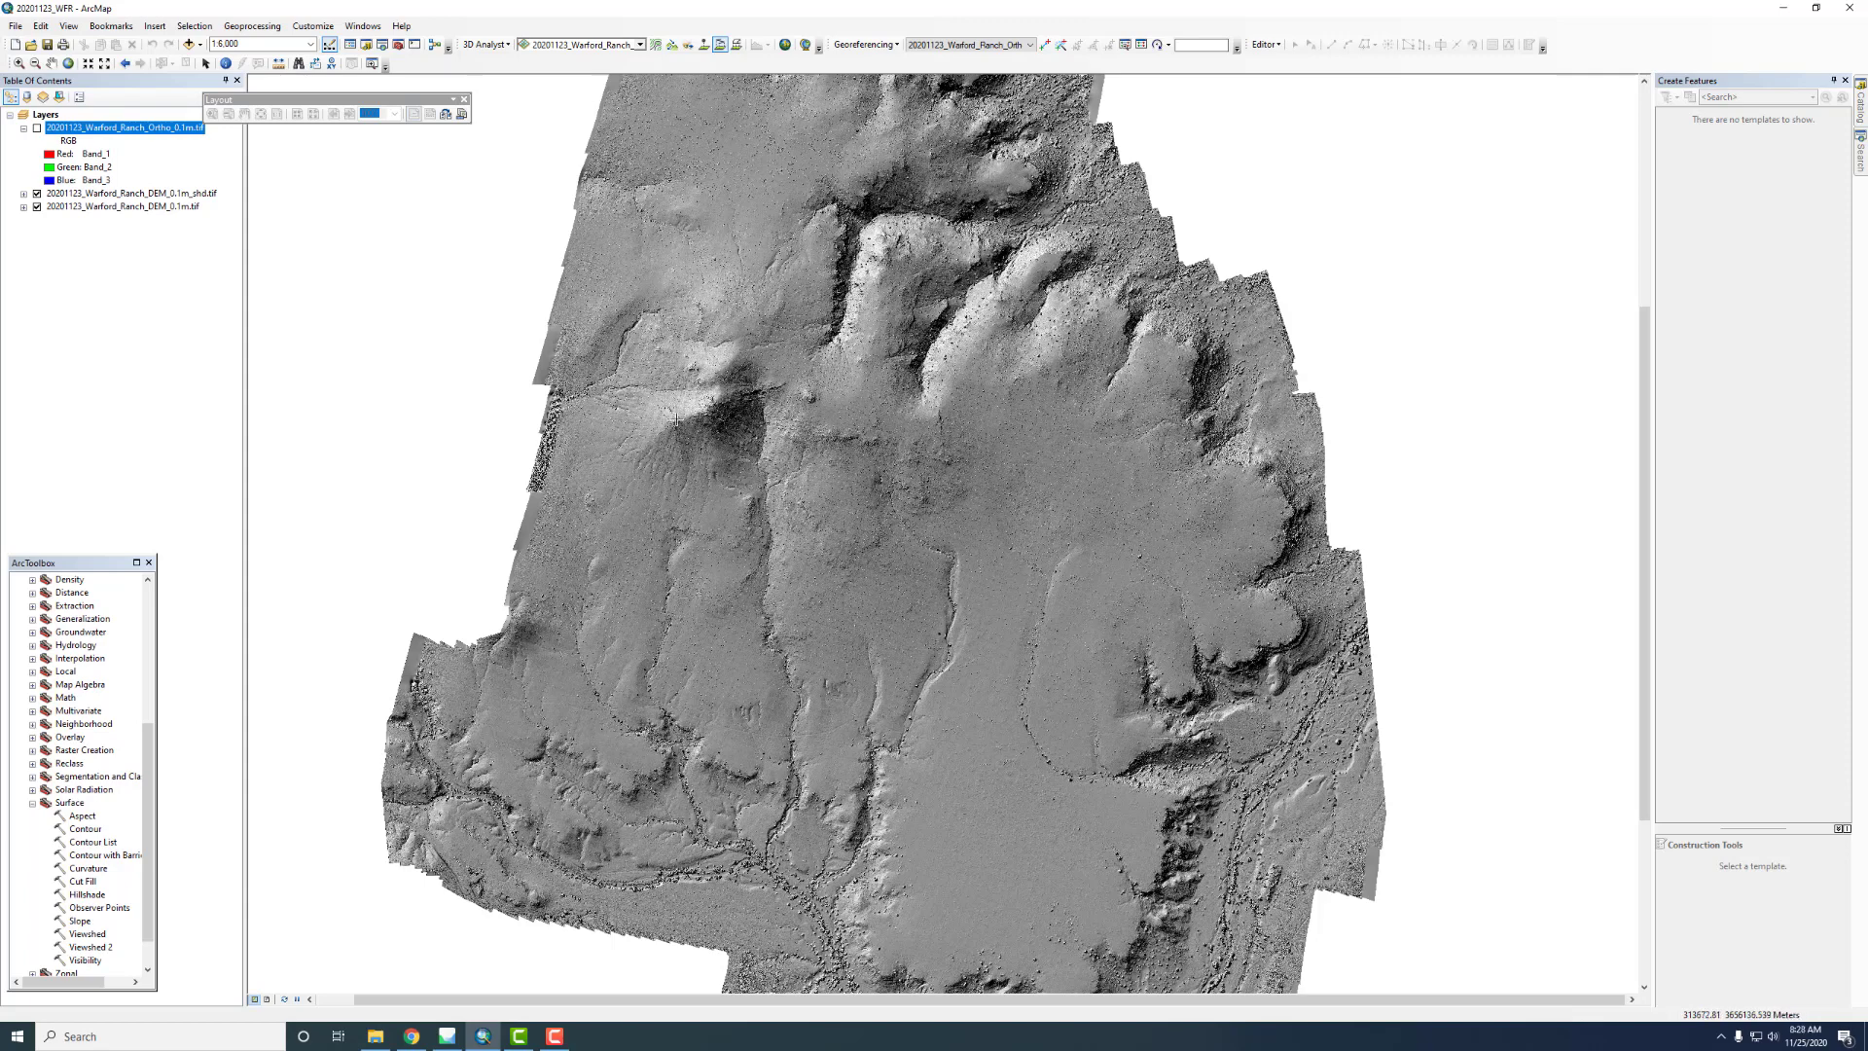
mouse_move(792, 294)
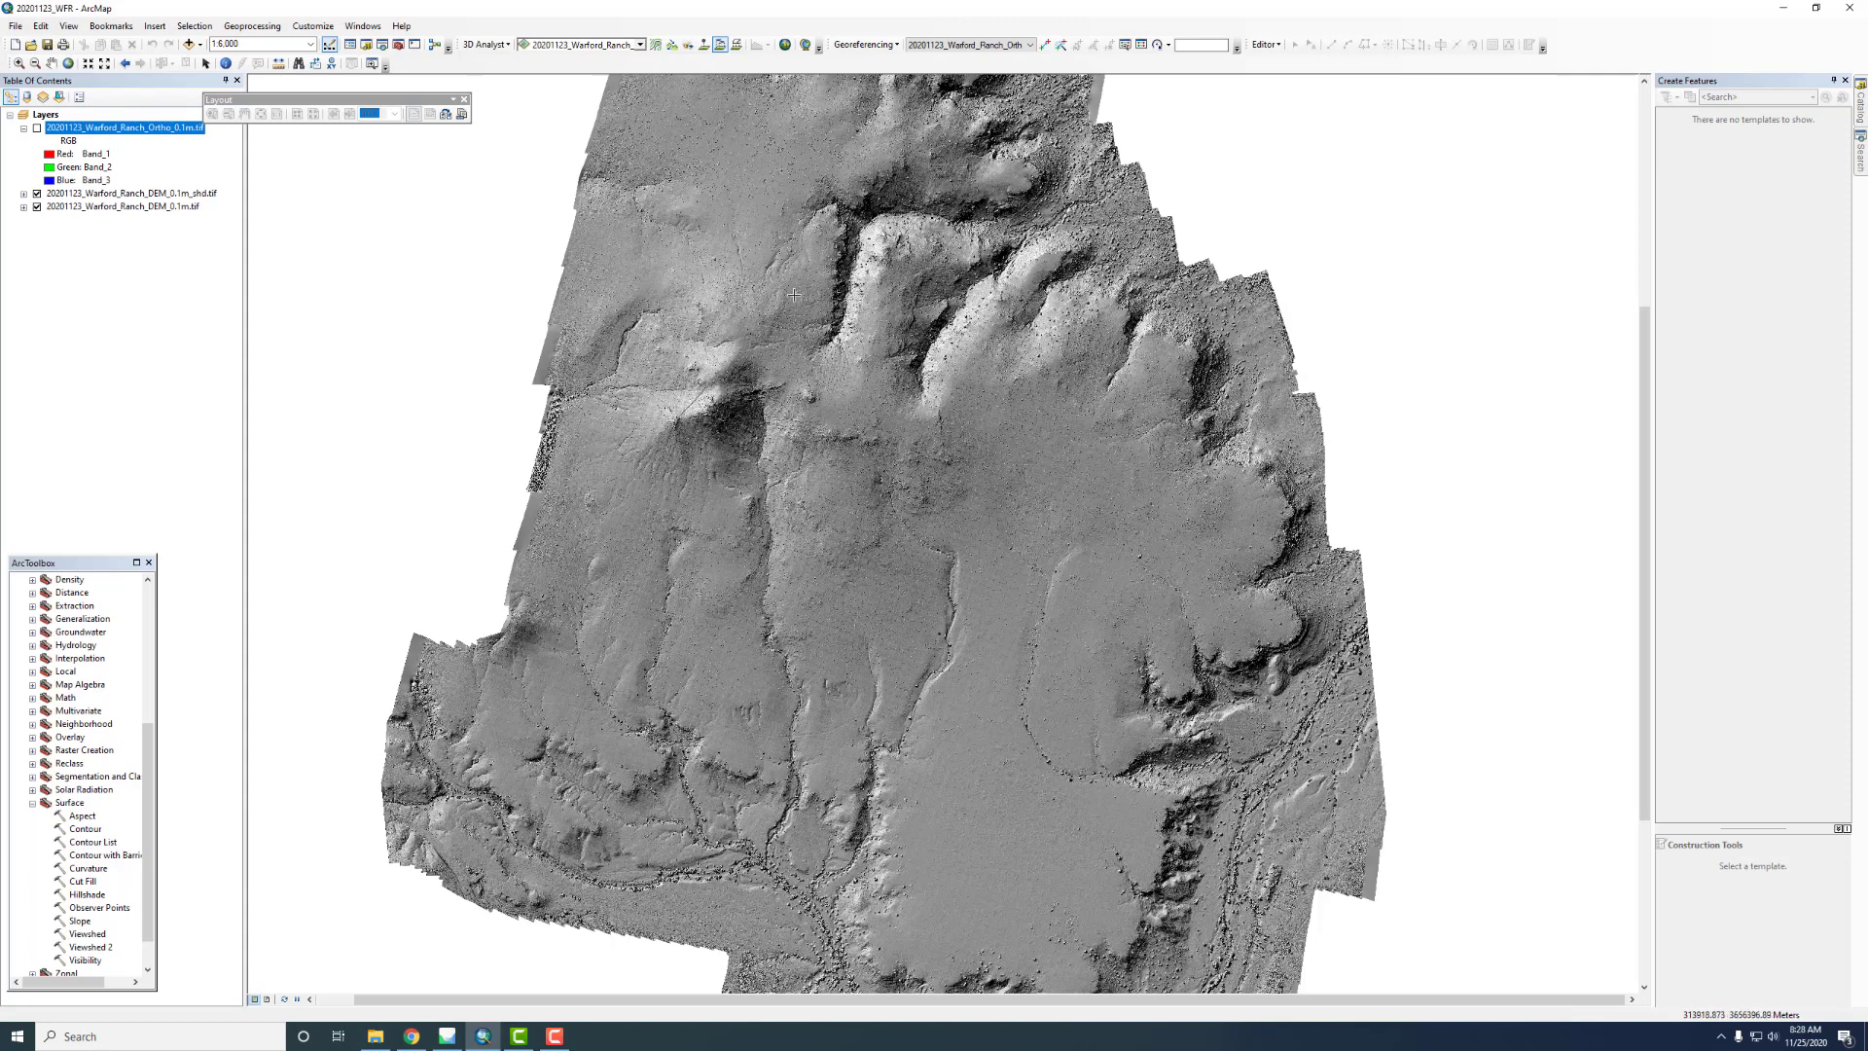
mouse_move(844, 195)
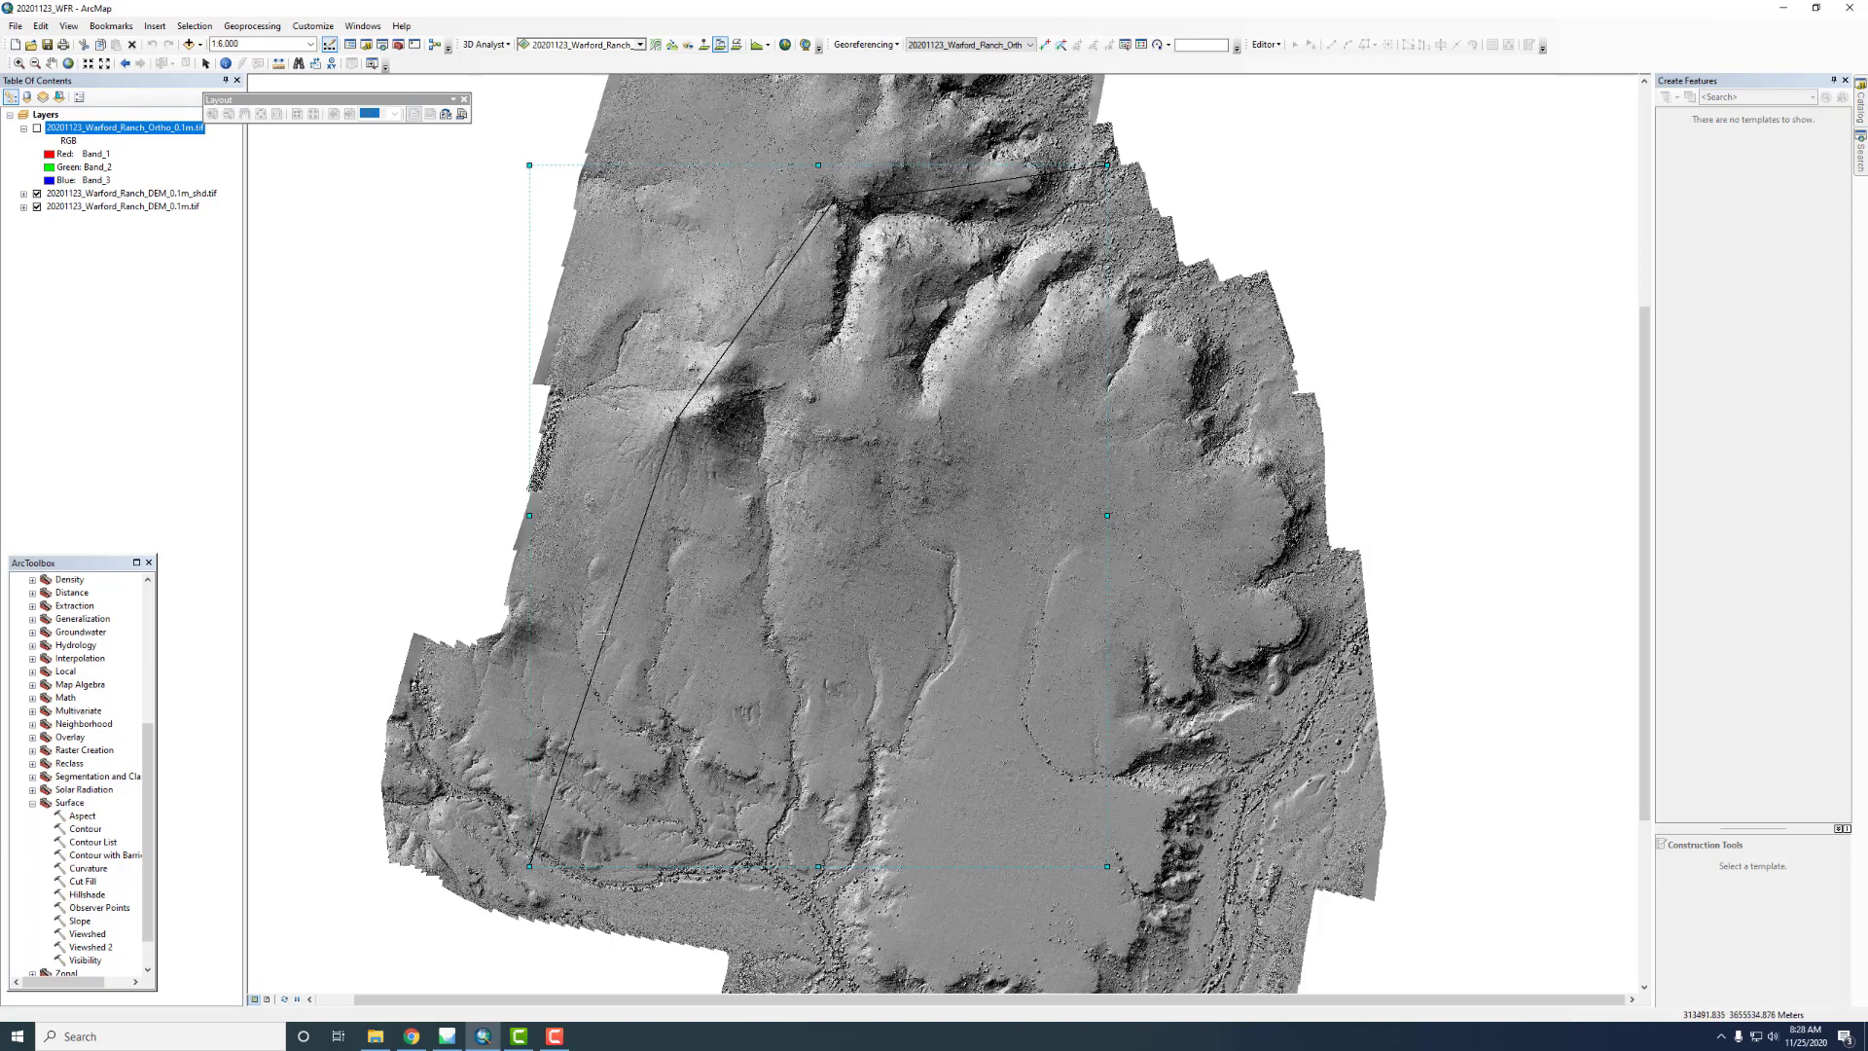
mouse_move(386, 394)
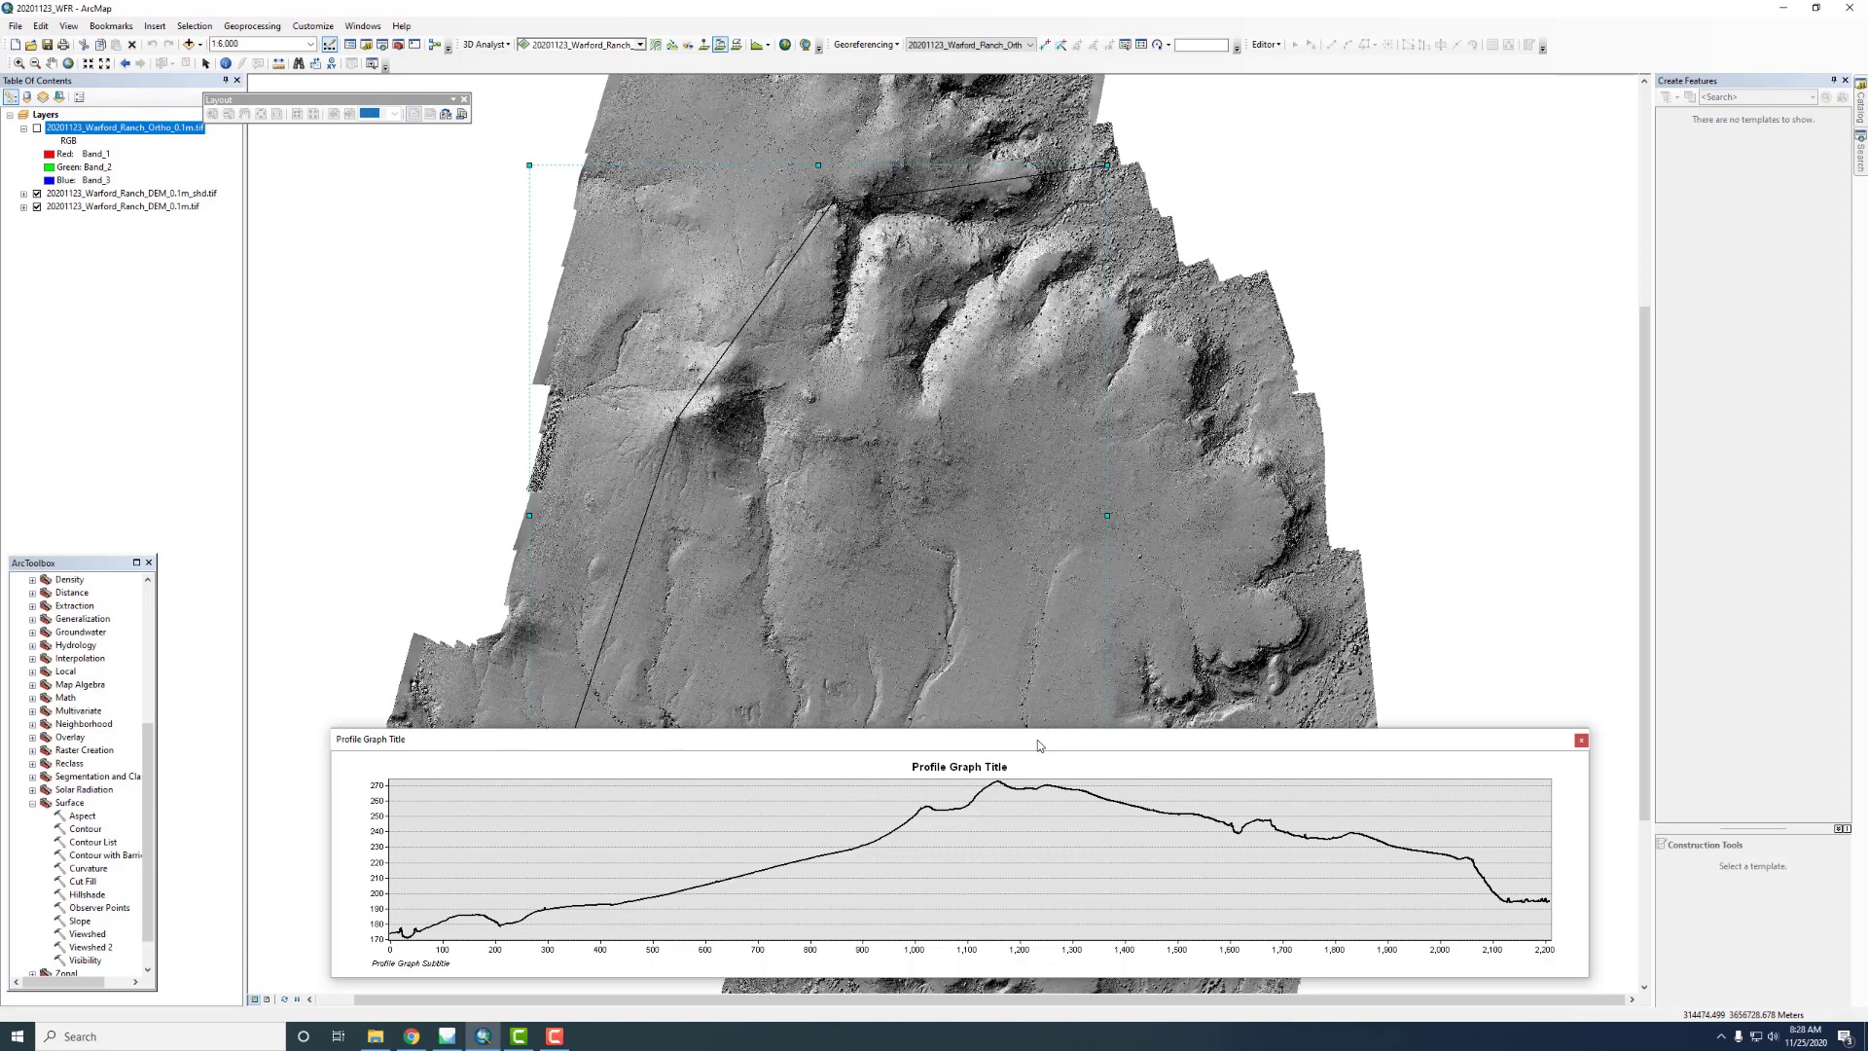
Open the profile graph's Export dialog on the Data tab with Excel format selected
right_click(610, 840)
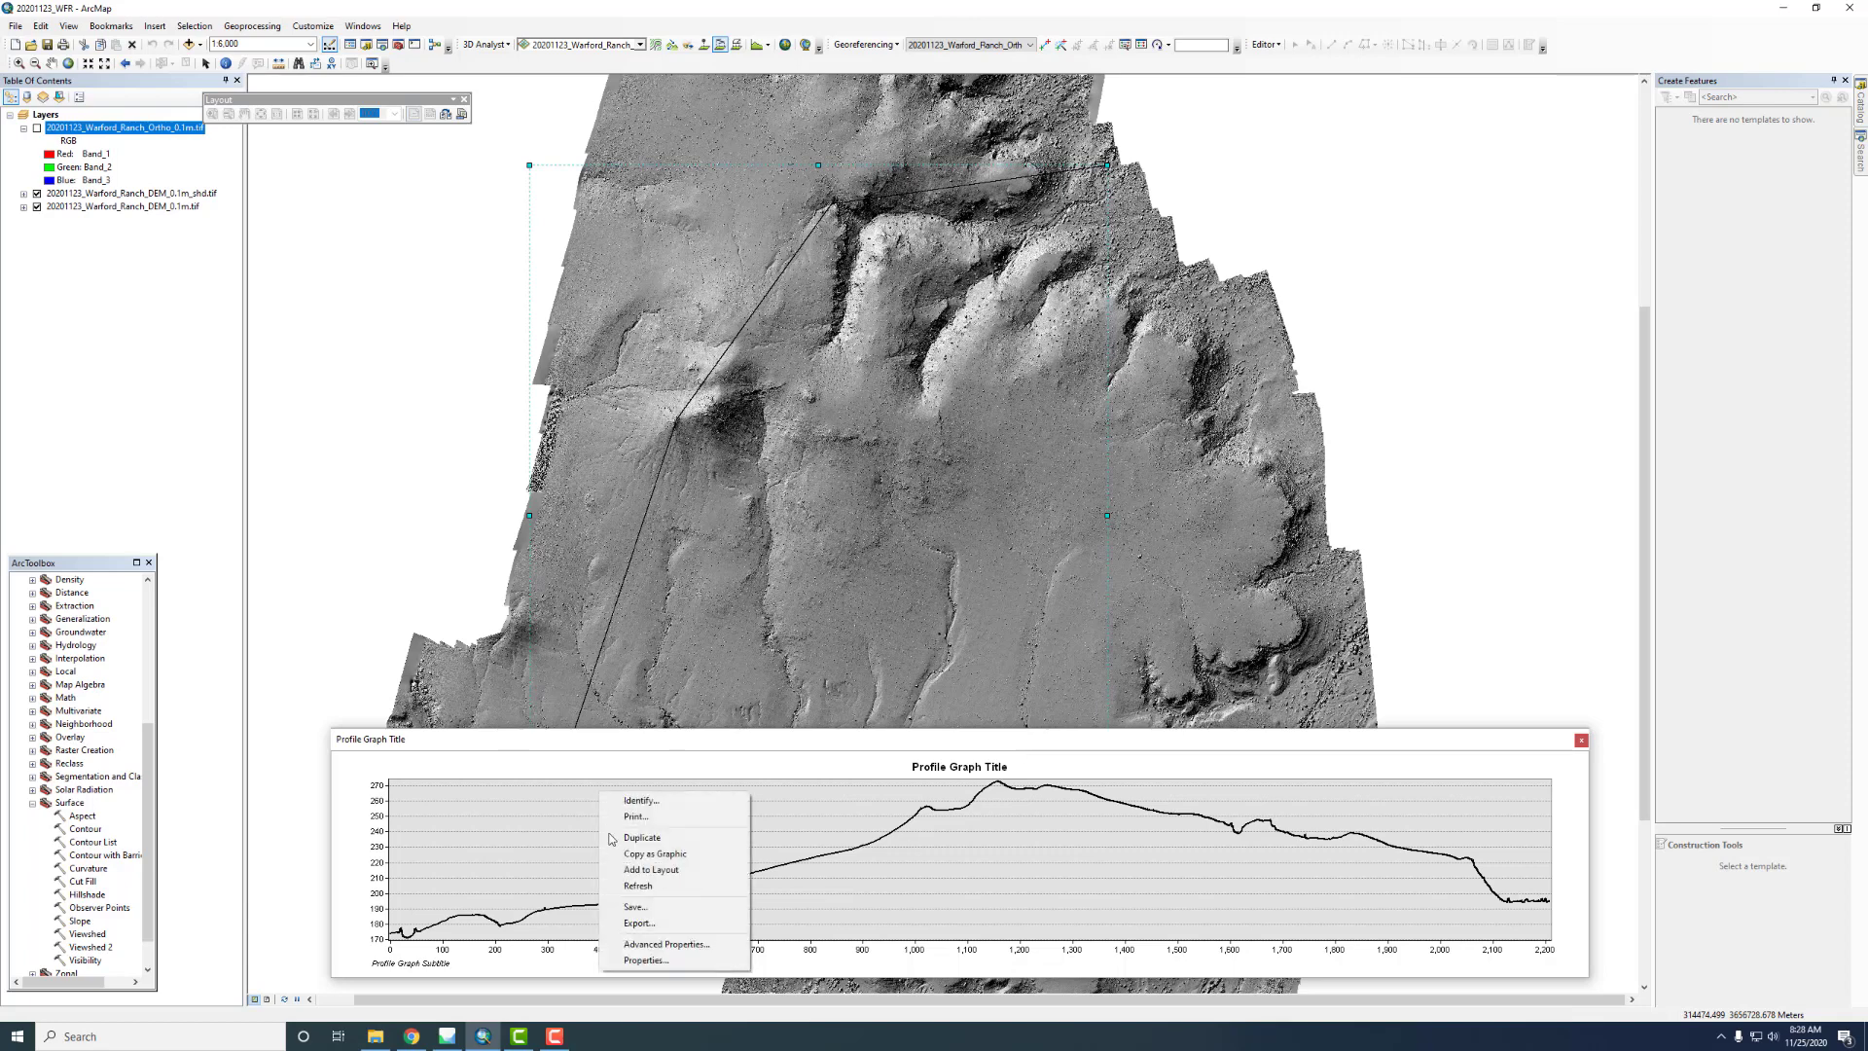
left_click(640, 923)
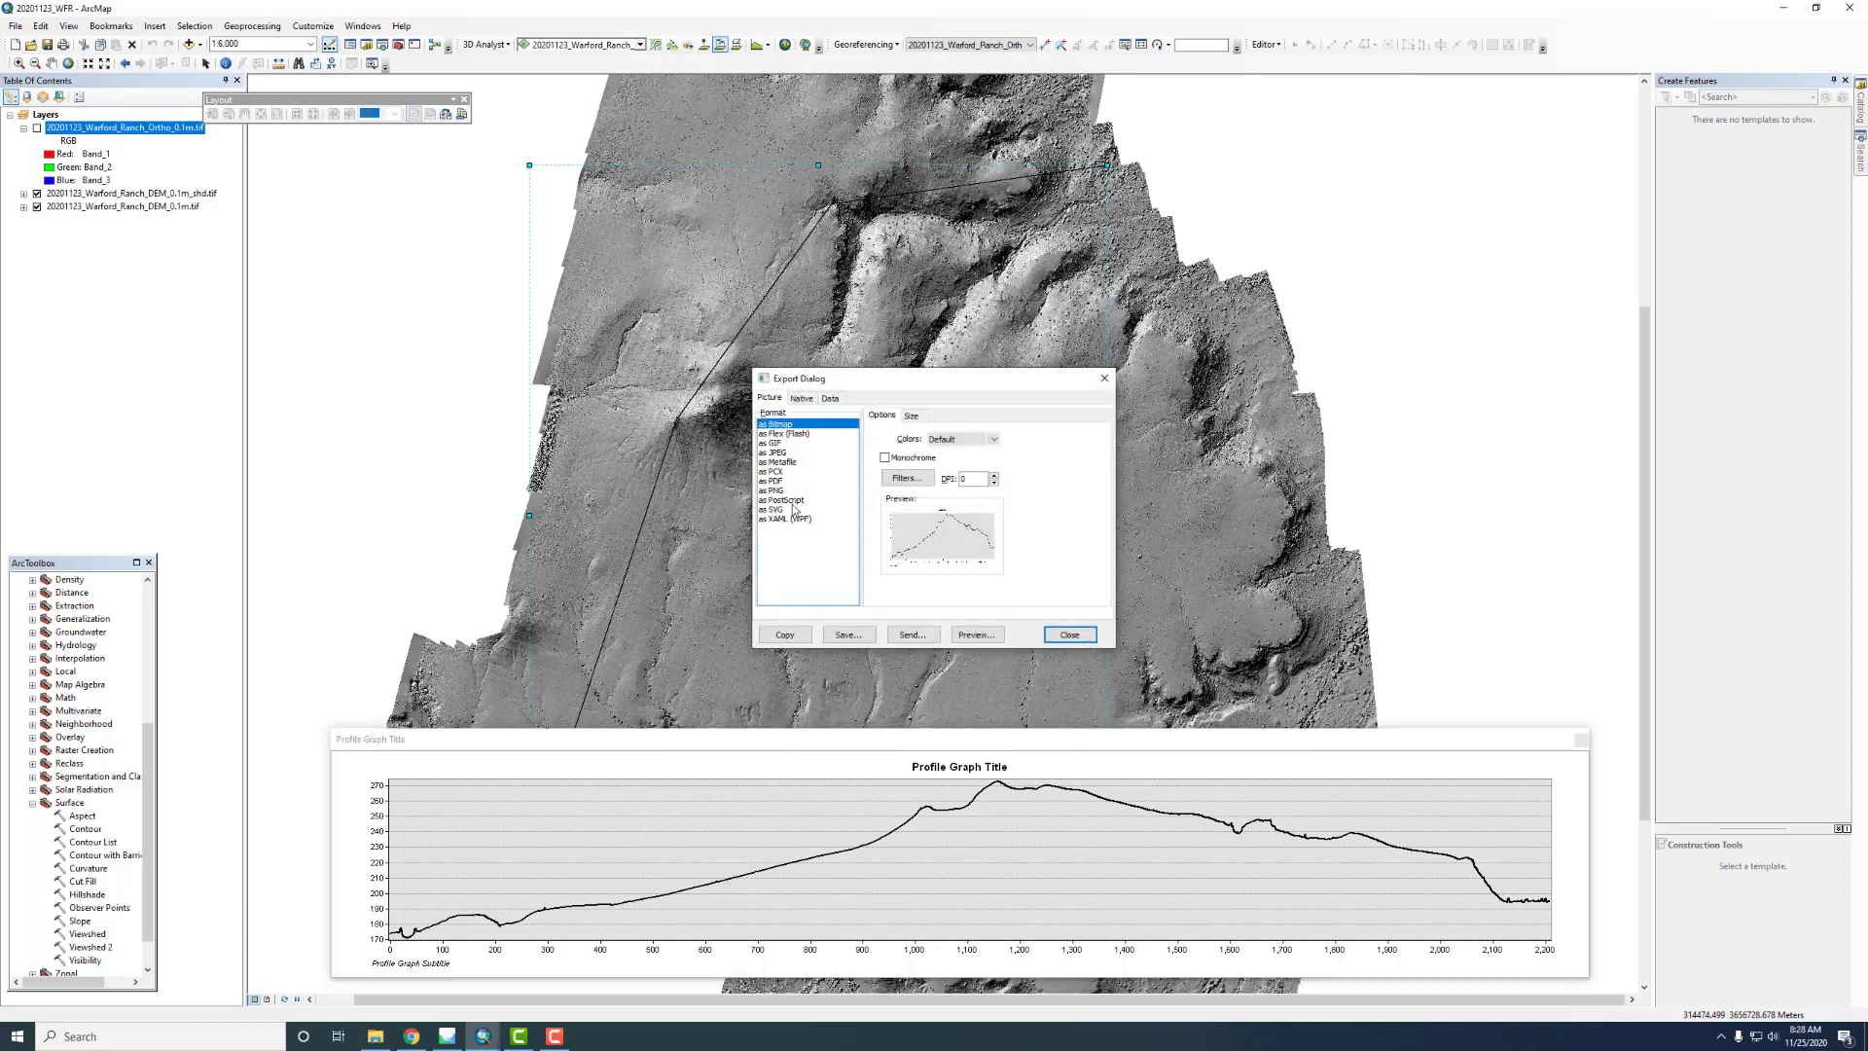
left_click(829, 397)
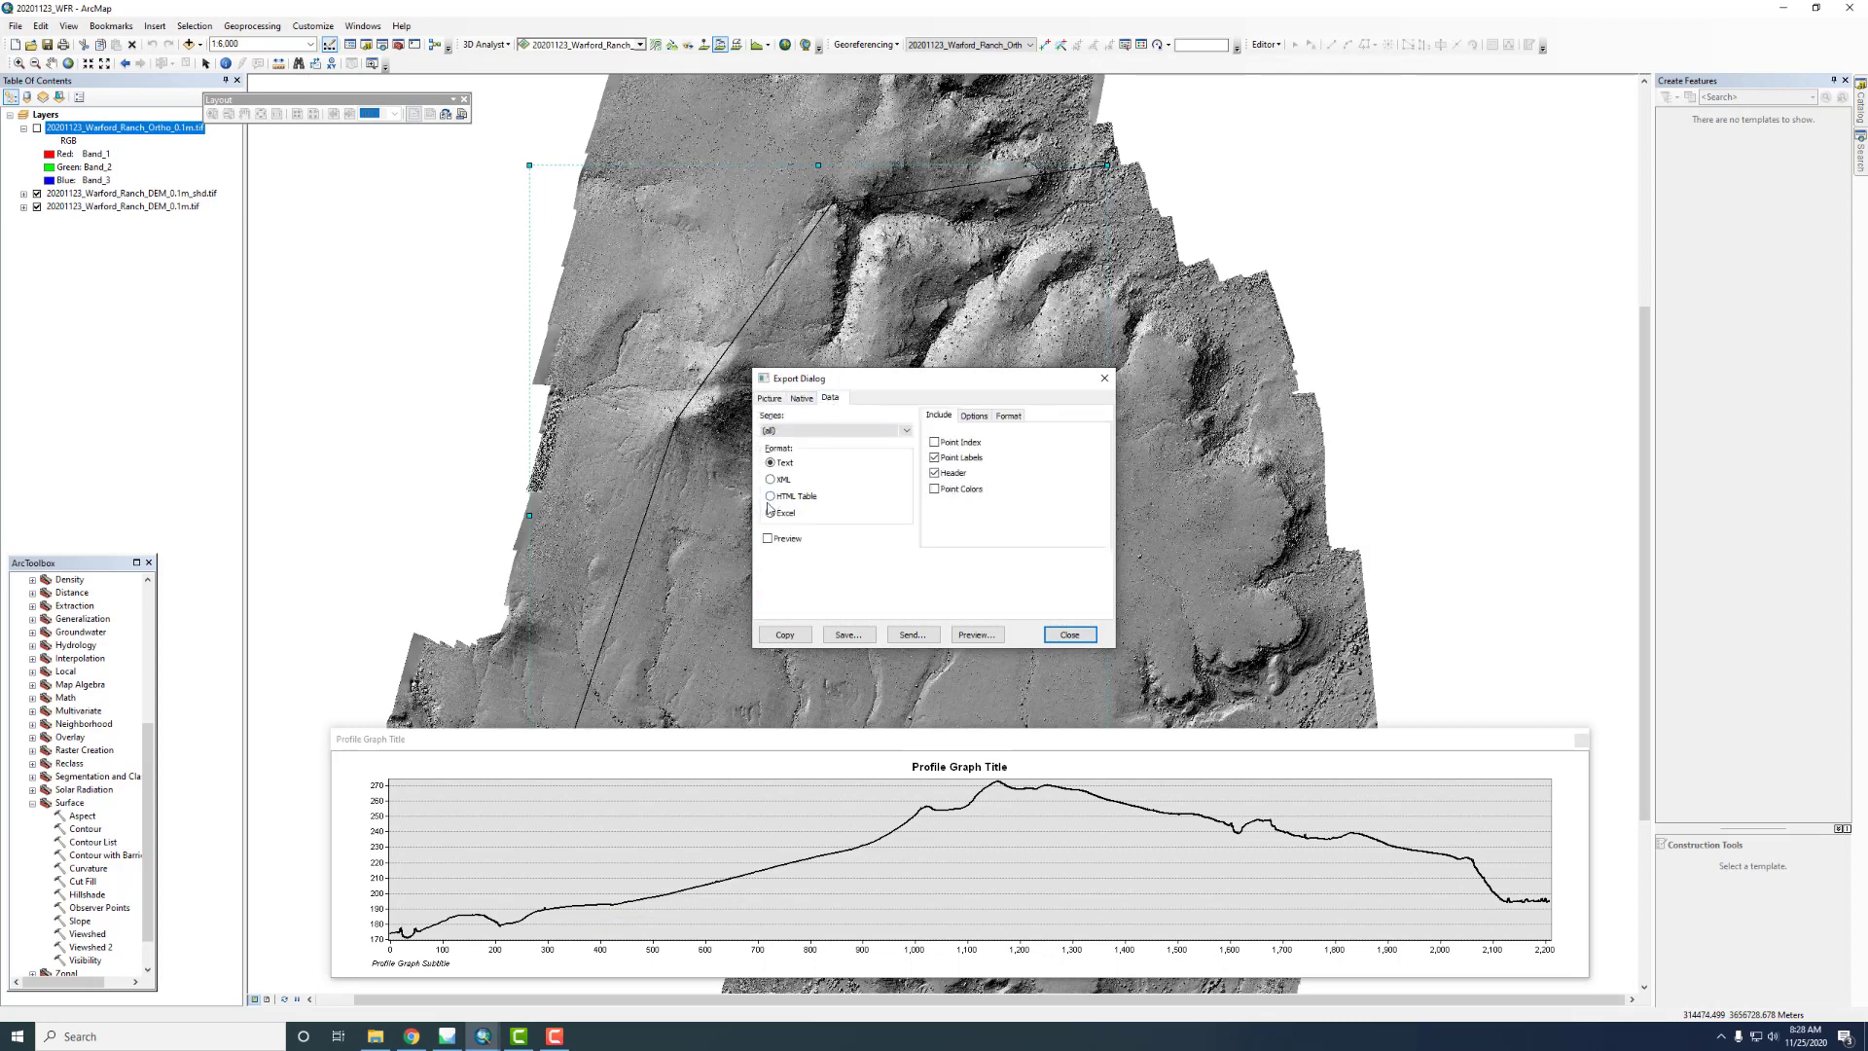
left_click(769, 513)
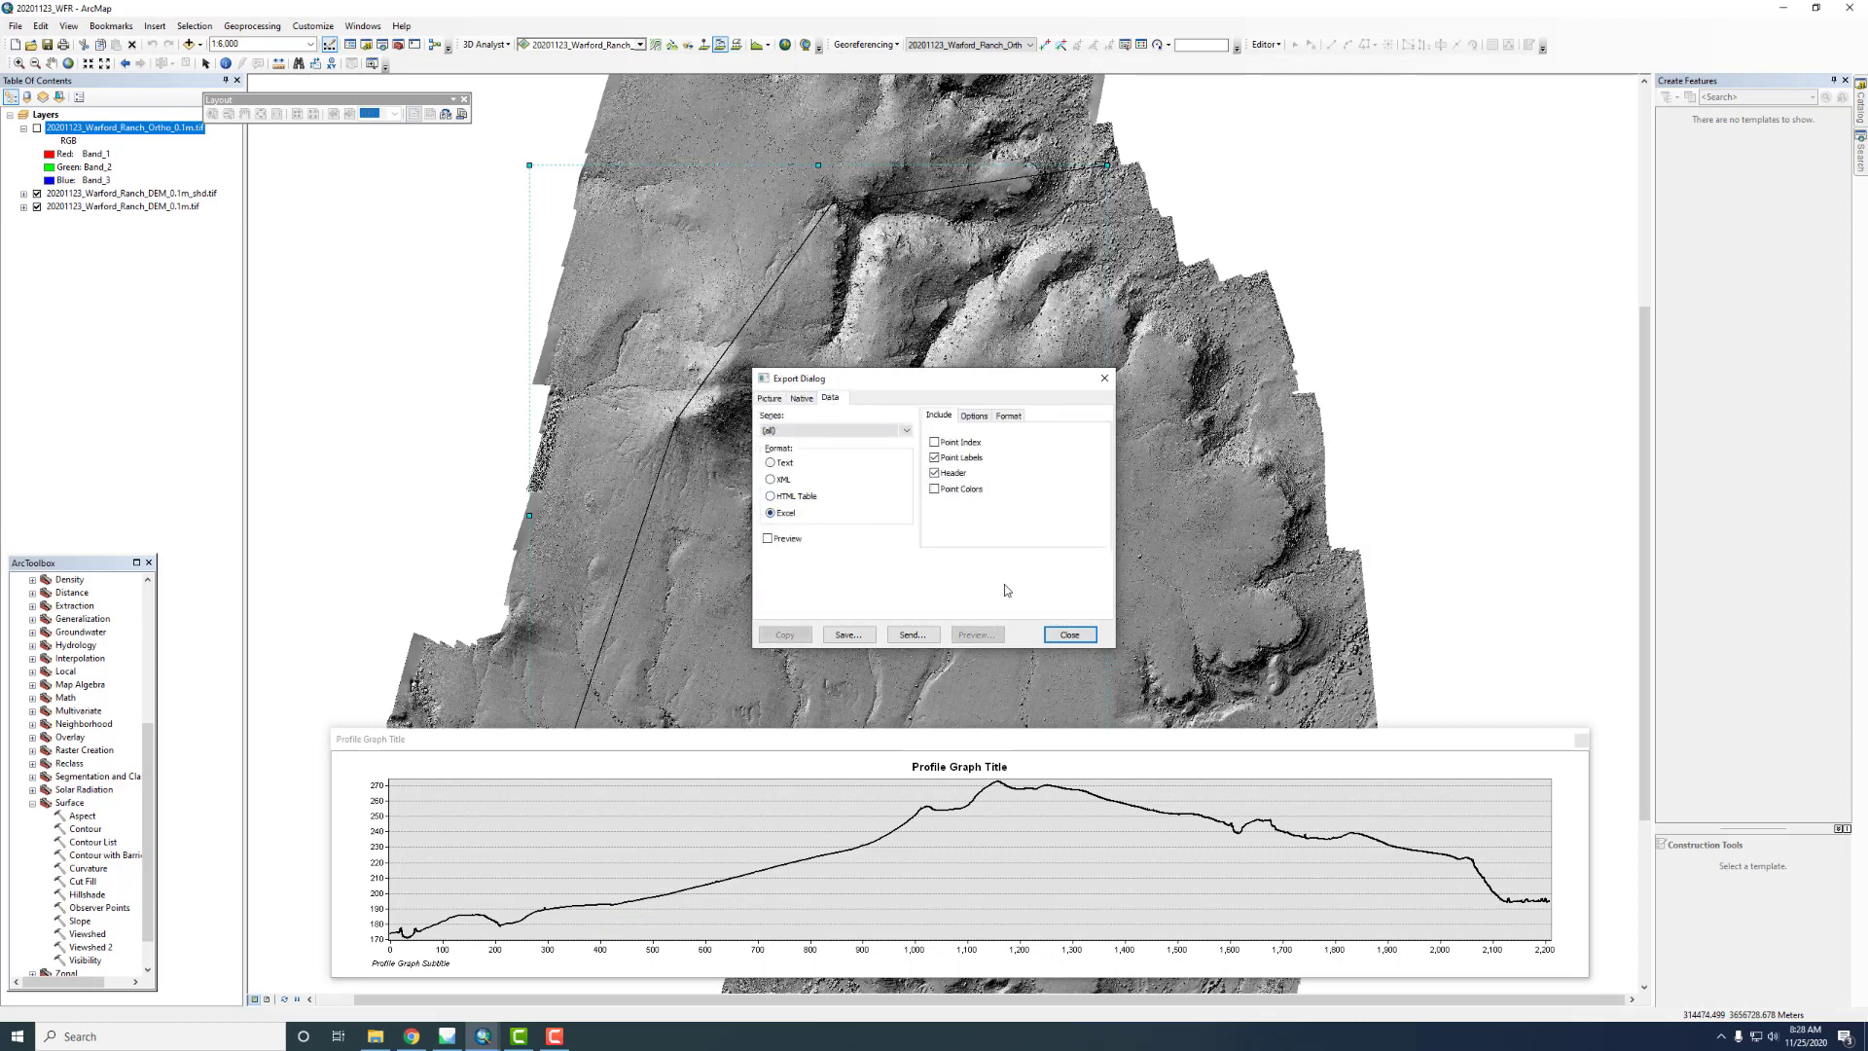